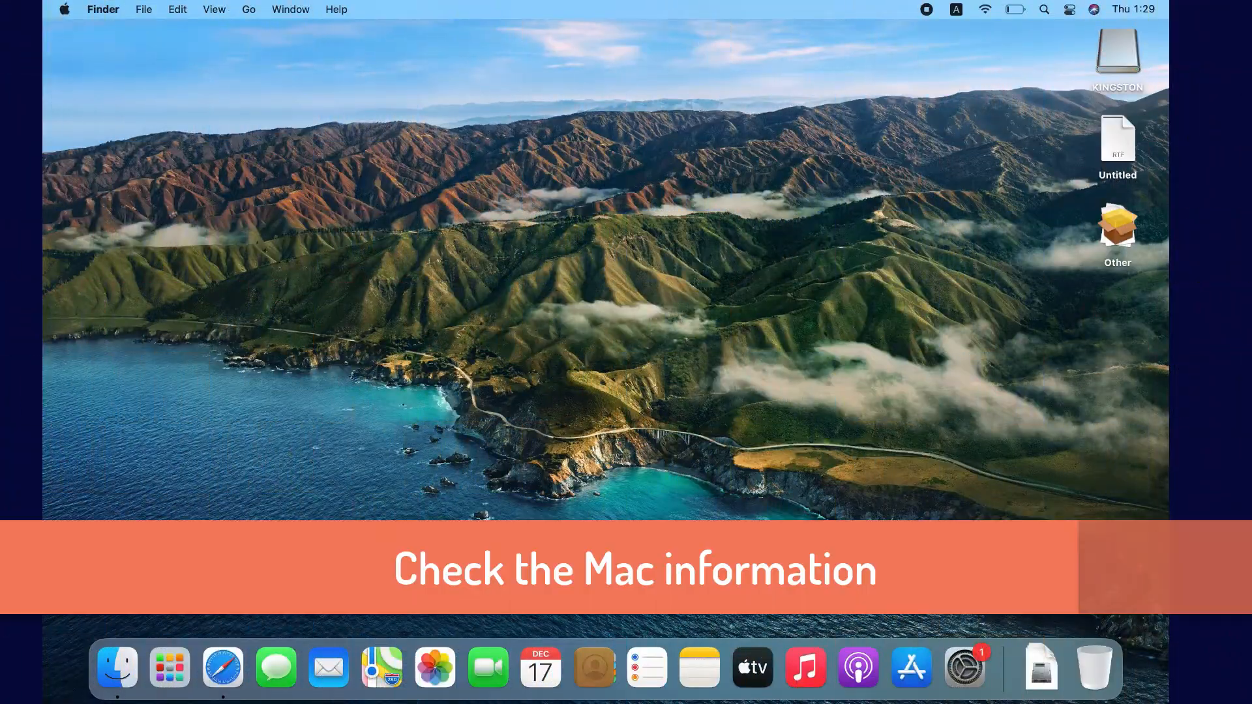
mouse_move(282, 187)
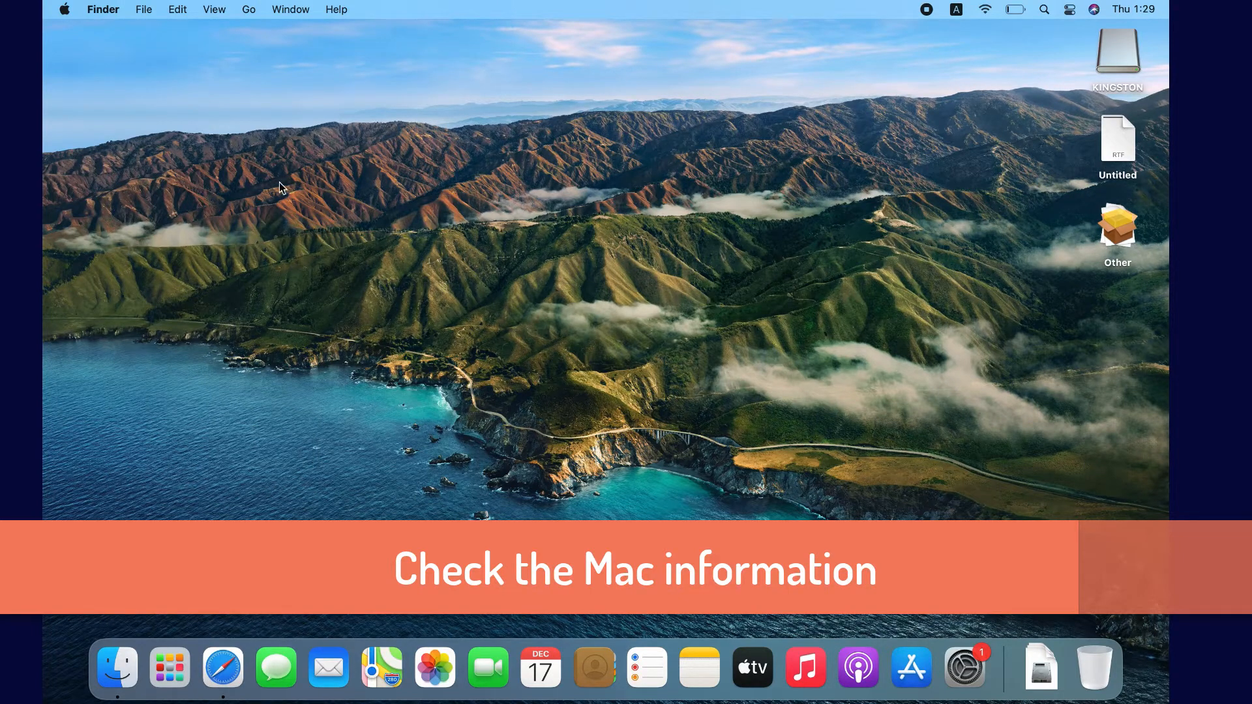
Step: Review the Mac's model, processor, memory and Big Sur version via About This Mac and System Report, then close both
click(64, 9)
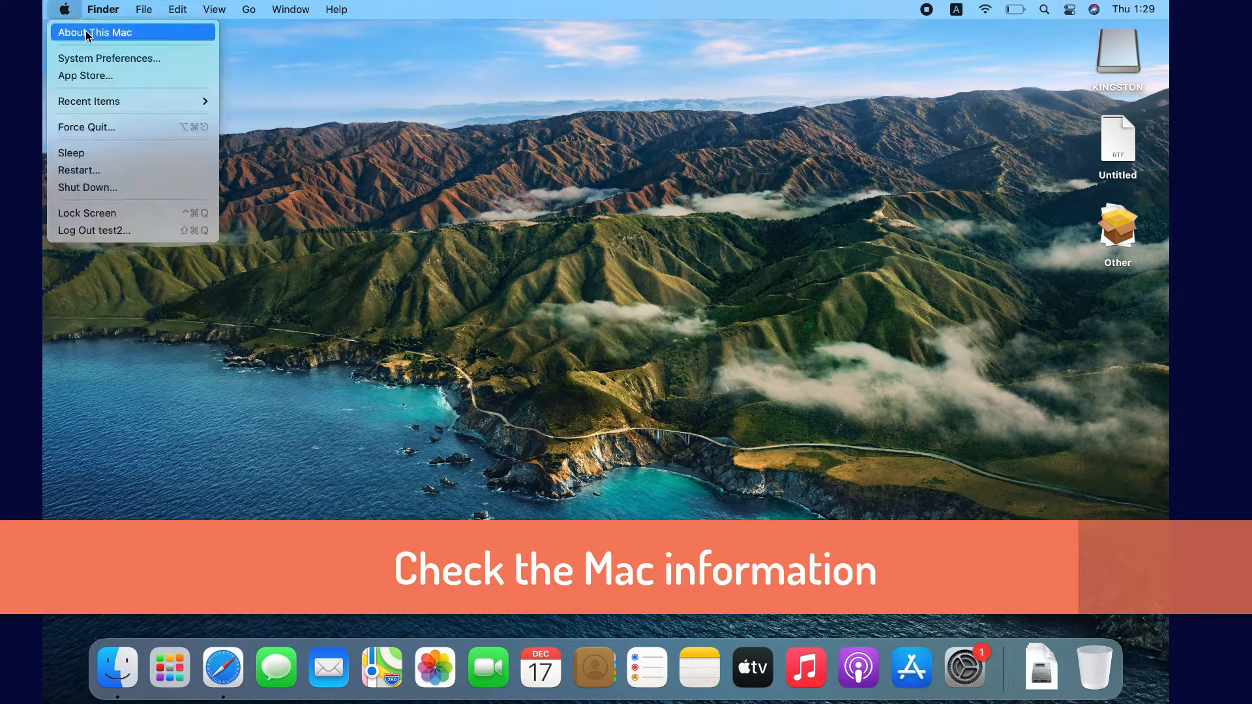
click(96, 31)
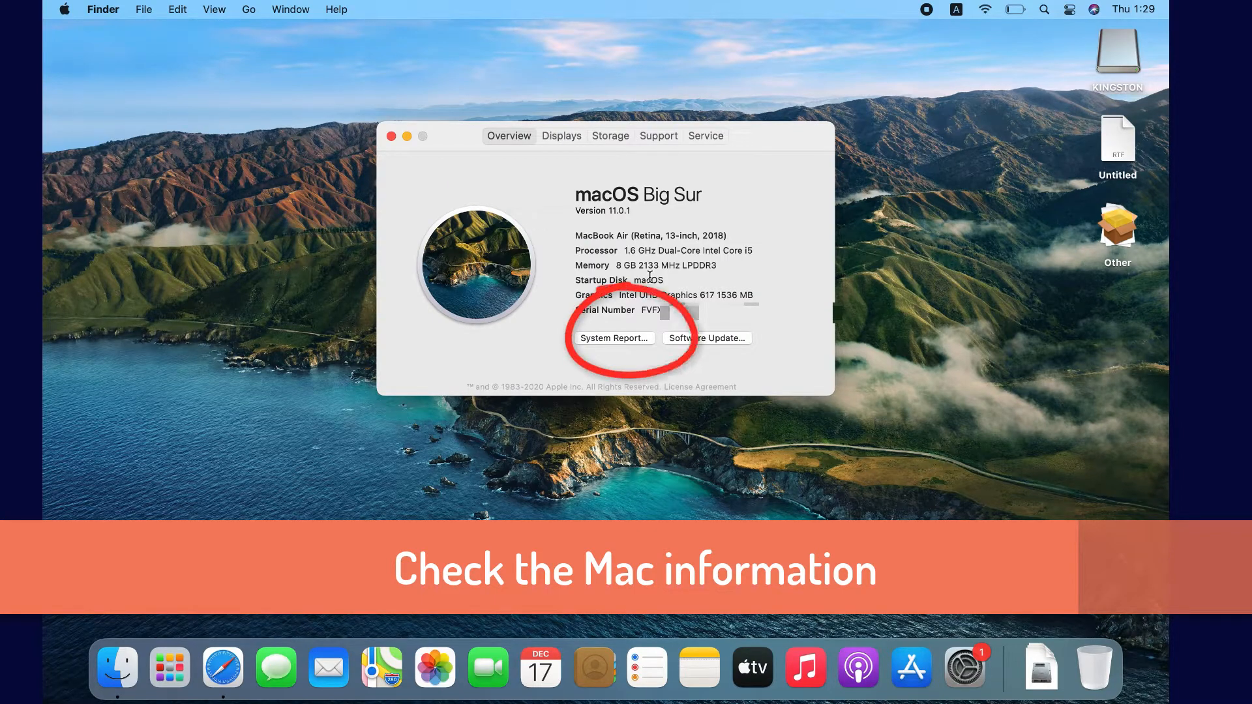
click(614, 338)
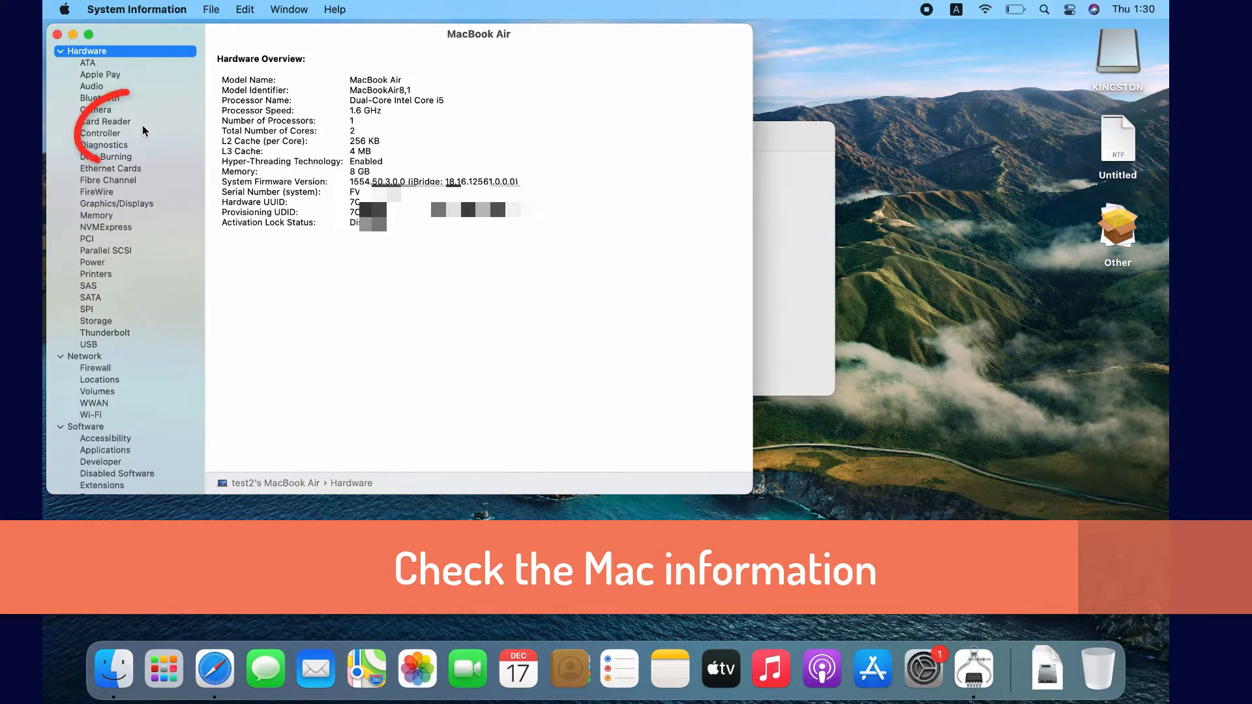
click(101, 133)
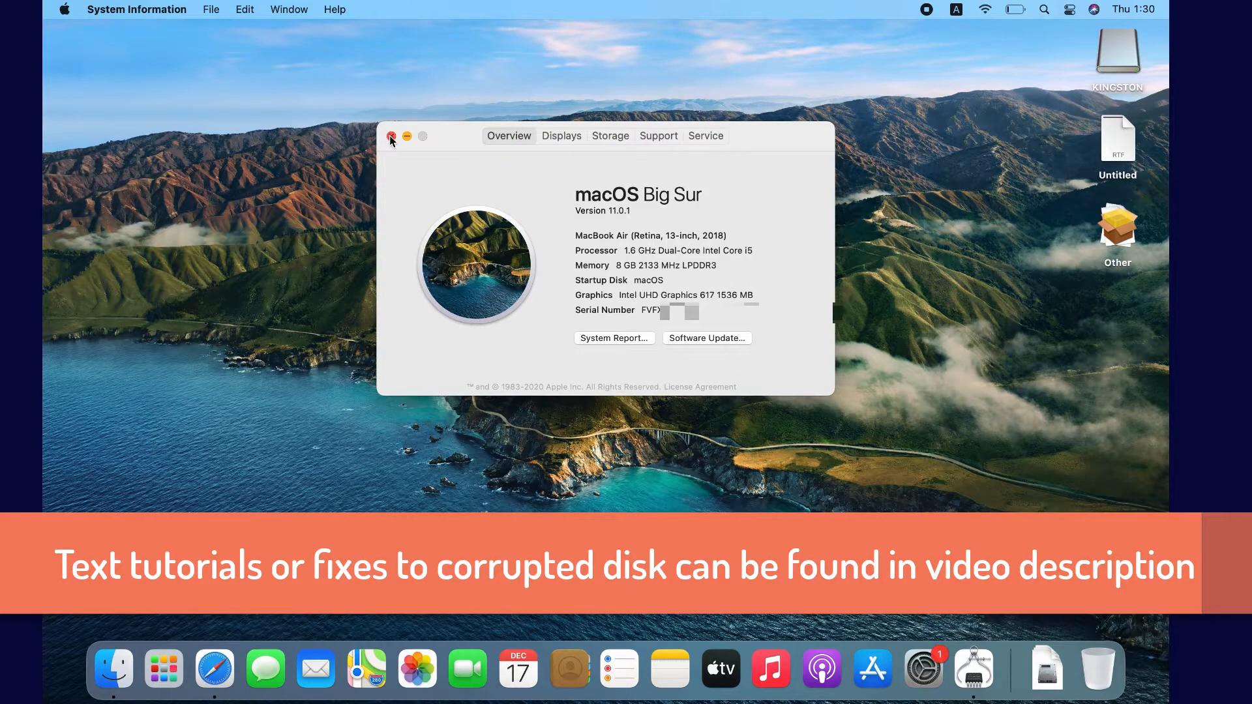
click(390, 135)
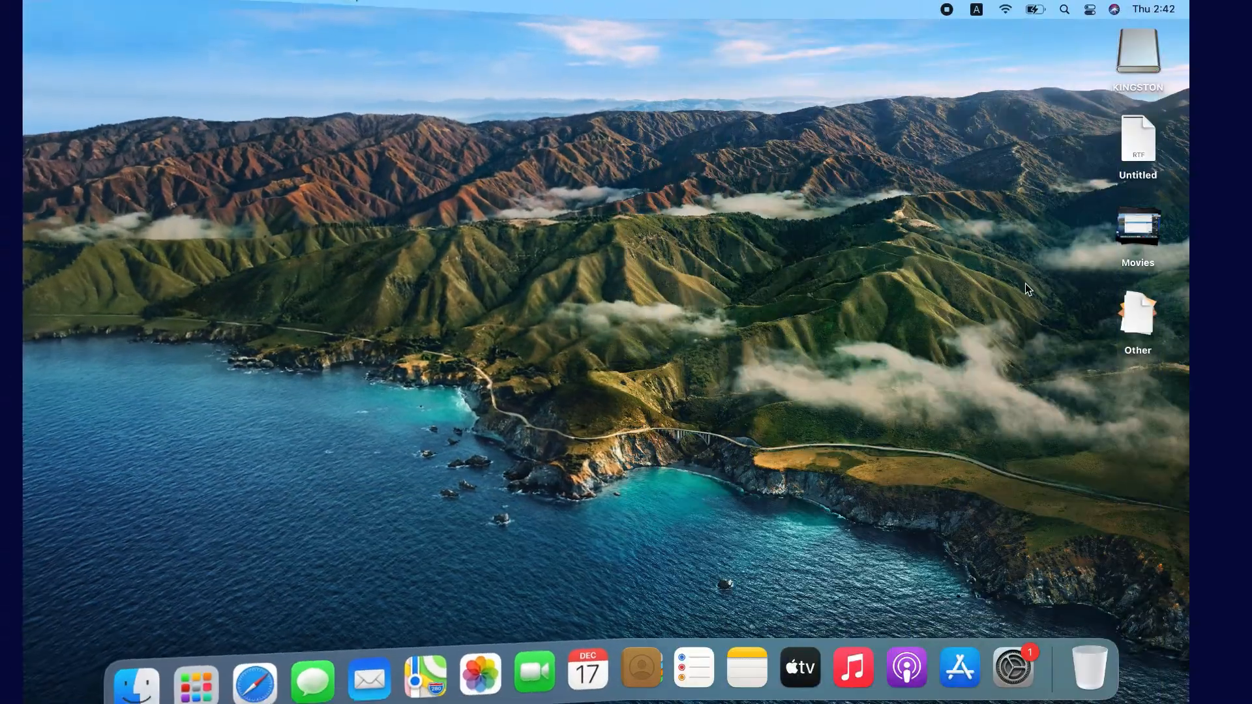
Step: Open the KINGSTON drive from the desktop and go into its test folder
click(1137, 52)
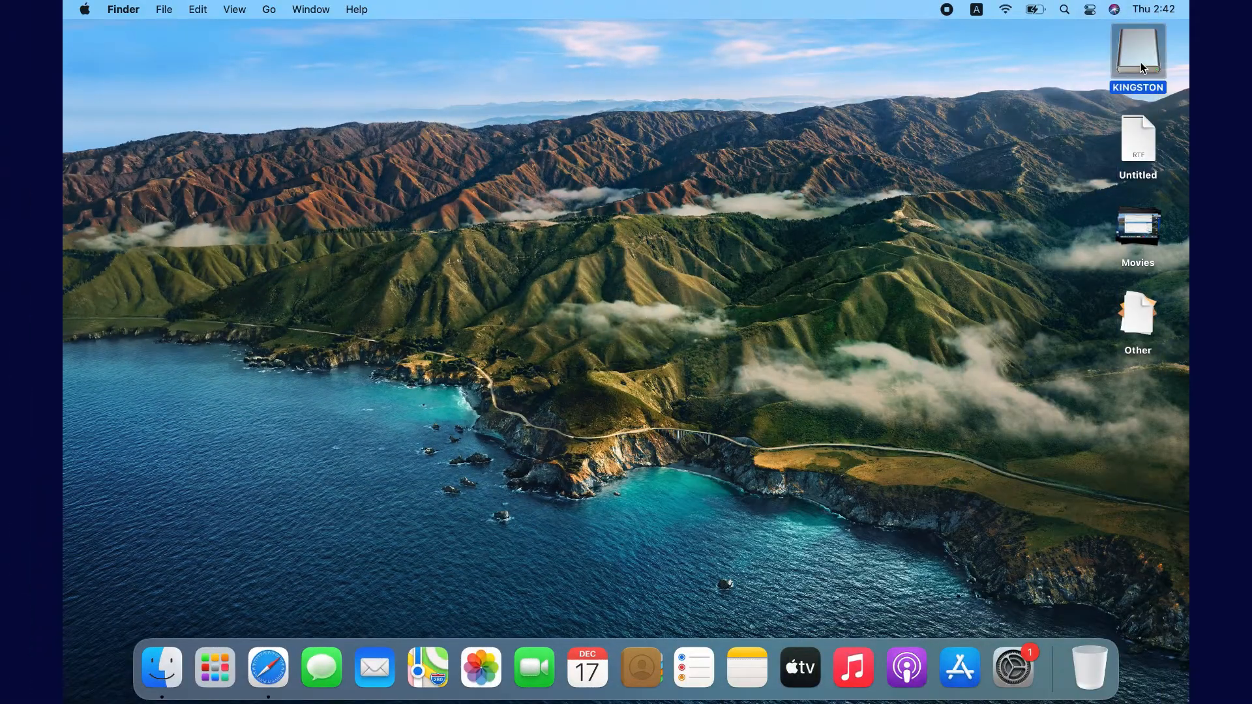
double_click(1138, 52)
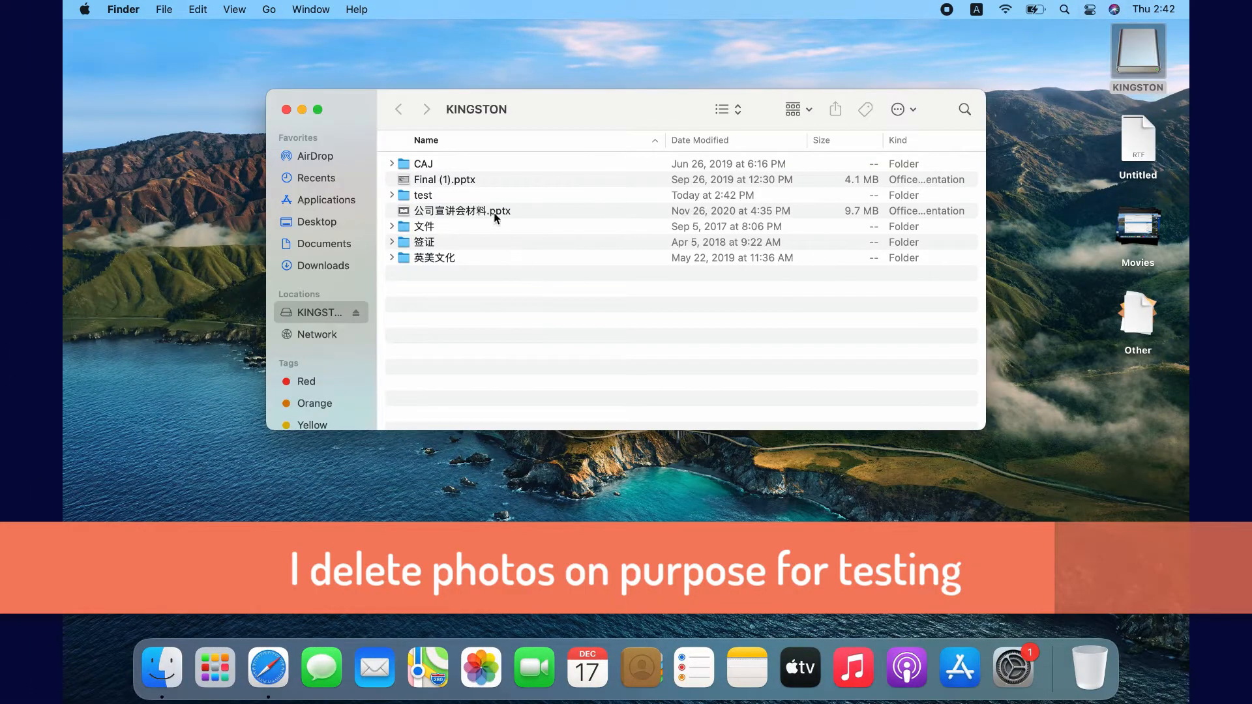
double_click(422, 195)
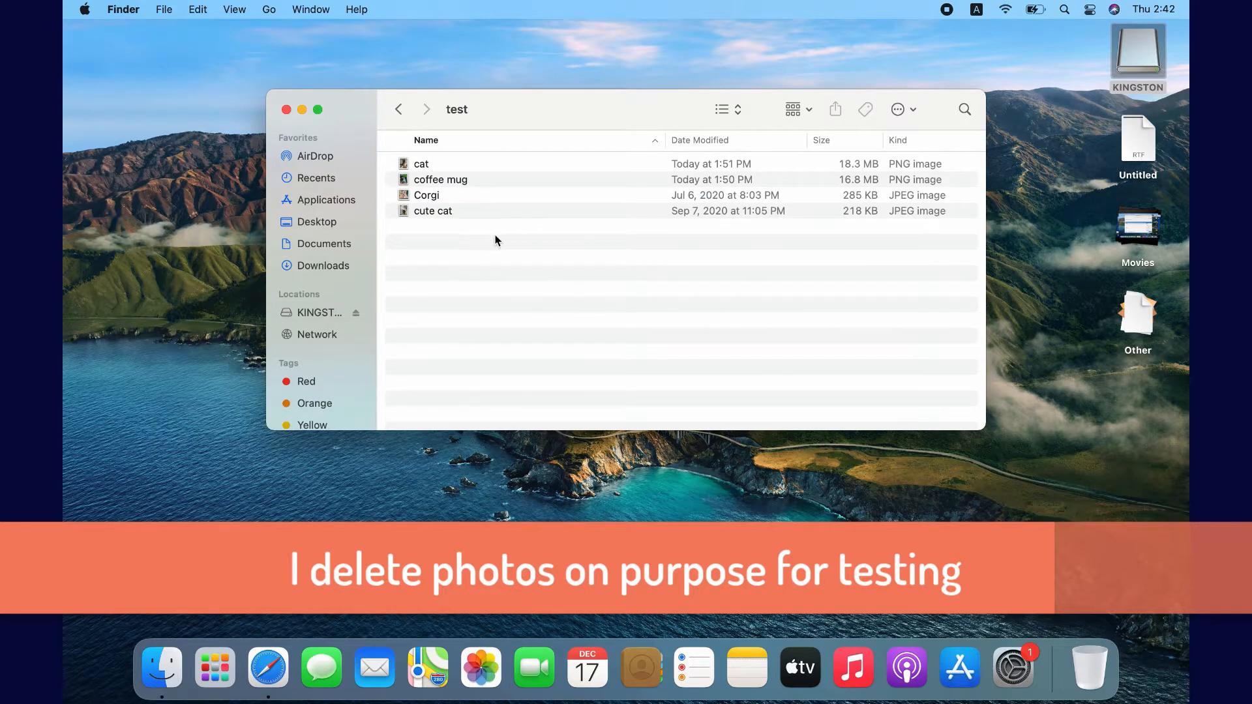
Step: Quick Look the folder's photos in turn: coffee mug, Corgi and cute cat
click(421, 164)
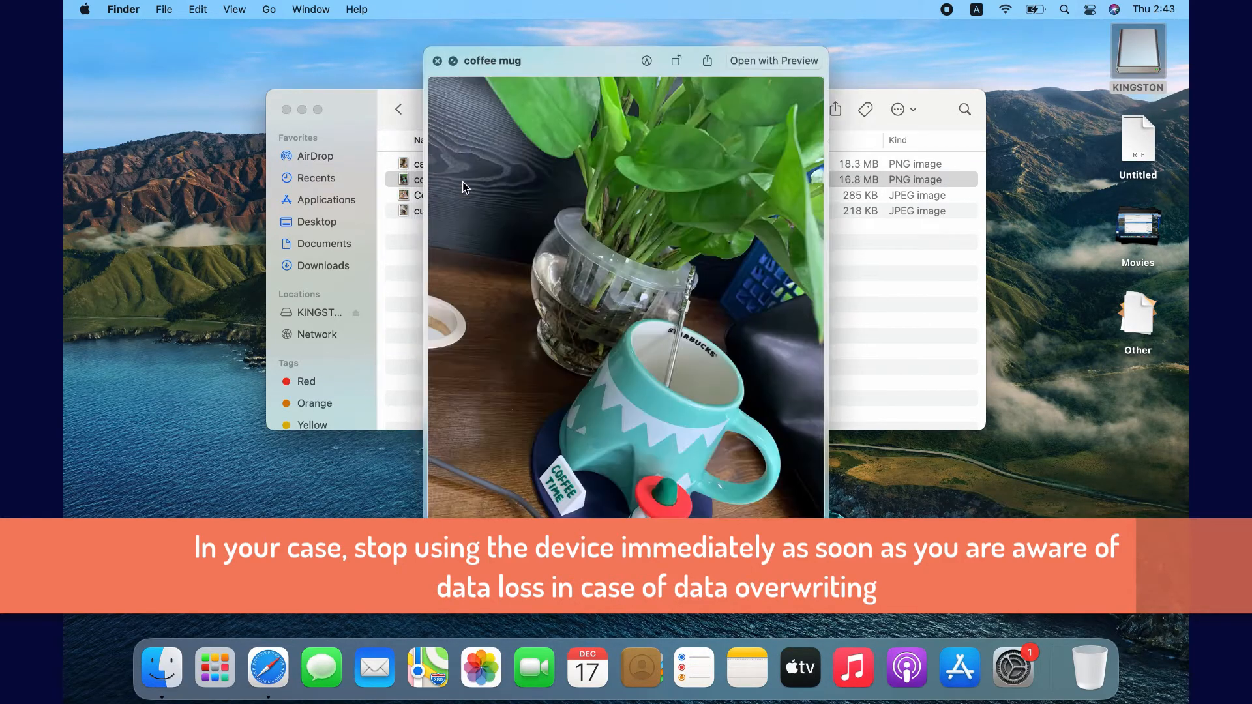
click(439, 60)
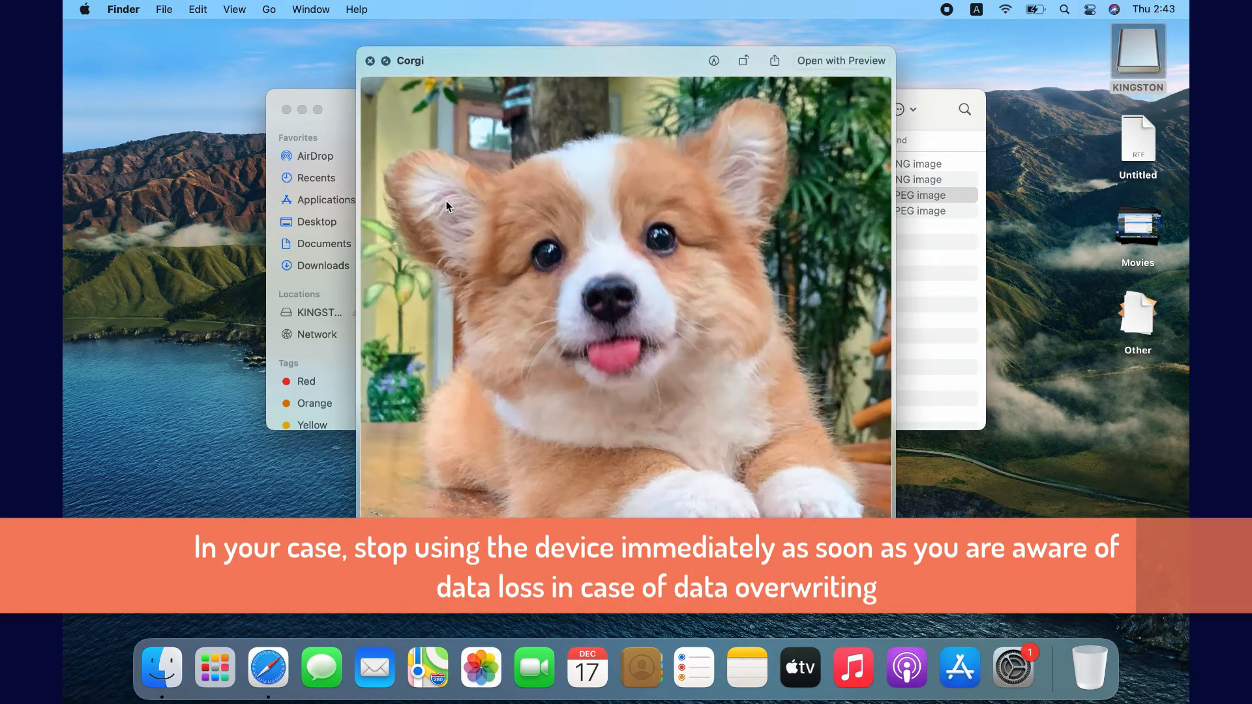
click(370, 62)
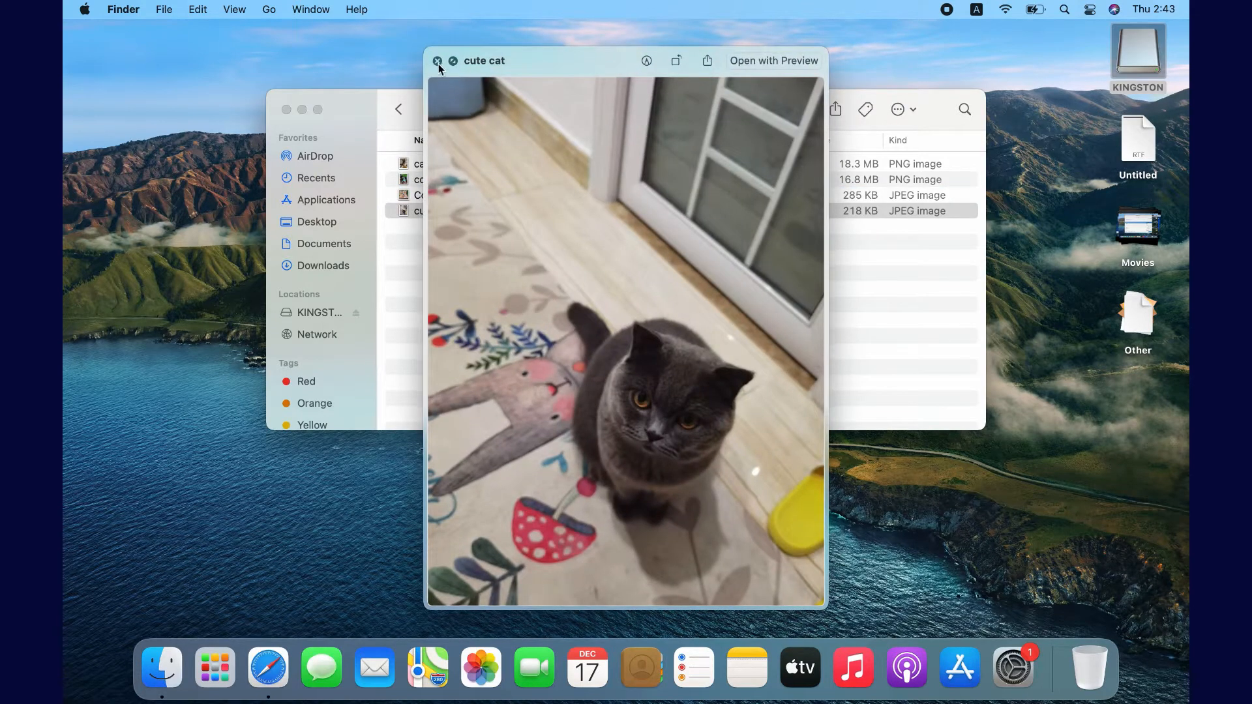
Step: Move the four selected photos to the Trash and open the Trash from the Dock
right_click(436, 178)
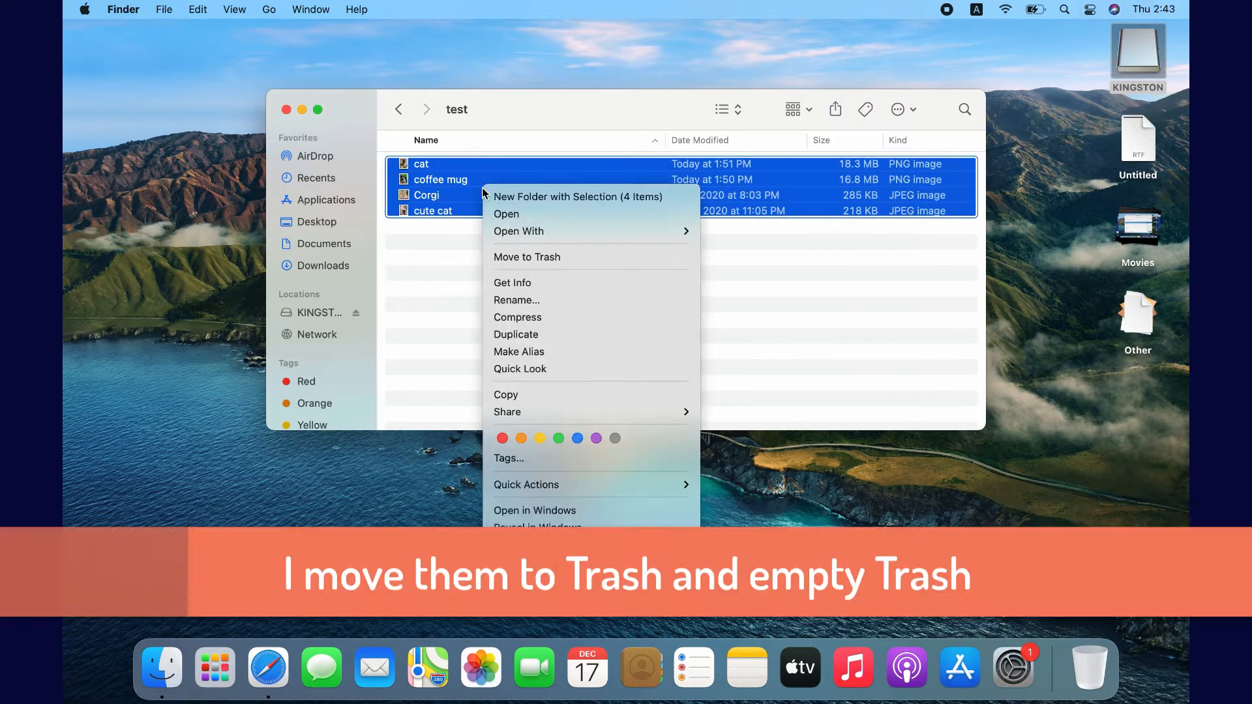
click(526, 257)
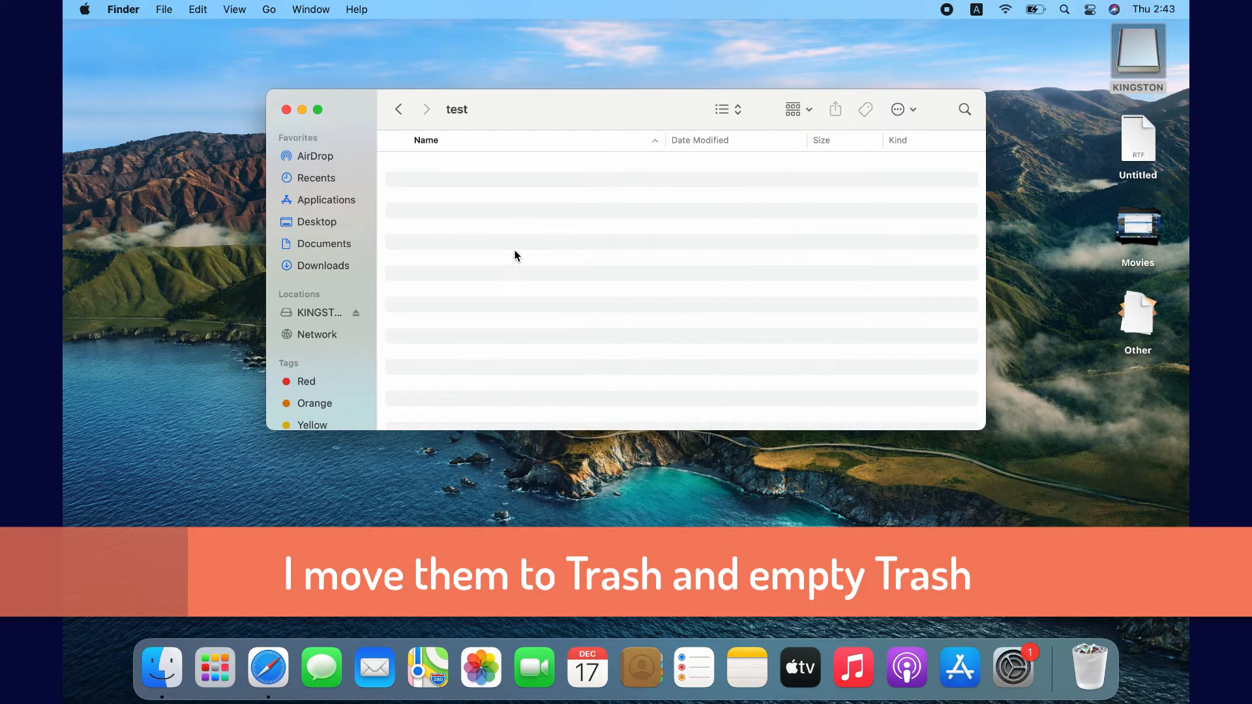
mouse_move(1088, 668)
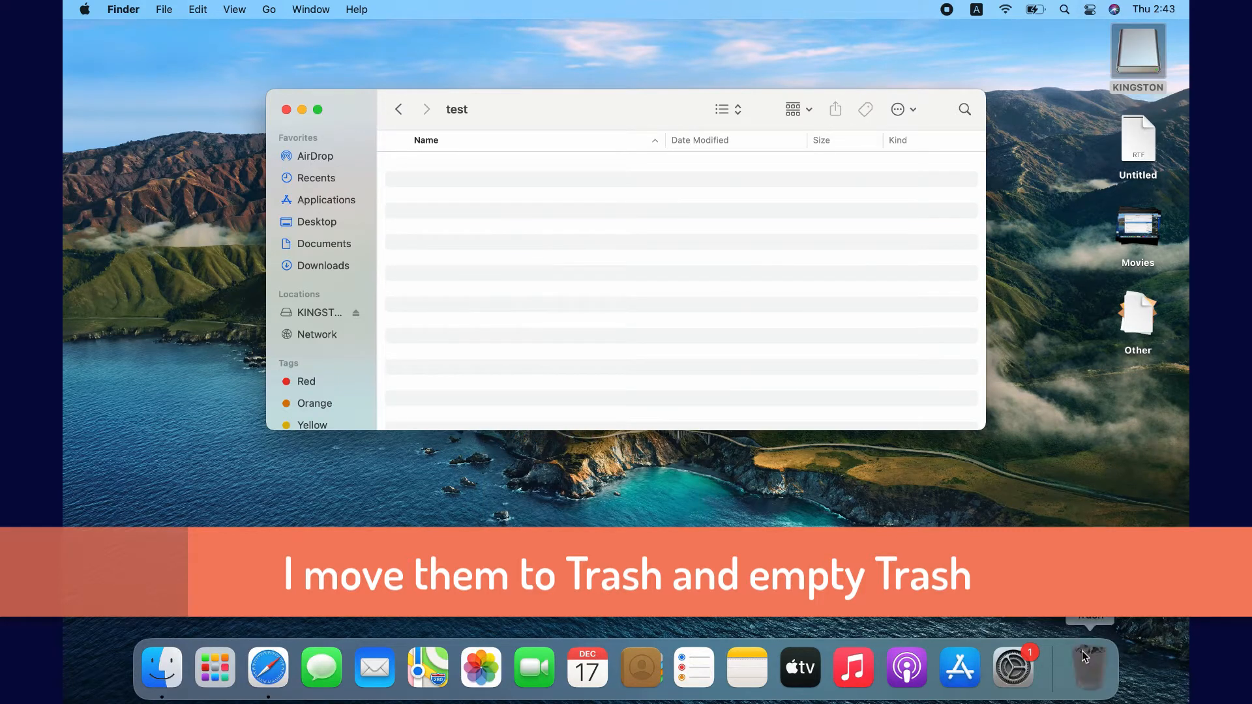
click(1088, 668)
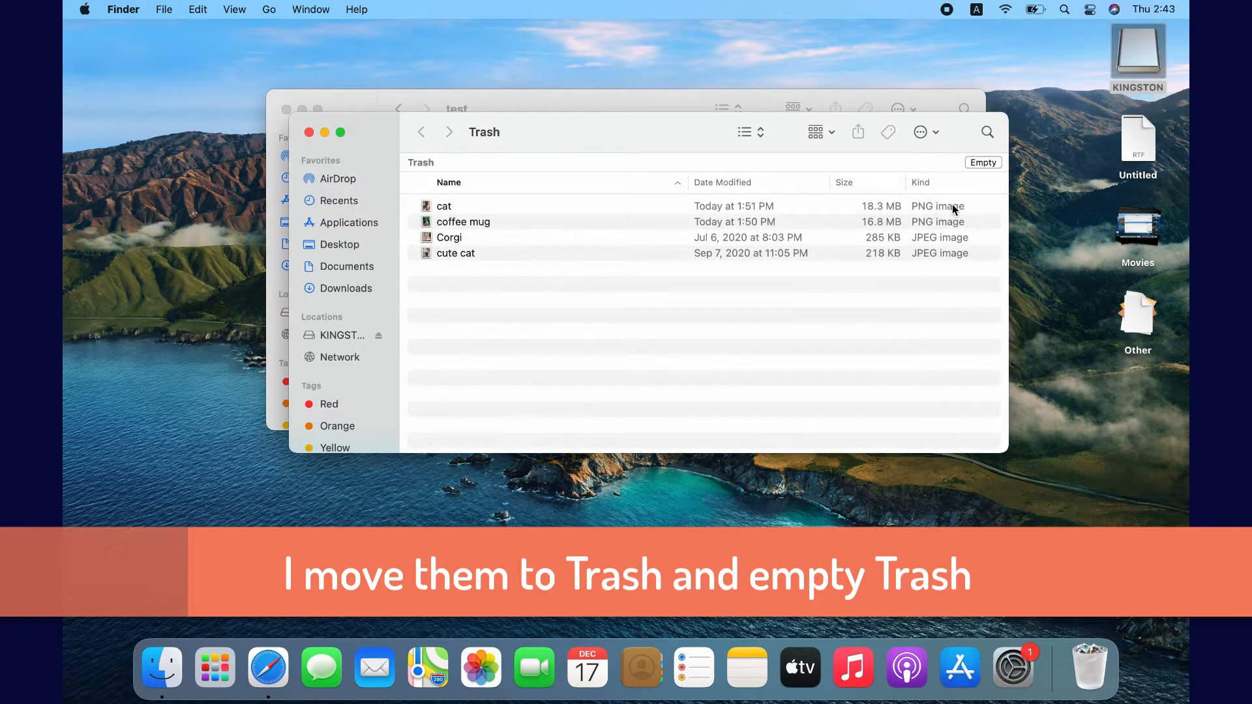
Step: Empty the Trash, confirming permanent erasure, and close the now-empty test folder
click(982, 163)
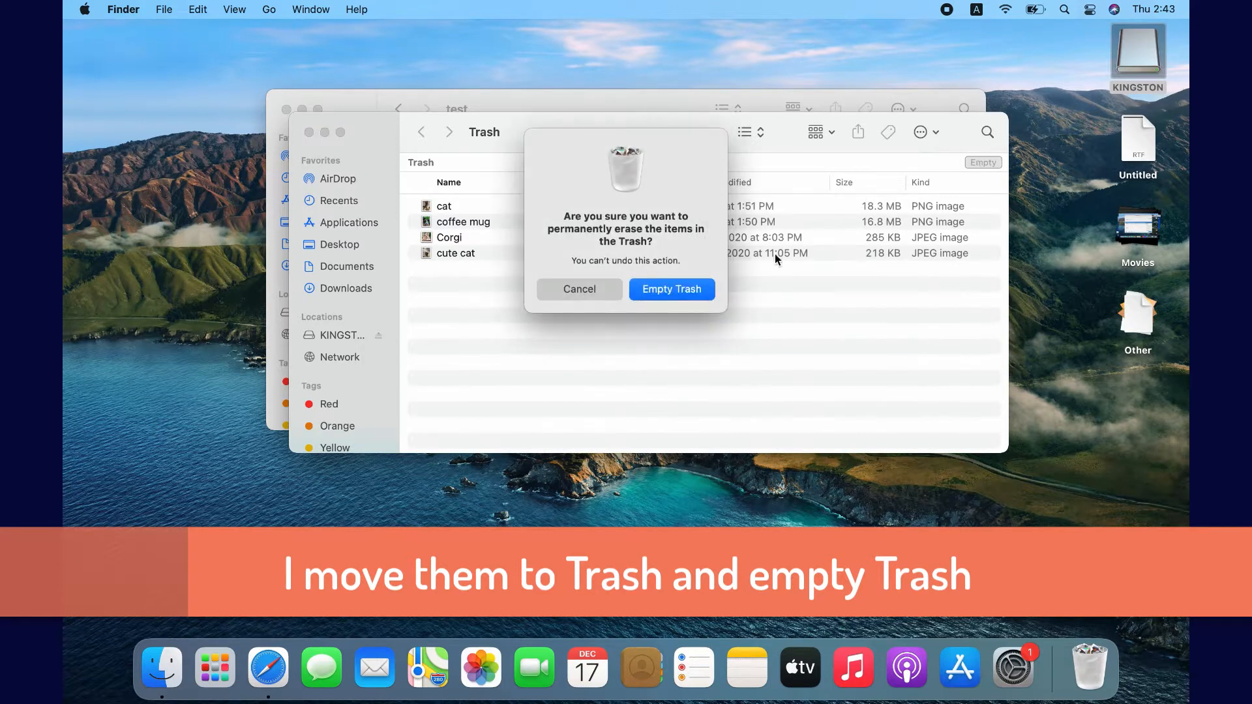
click(672, 289)
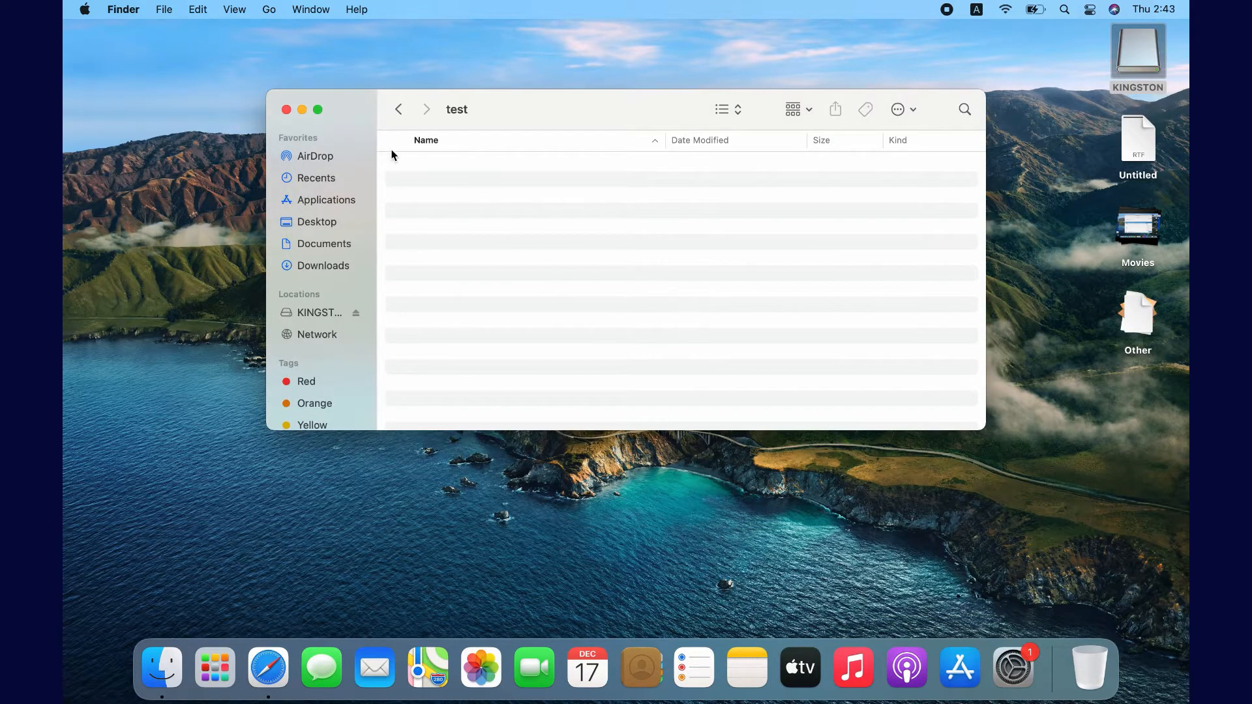
click(286, 109)
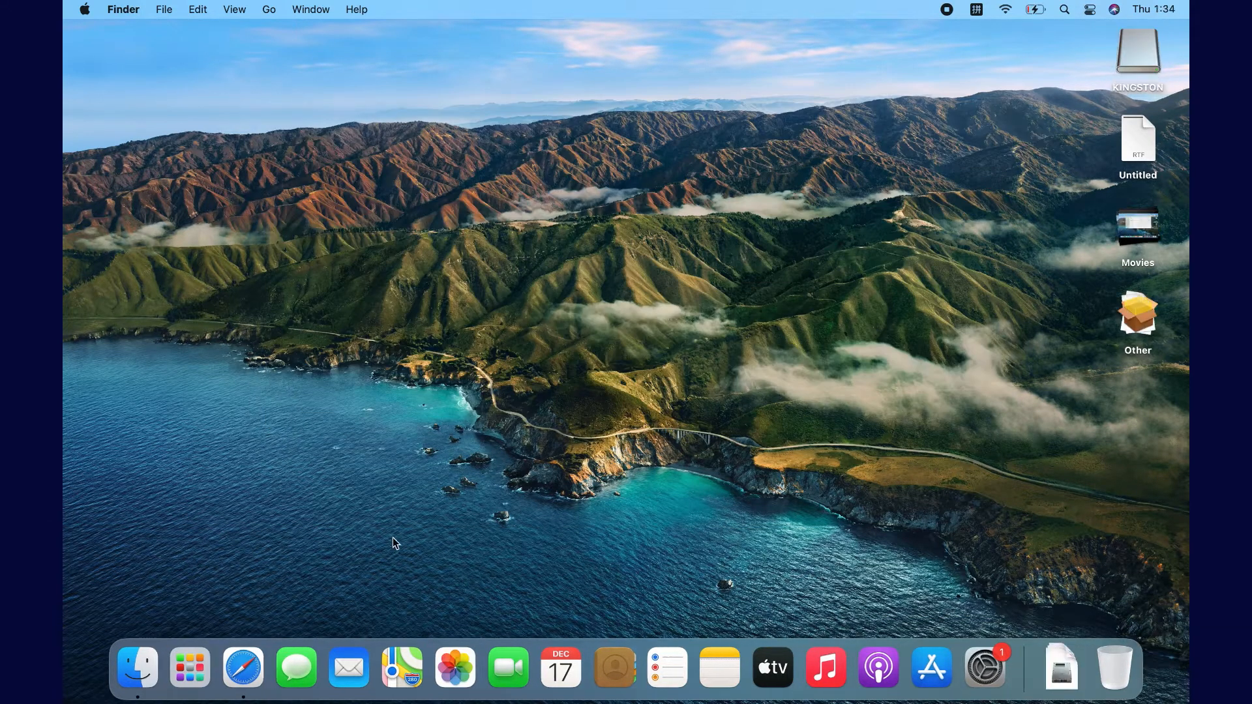
Step: In Safari go to iboysoft.com and open Data Recovery > Mac Data Recovery Software
click(243, 668)
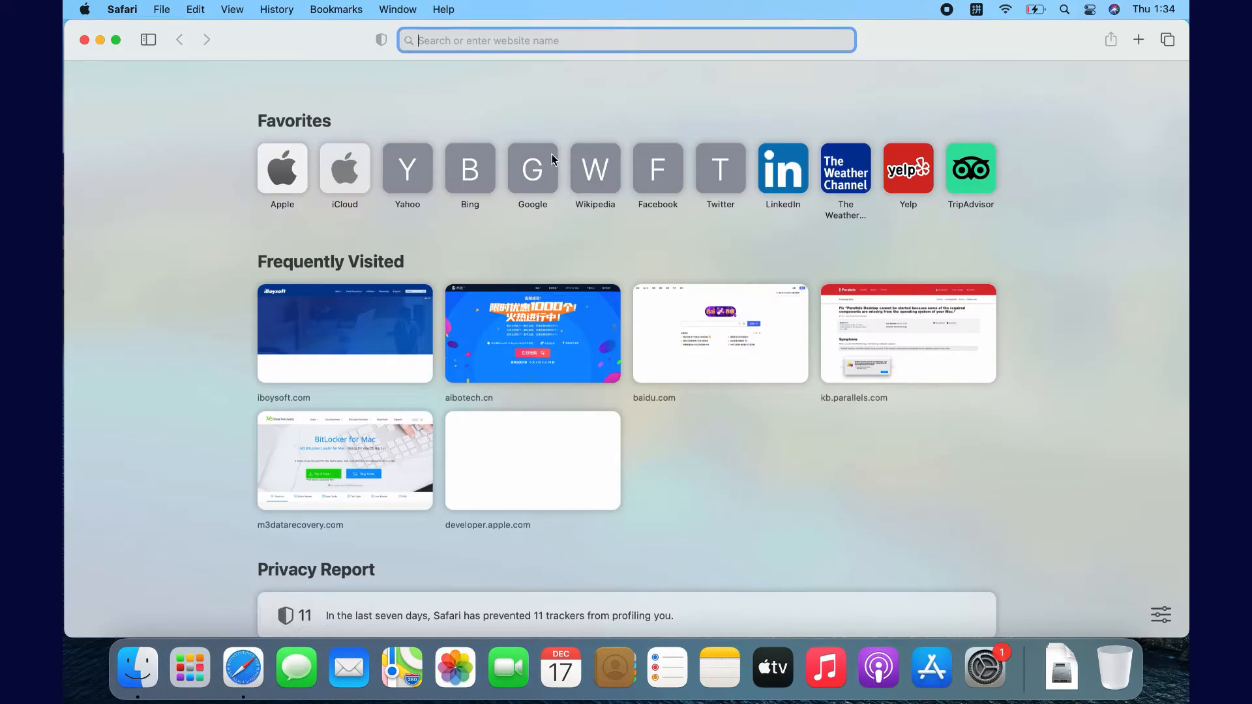
text(iboysoft.com)
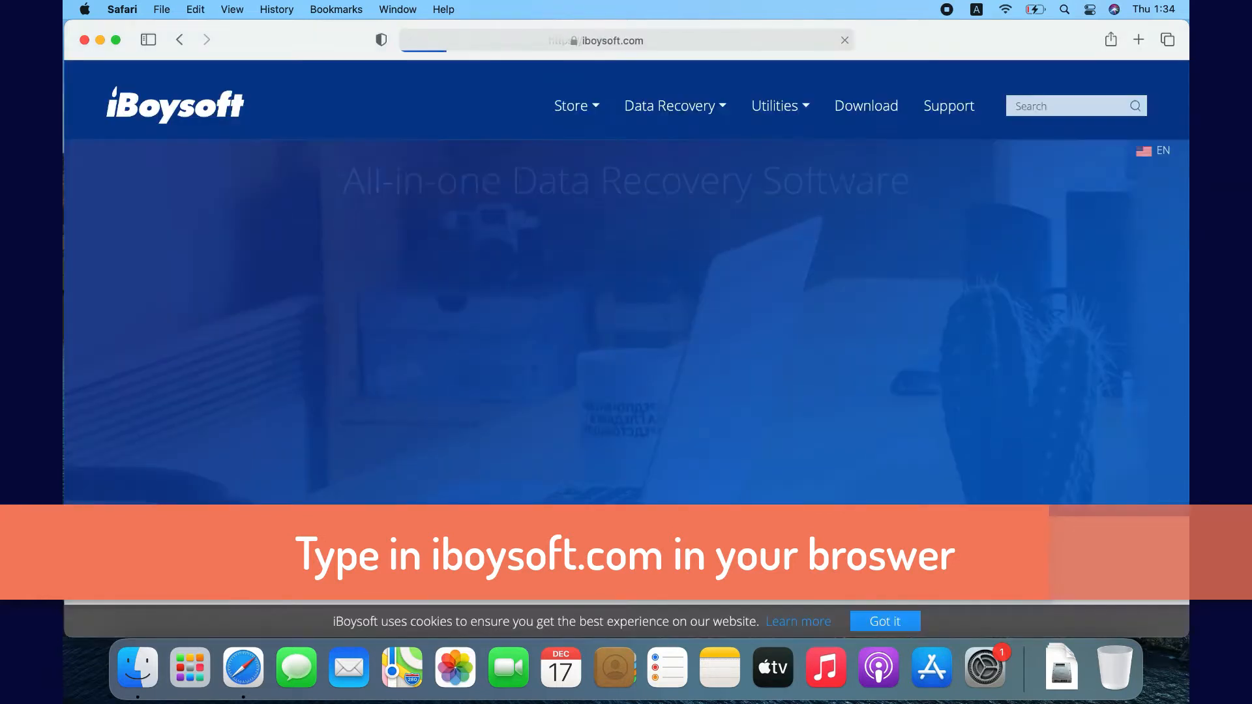
click(669, 106)
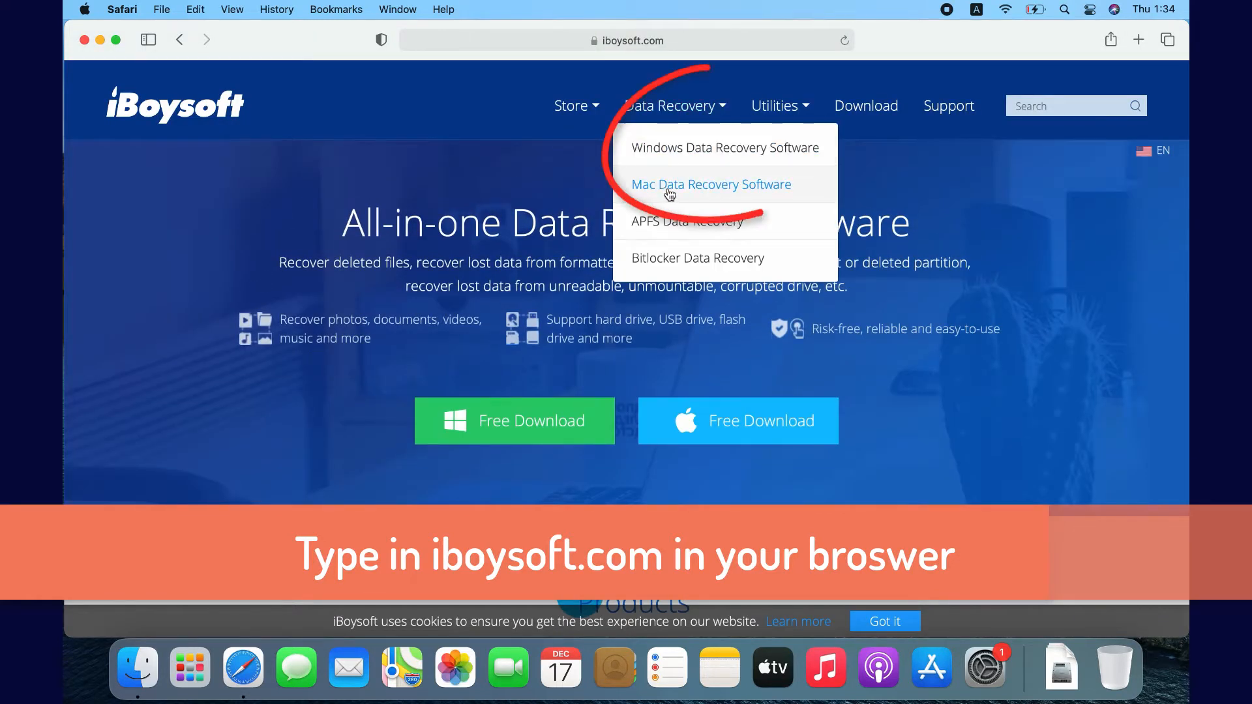
click(711, 184)
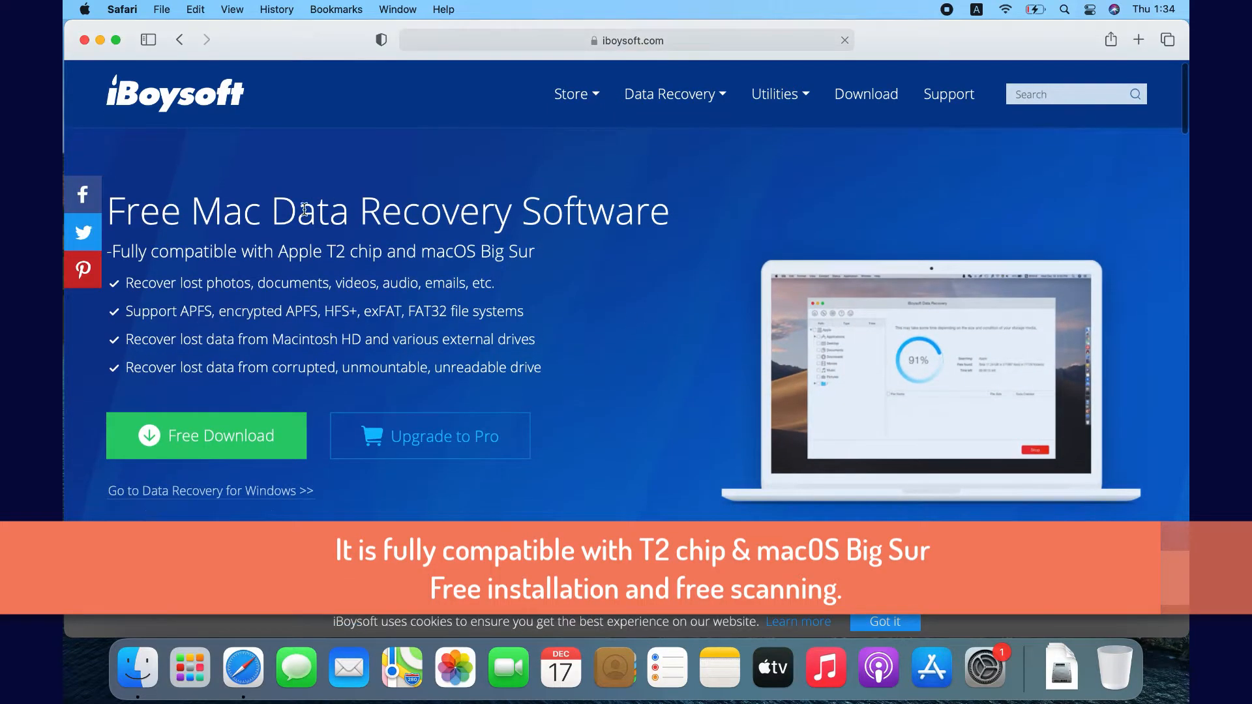
mouse_move(645, 344)
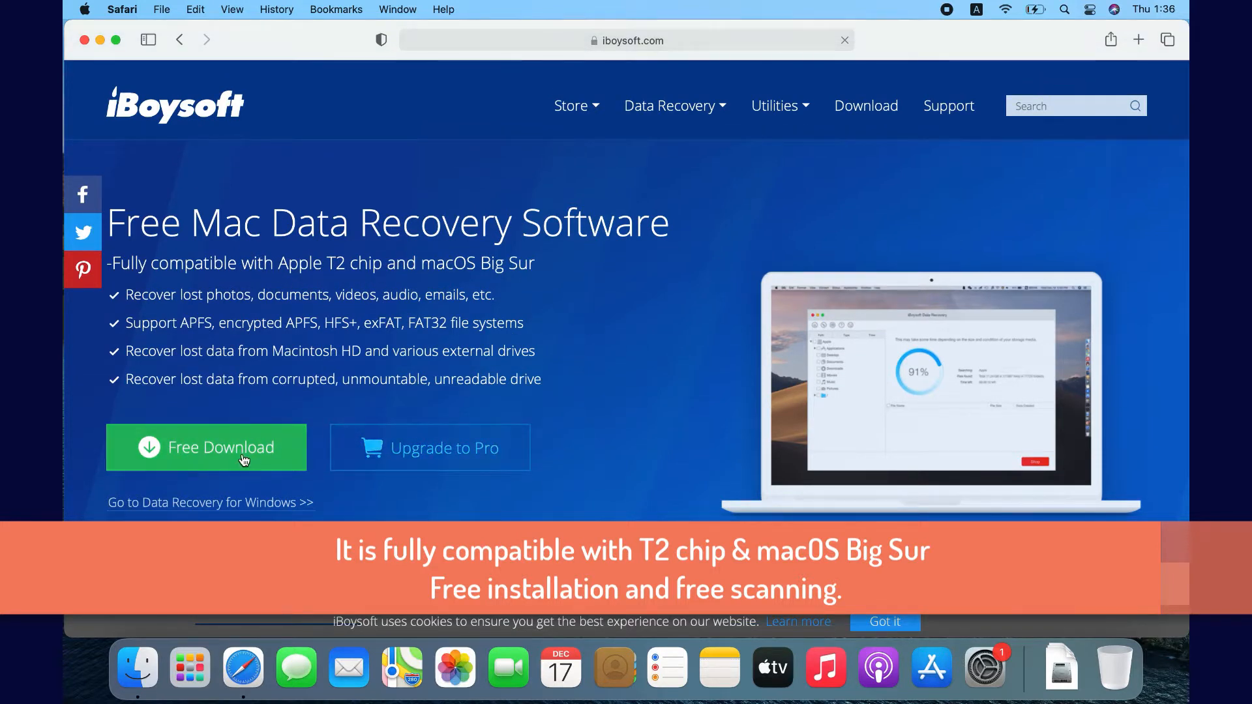
Step: Start the Free Download of iBoysoft Data Recovery and browse its feature list
click(206, 447)
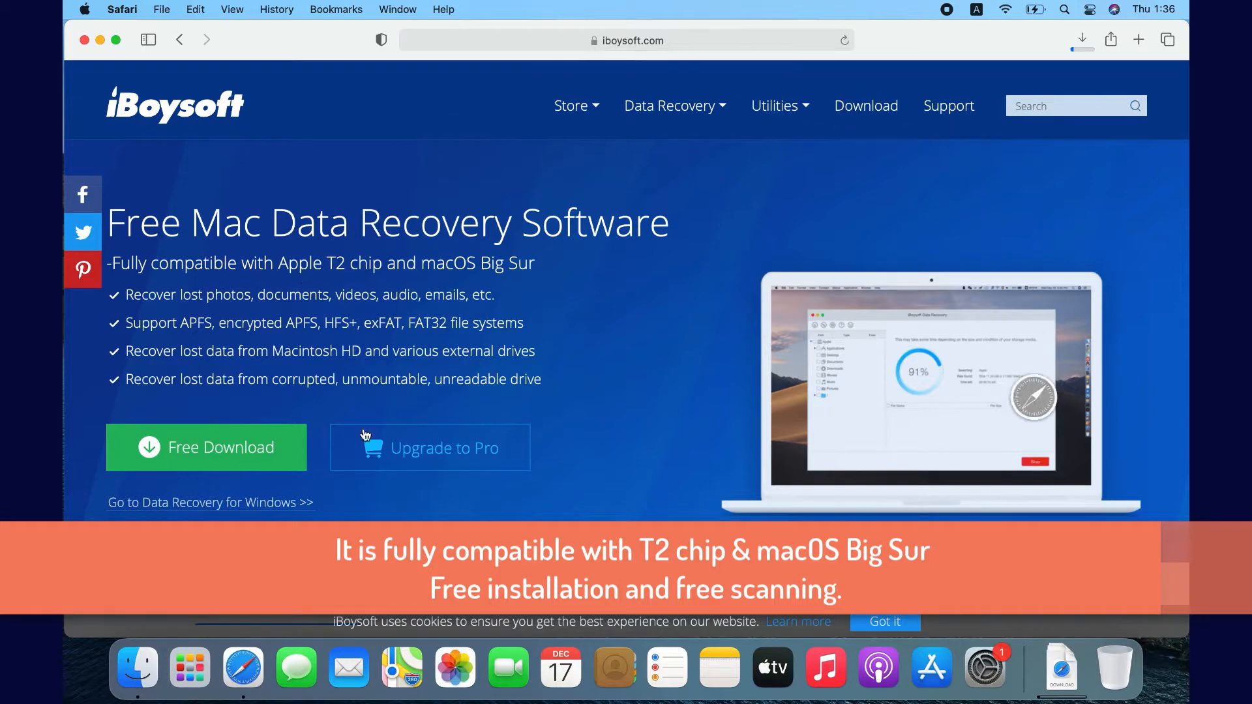
scroll(down, 3)
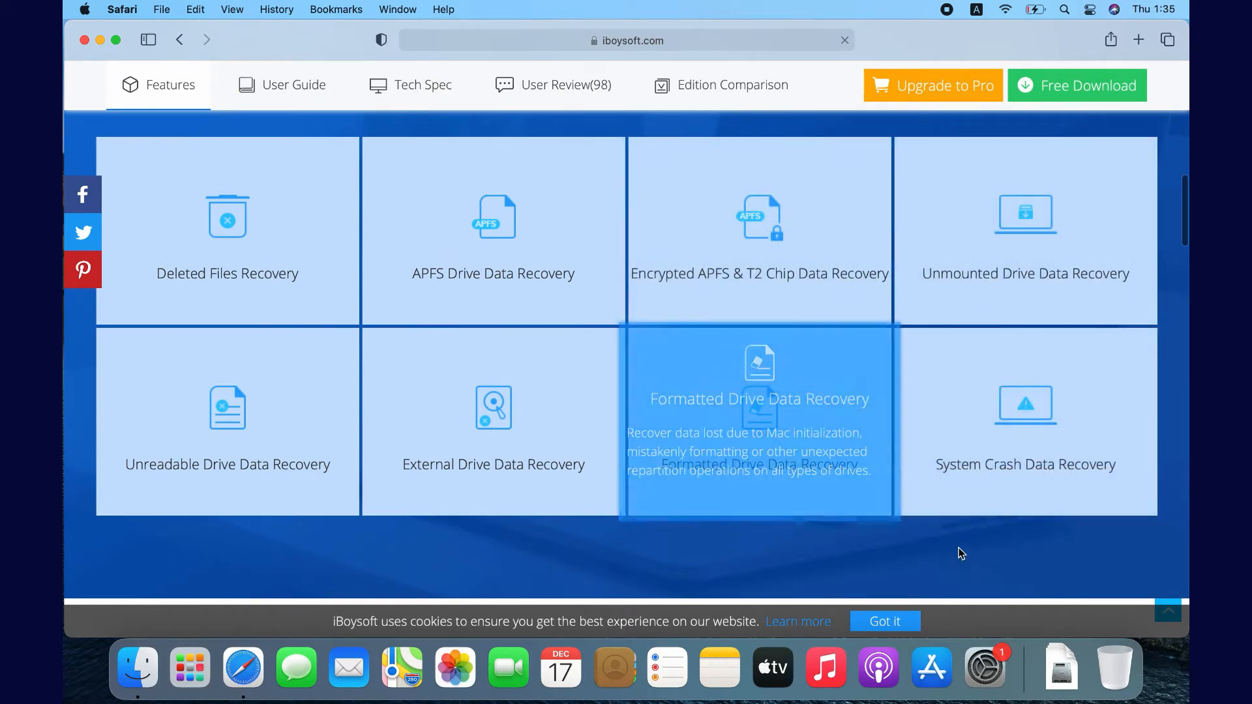
mouse_move(969, 557)
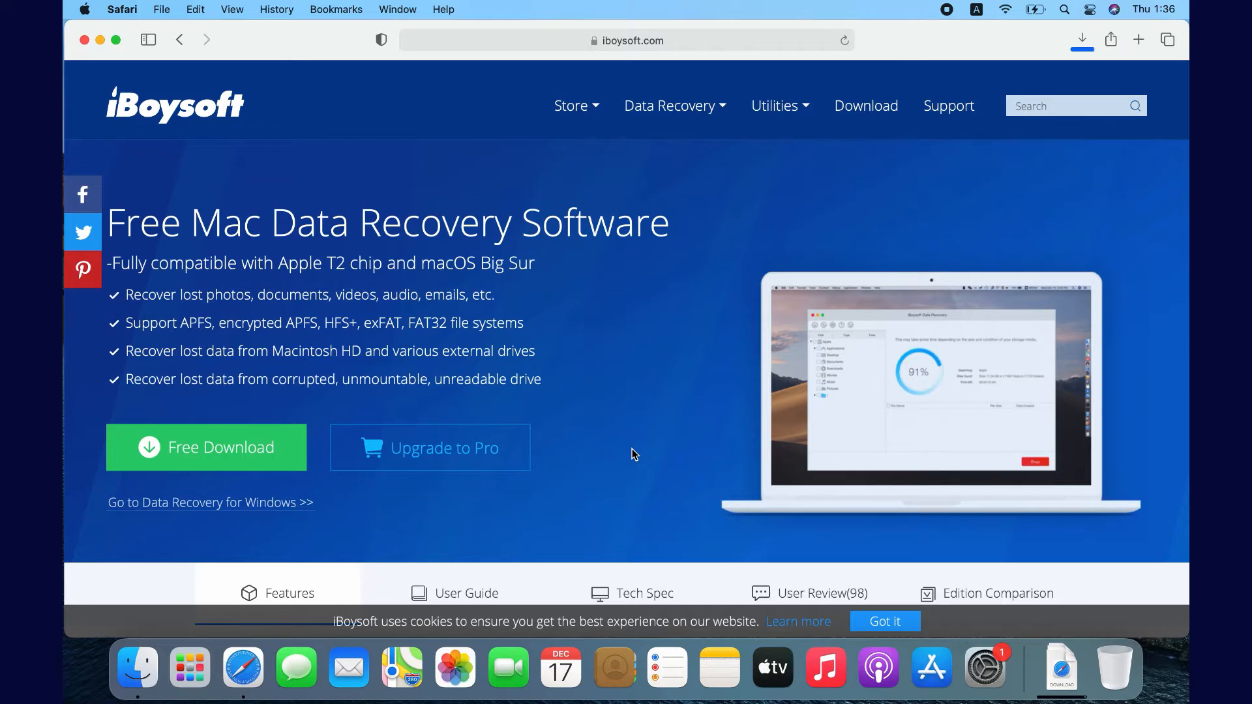
mouse_move(1060, 677)
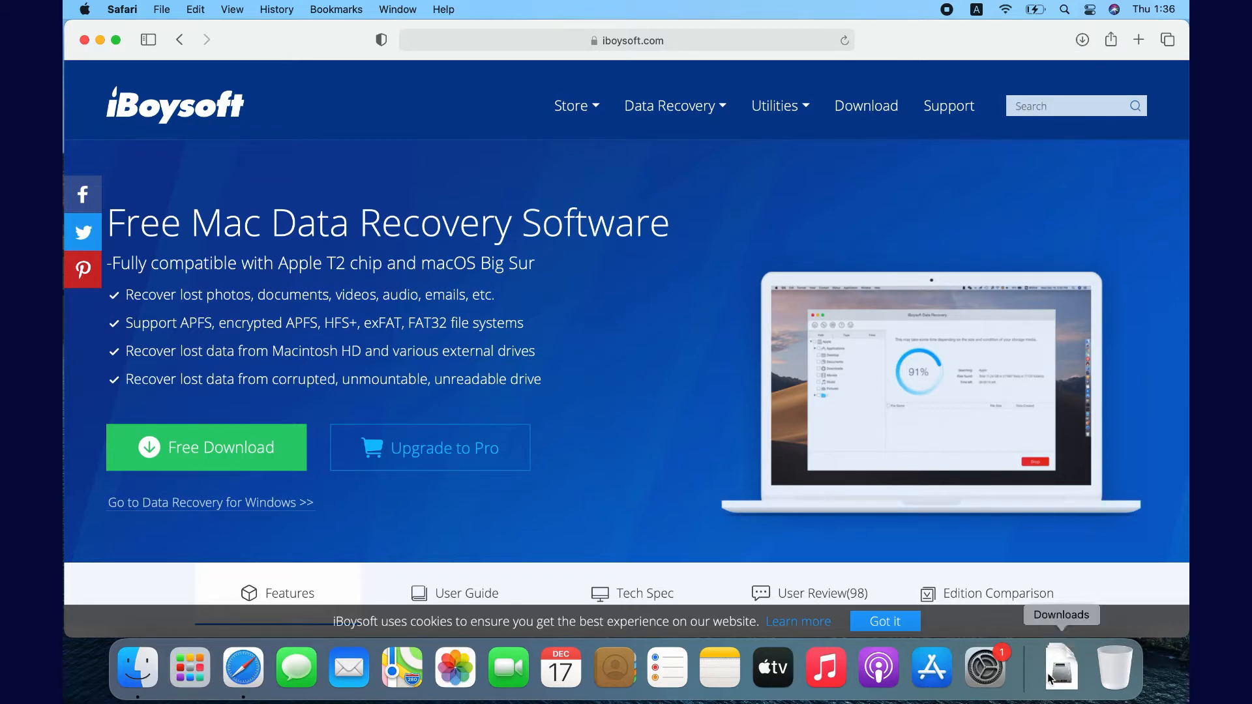
mouse_move(1062, 611)
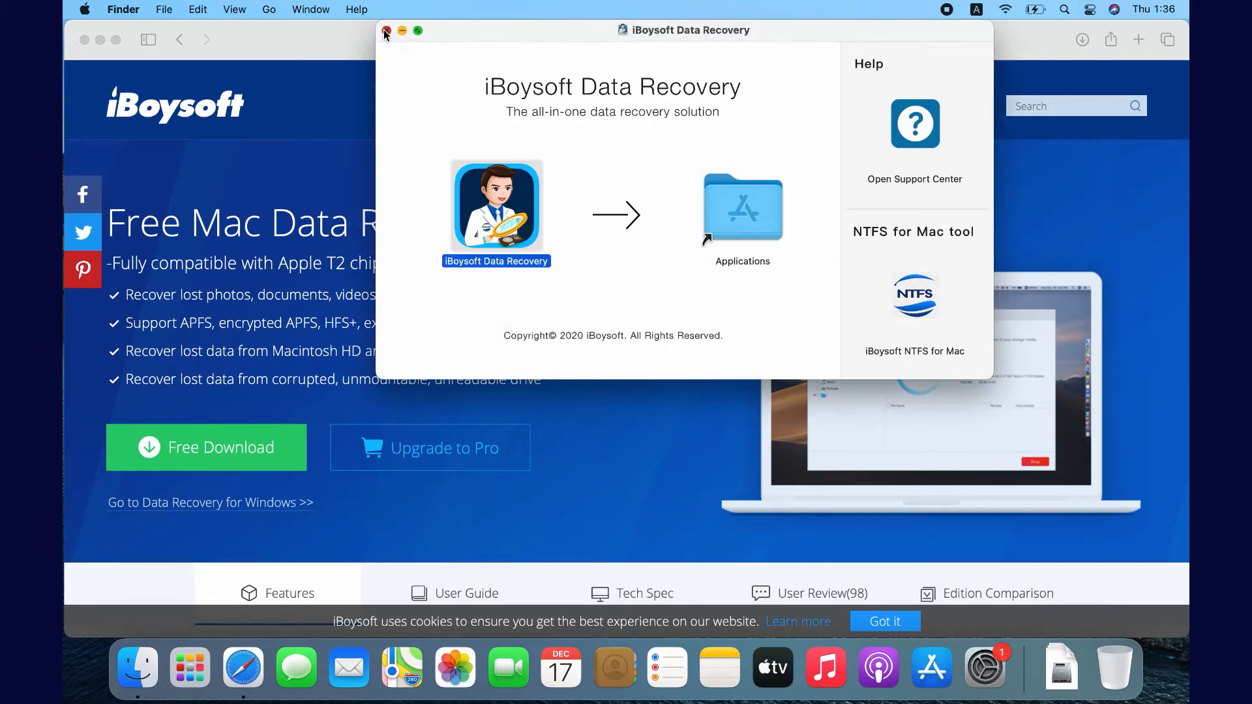
Step: Close the installer and show the Applications folder in a new Finder window
click(386, 30)
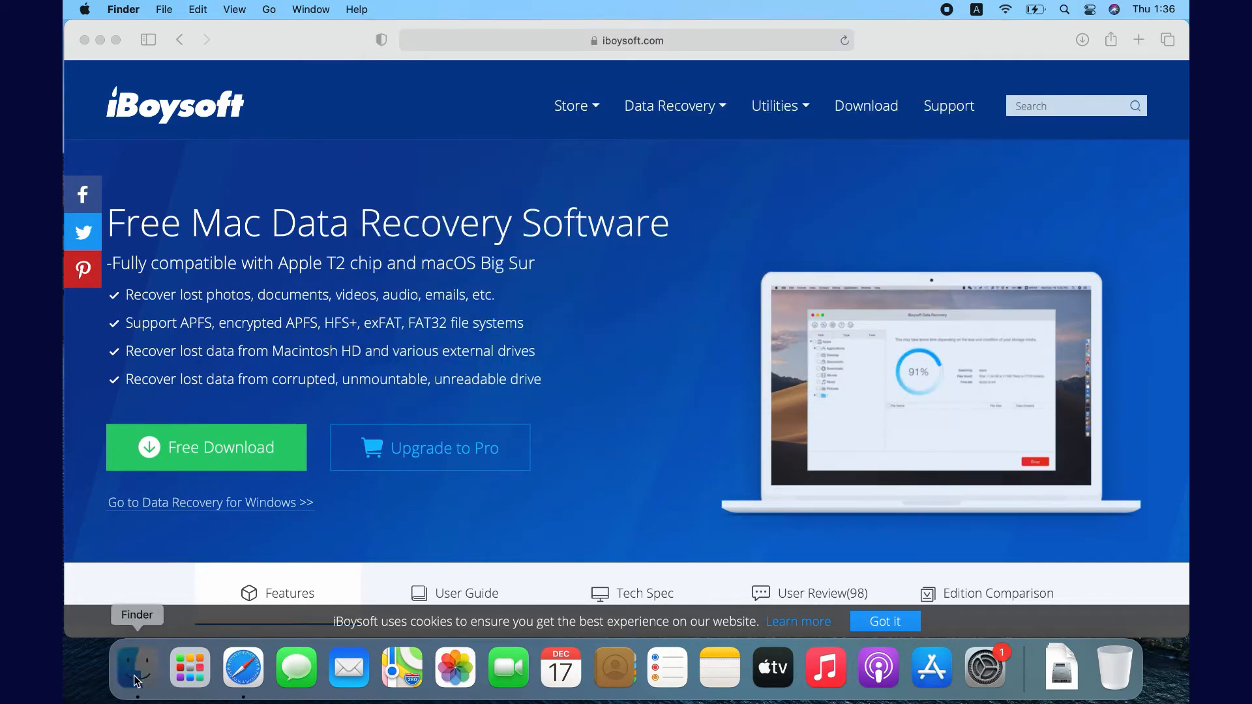
click(135, 667)
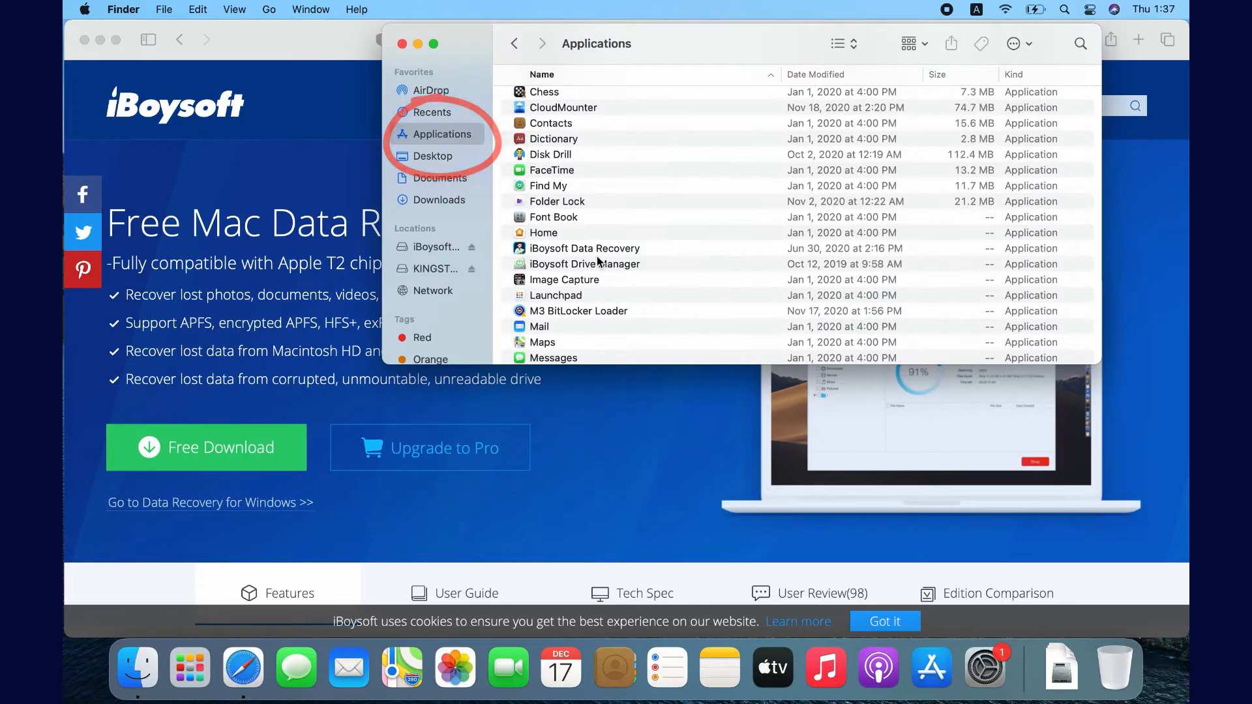
click(584, 248)
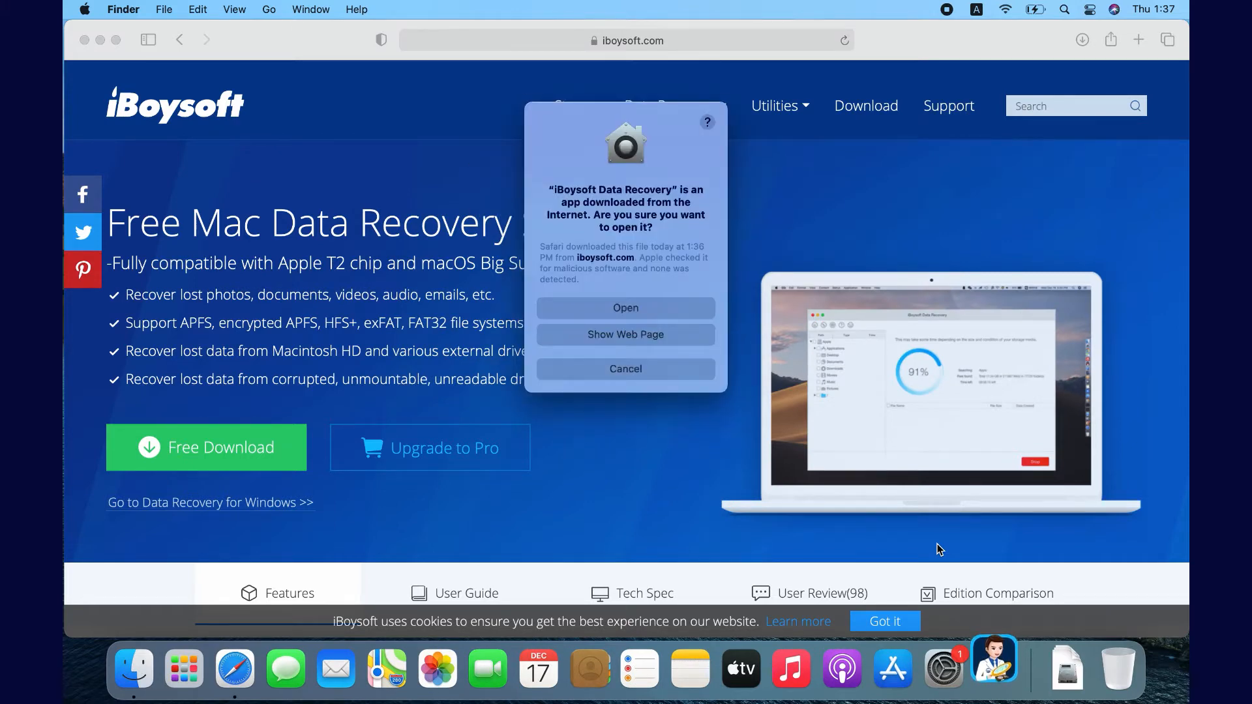
mouse_move(695, 323)
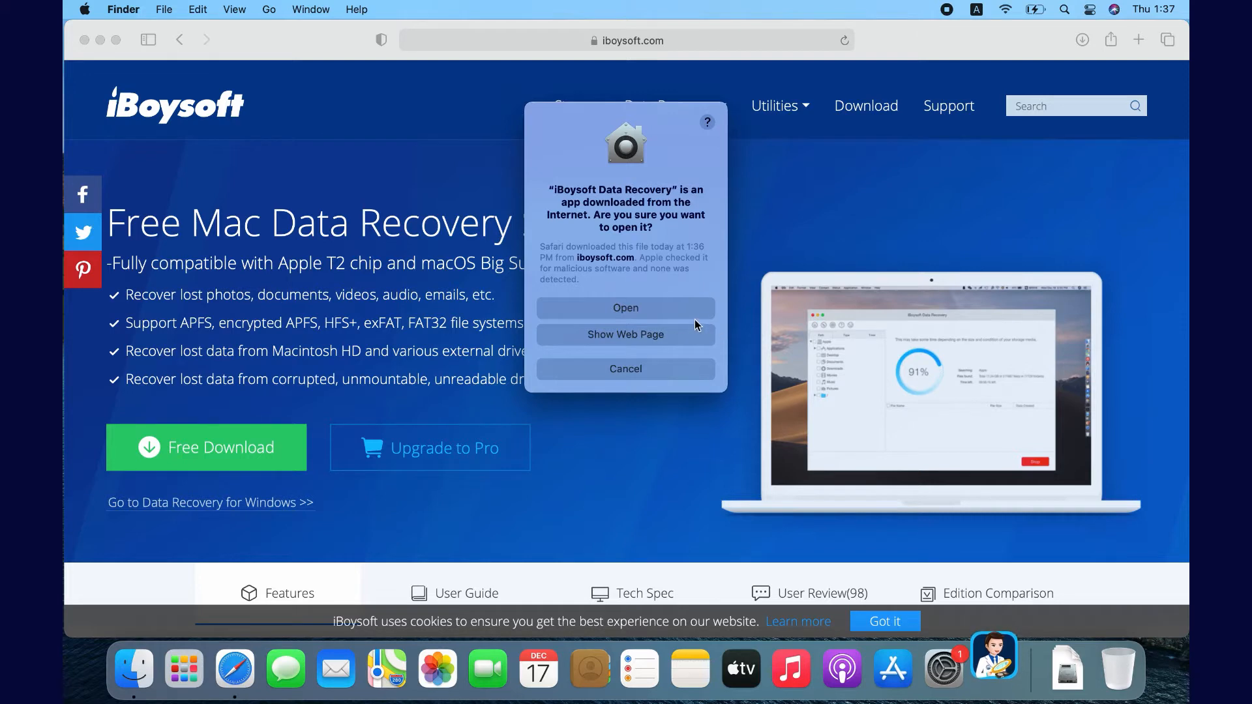
Step: Confirm opening the downloaded iBoysoft Data Recovery app and enter the administrator password
click(625, 368)
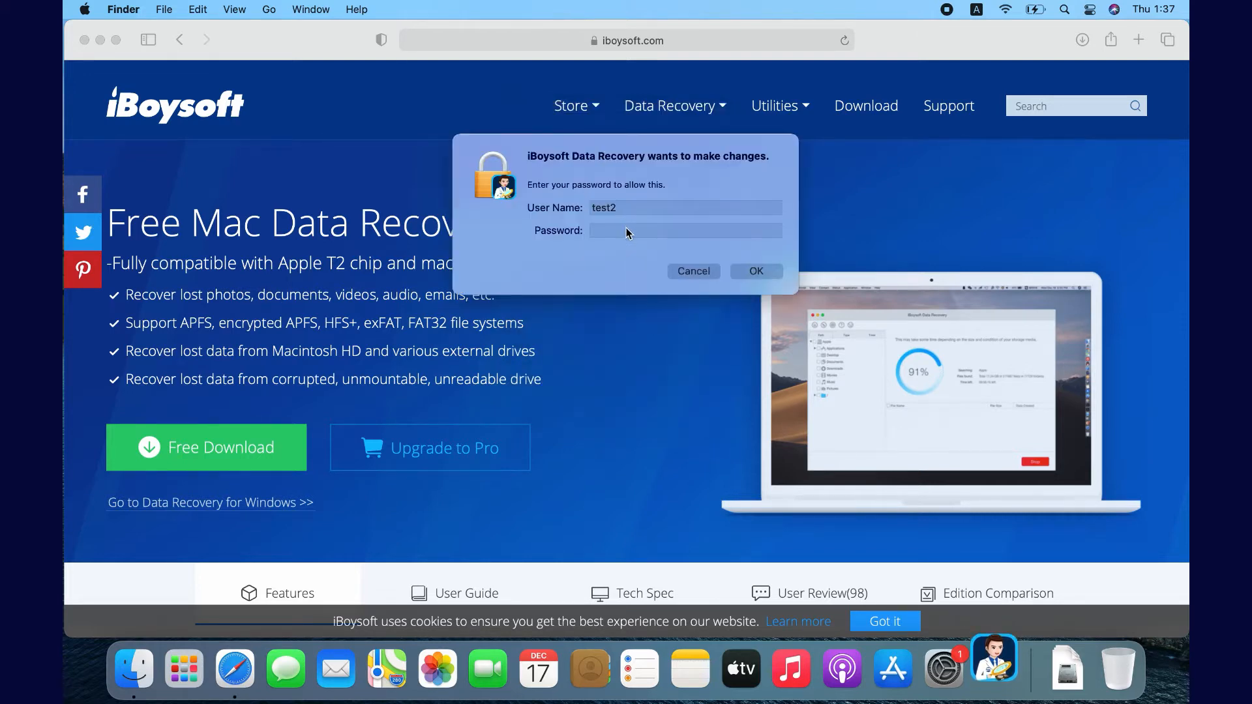
text(••••)
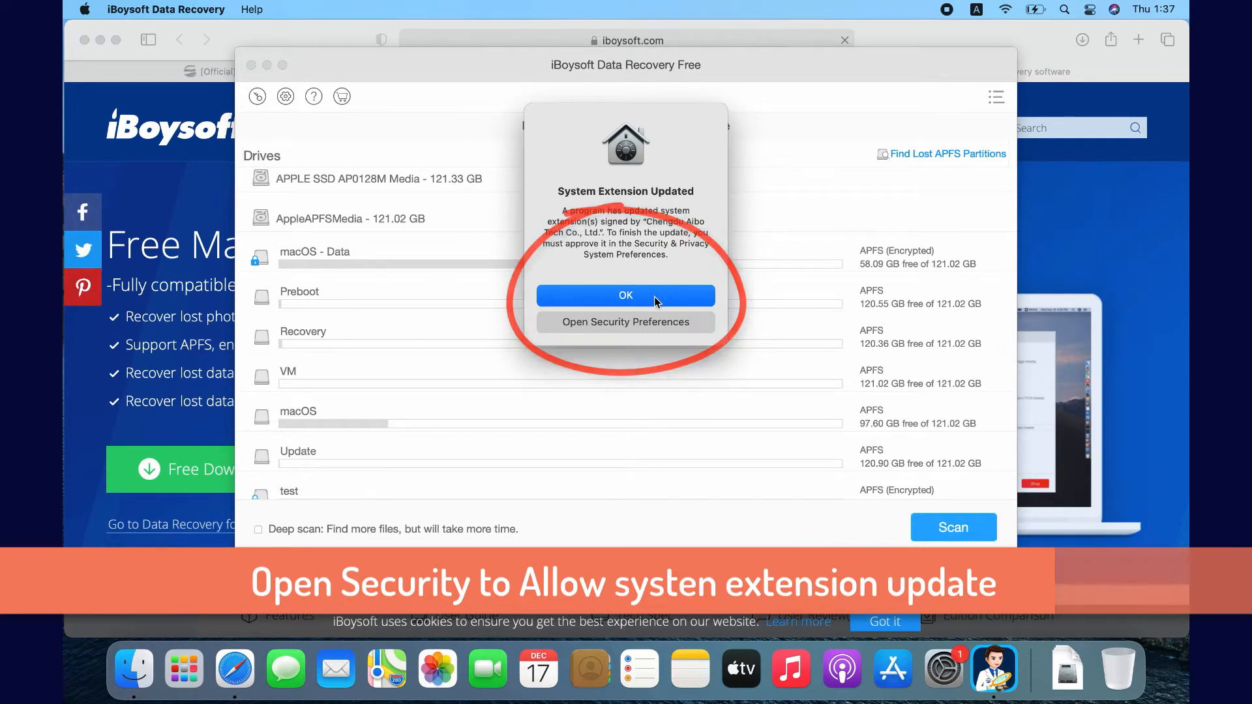
Step: Dismiss the extension notice, select the KINGSTON USB volume, untick Deep scan and start the scan
click(625, 296)
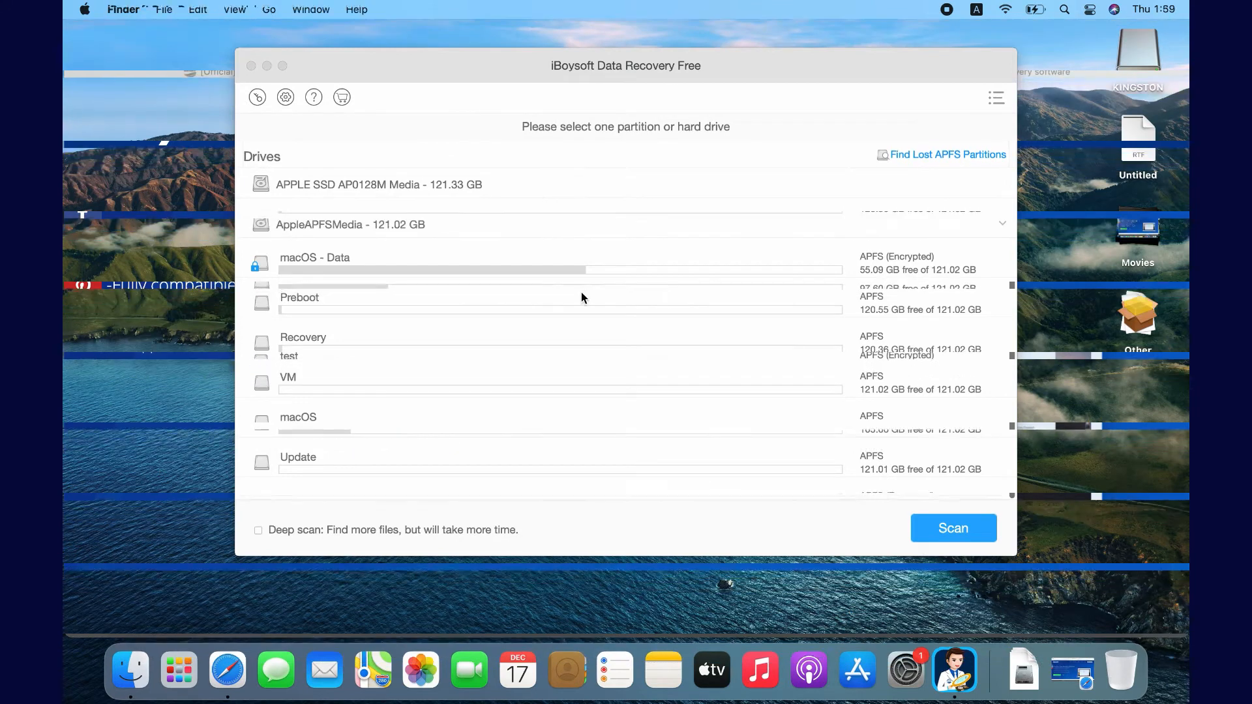
scroll(down, 3)
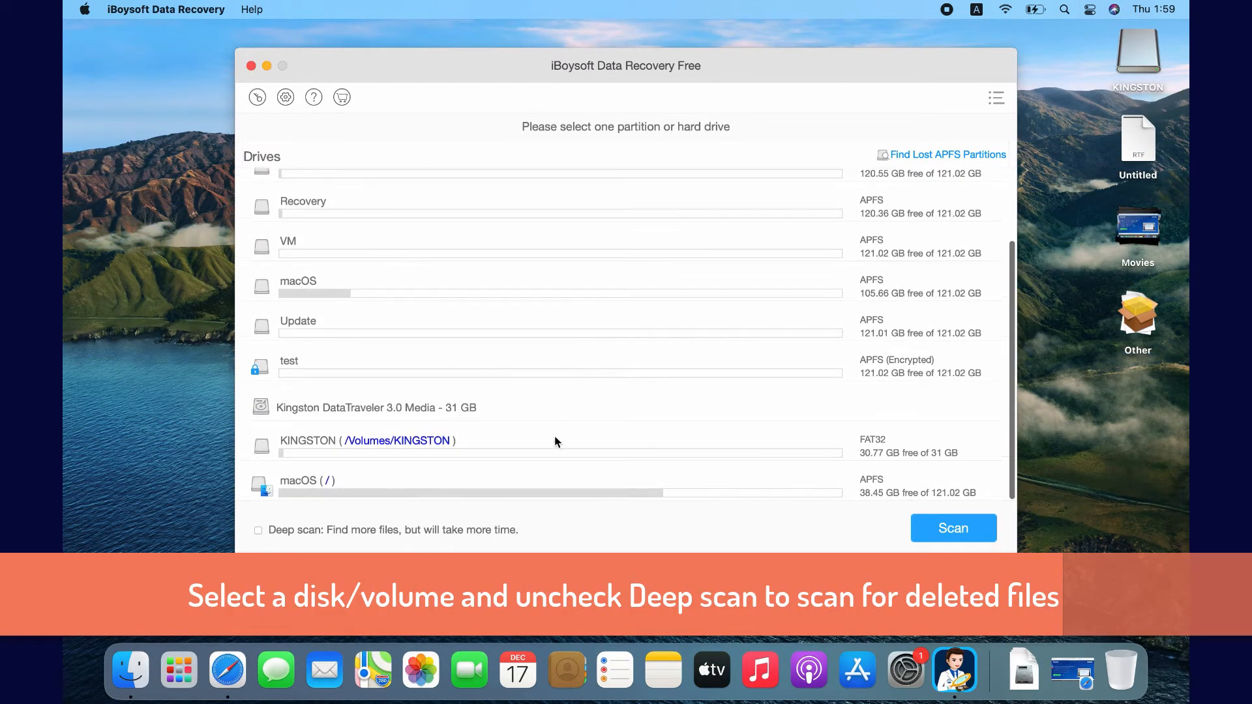
click(558, 445)
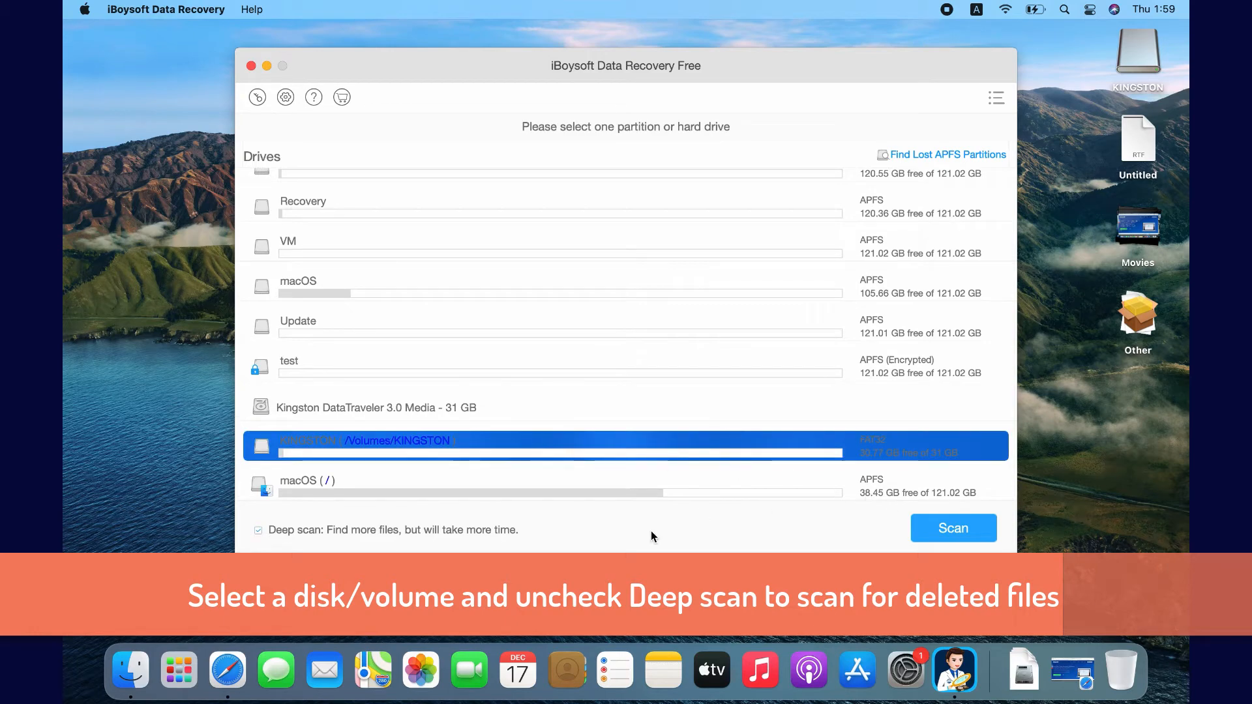
click(257, 530)
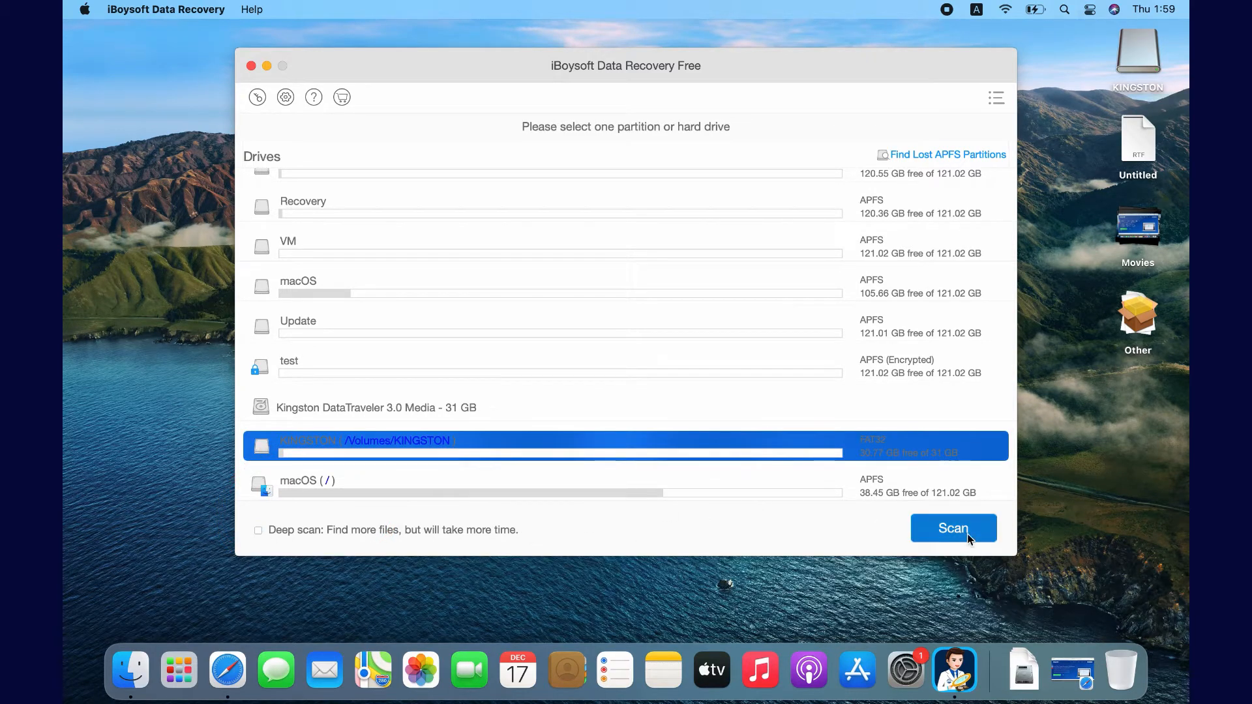
click(953, 528)
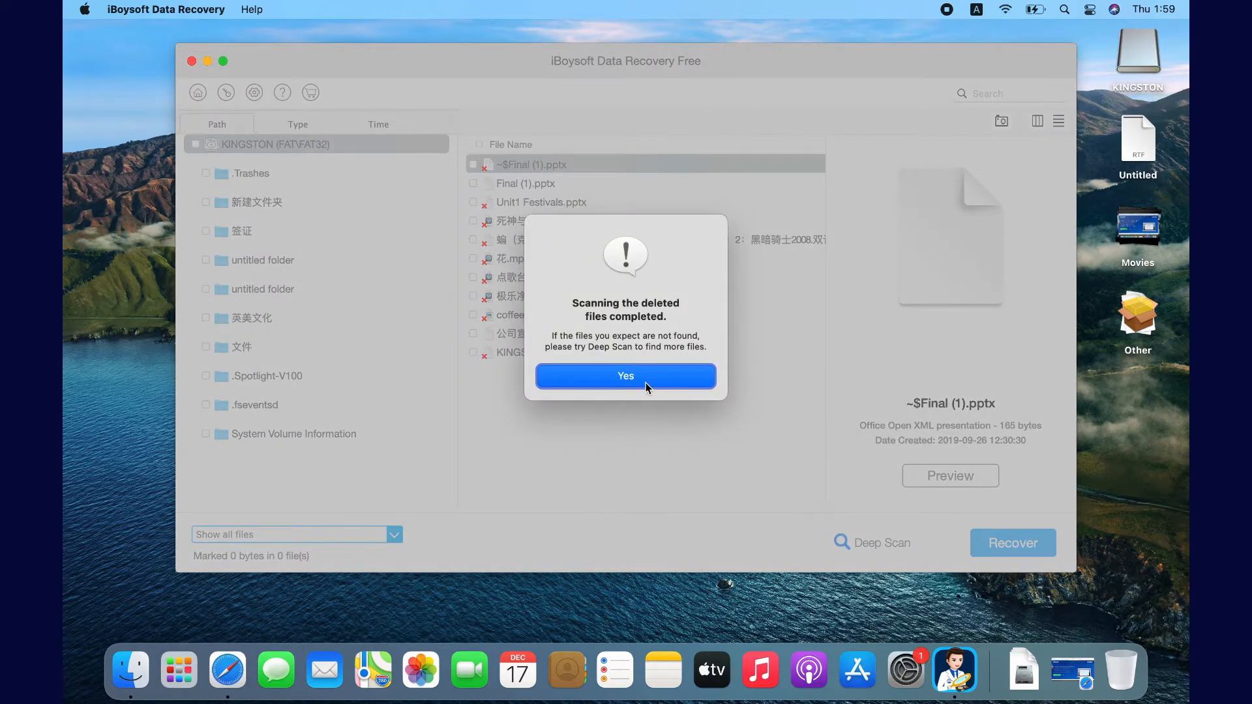
Step: Group the scan results by Type, preview the cute cat photo and tick the three photos for recovery
click(625, 376)
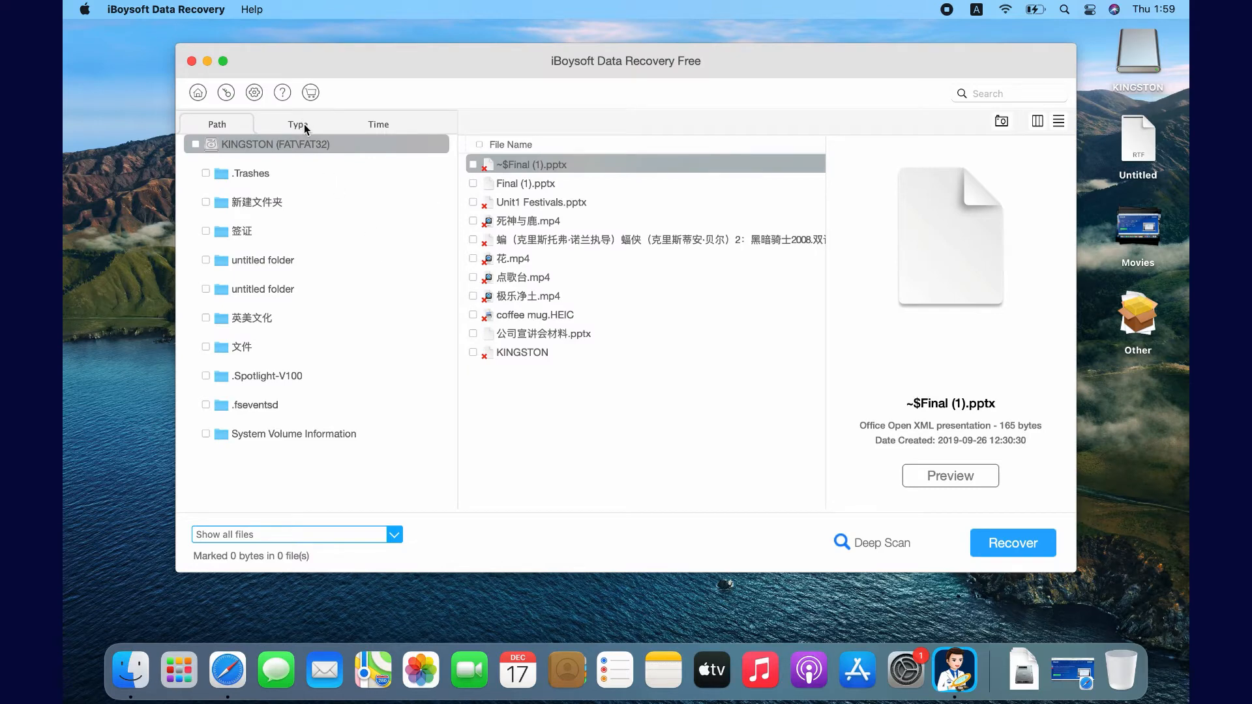
mouse_move(312, 128)
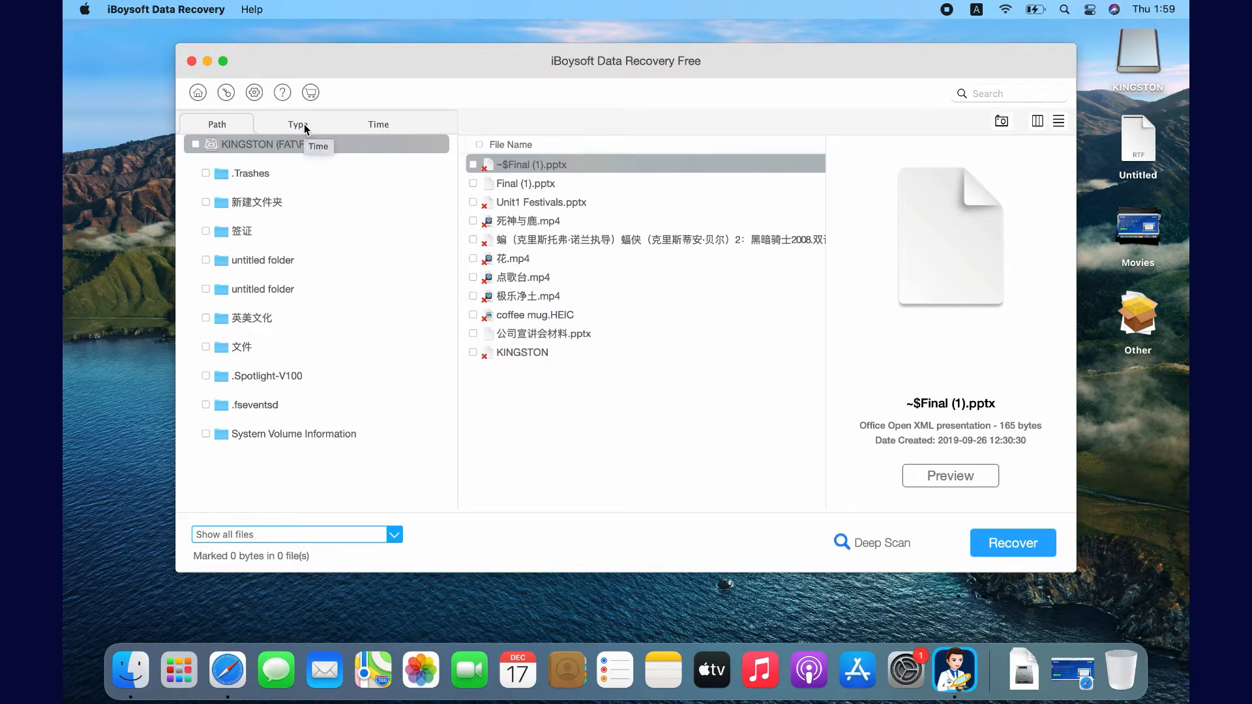
click(298, 124)
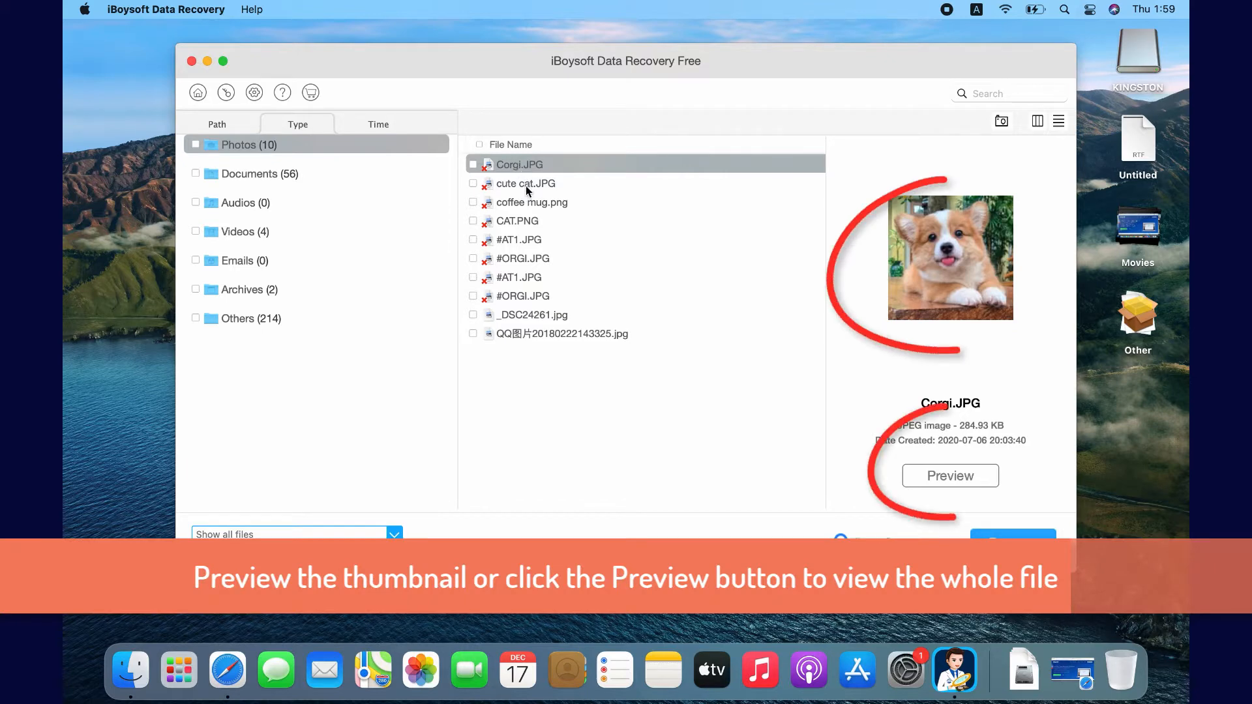
click(526, 182)
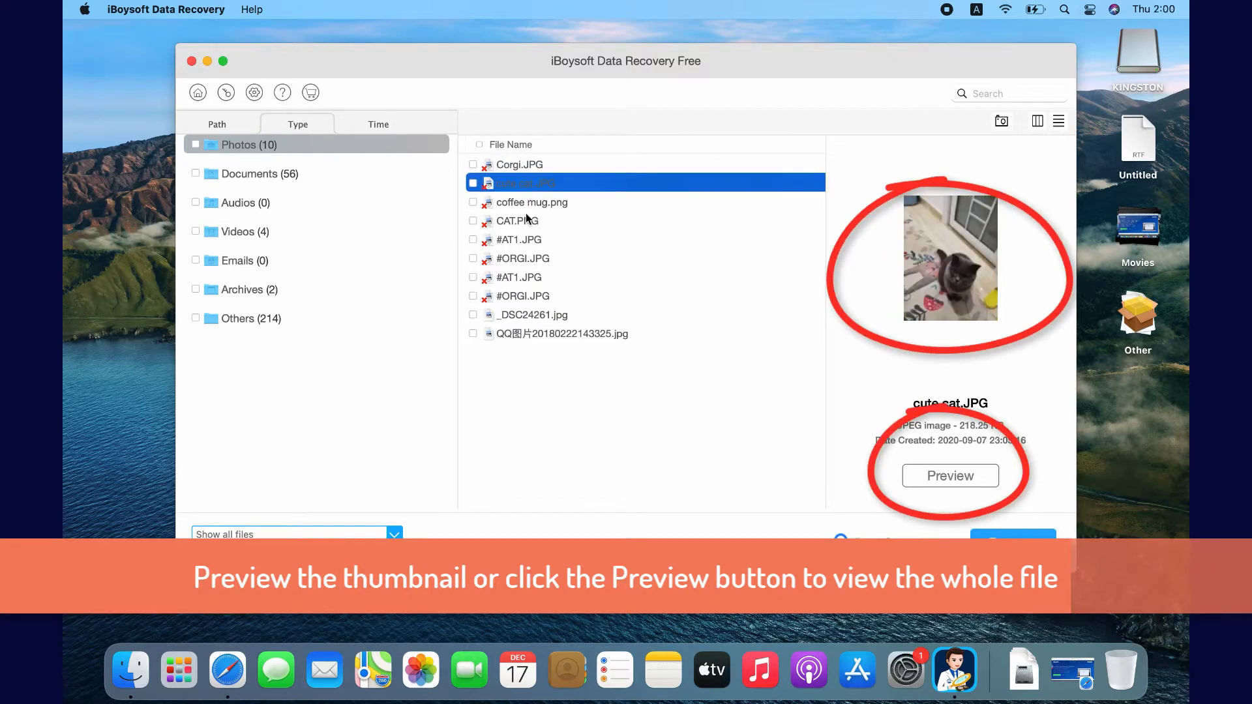
click(518, 165)
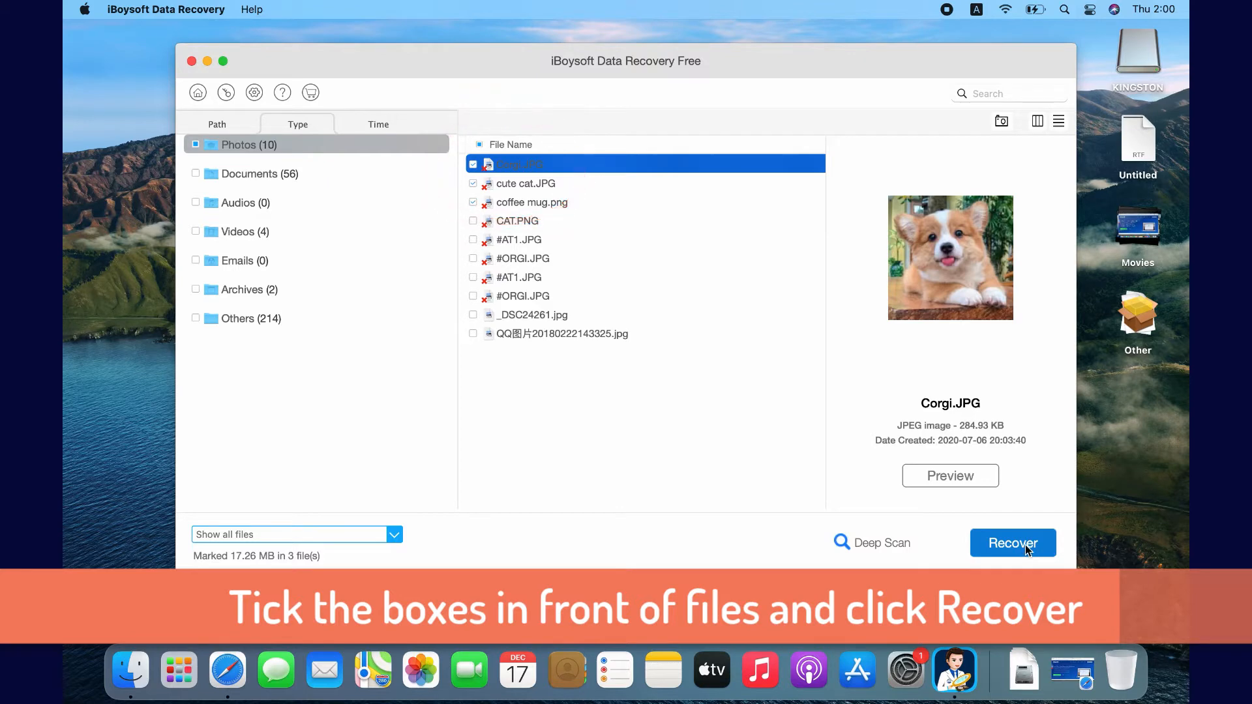
Step: Recover the marked photos to the Desktop, acknowledge completion and put the recovery window away
click(1012, 543)
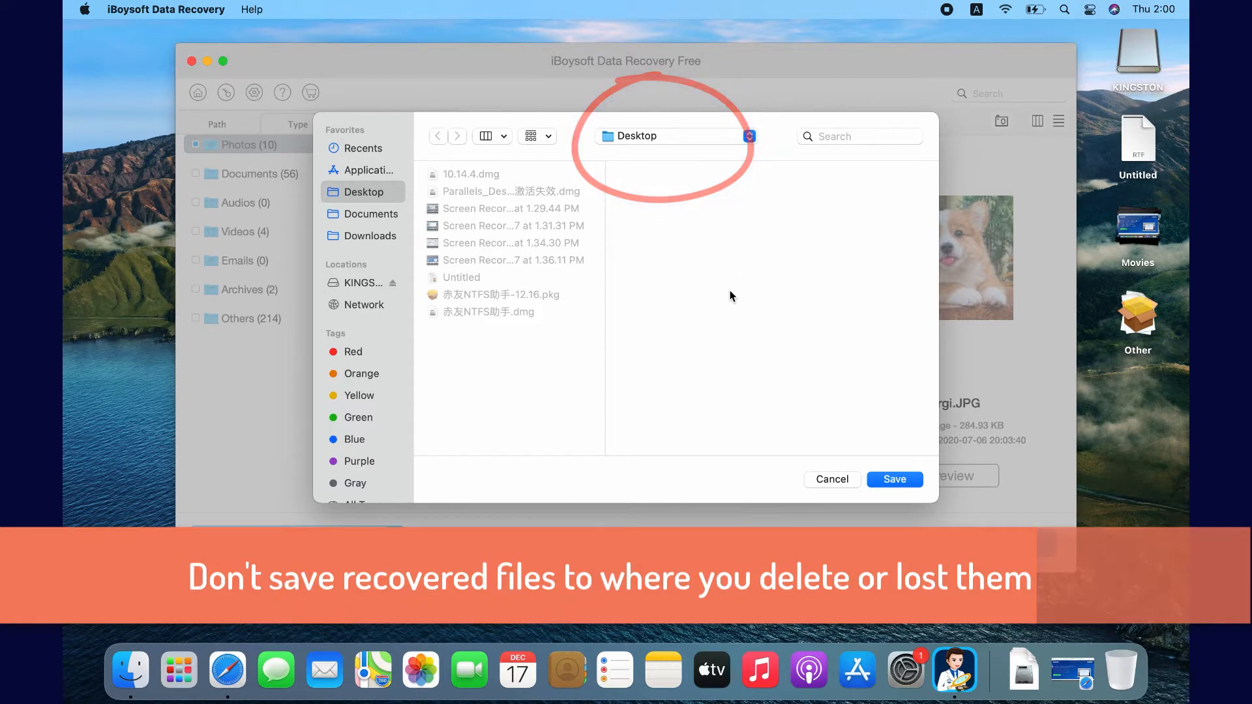
click(893, 479)
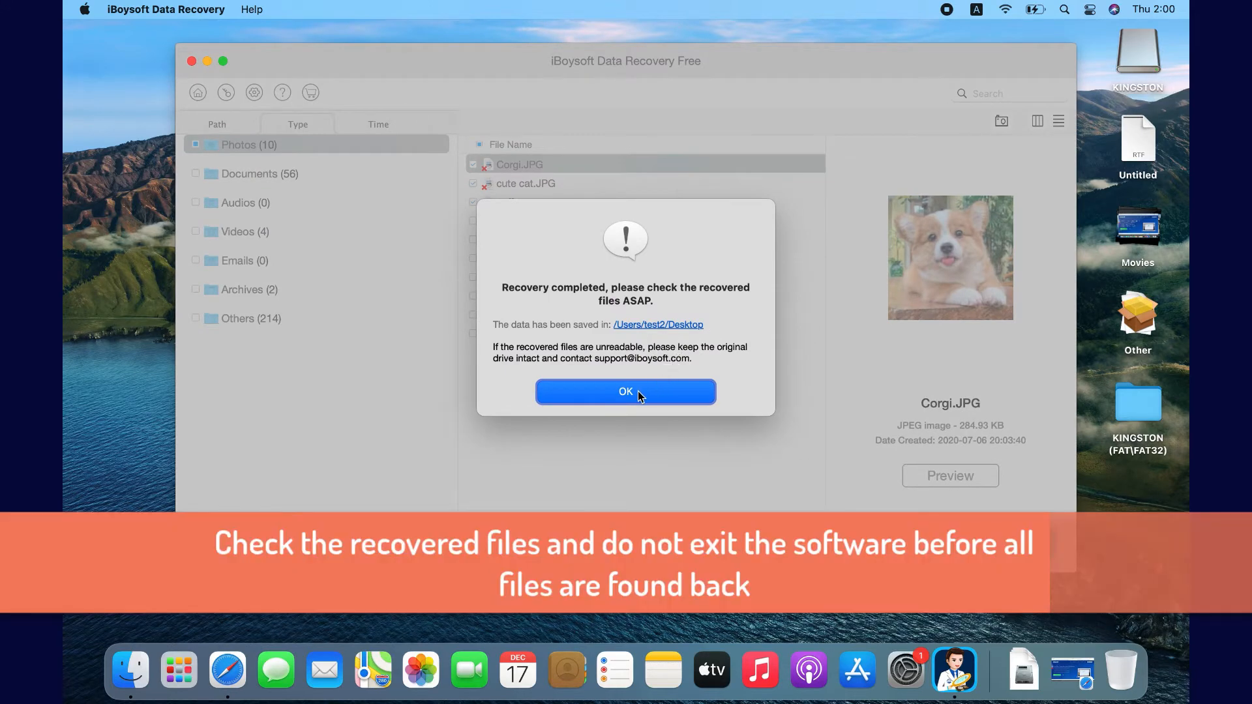
click(625, 391)
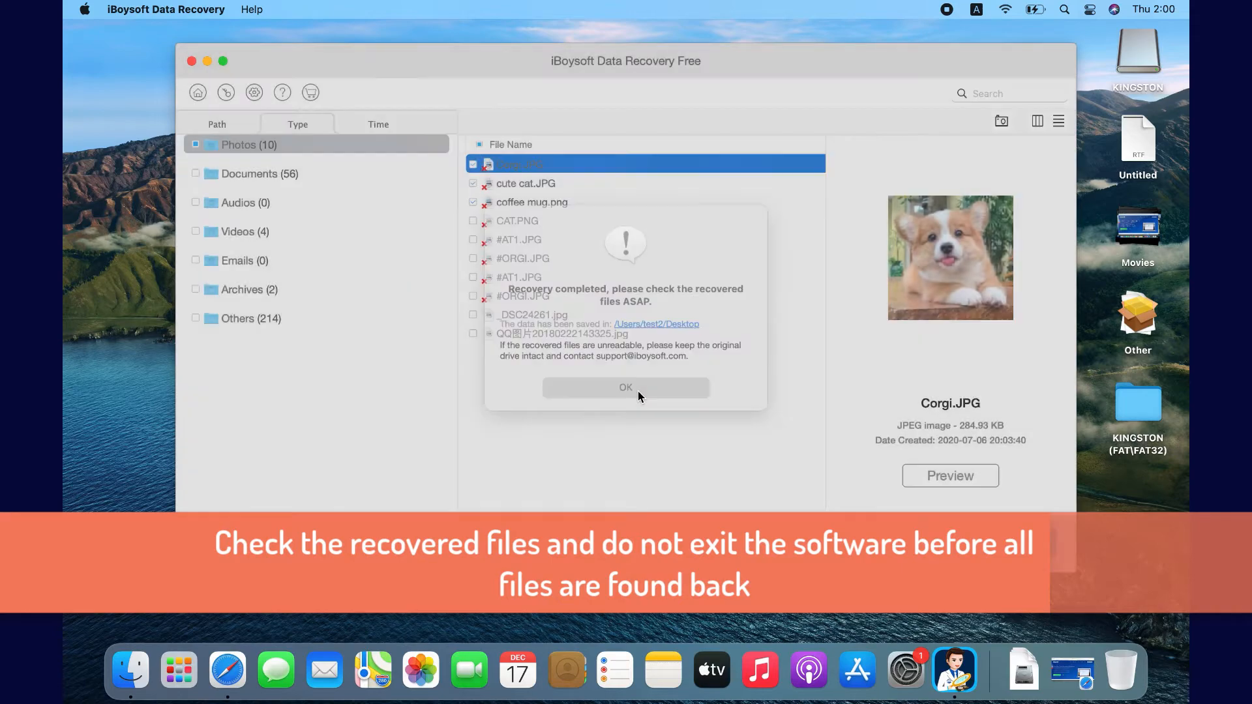
click(624, 388)
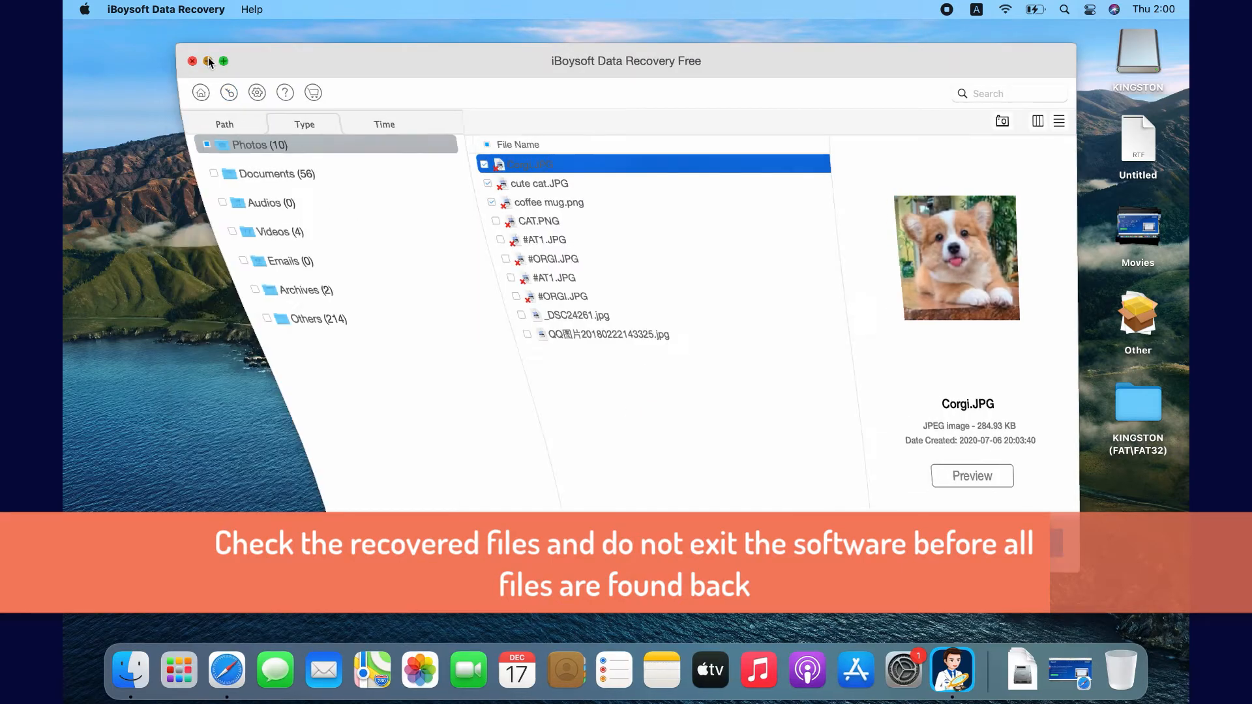
click(192, 62)
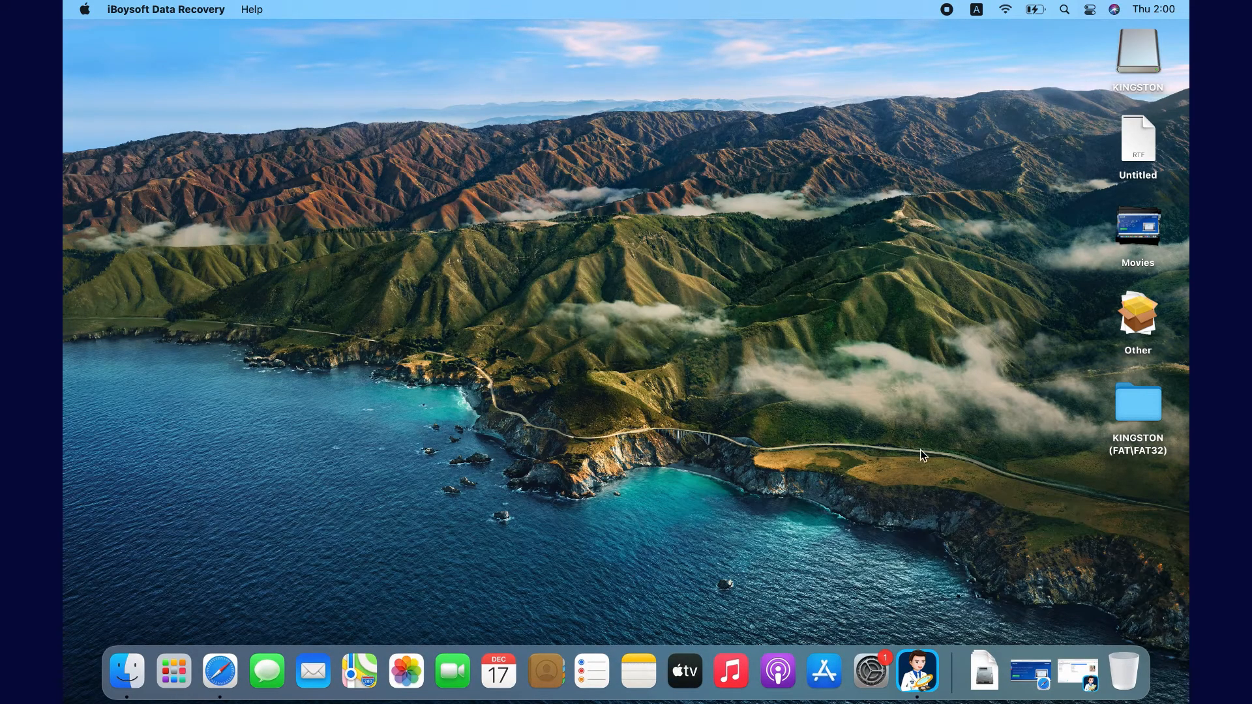
Step: Open the recovered KINGSTON (FAT\FAT32) folder on the Desktop and its untitled subfolder
click(1137, 400)
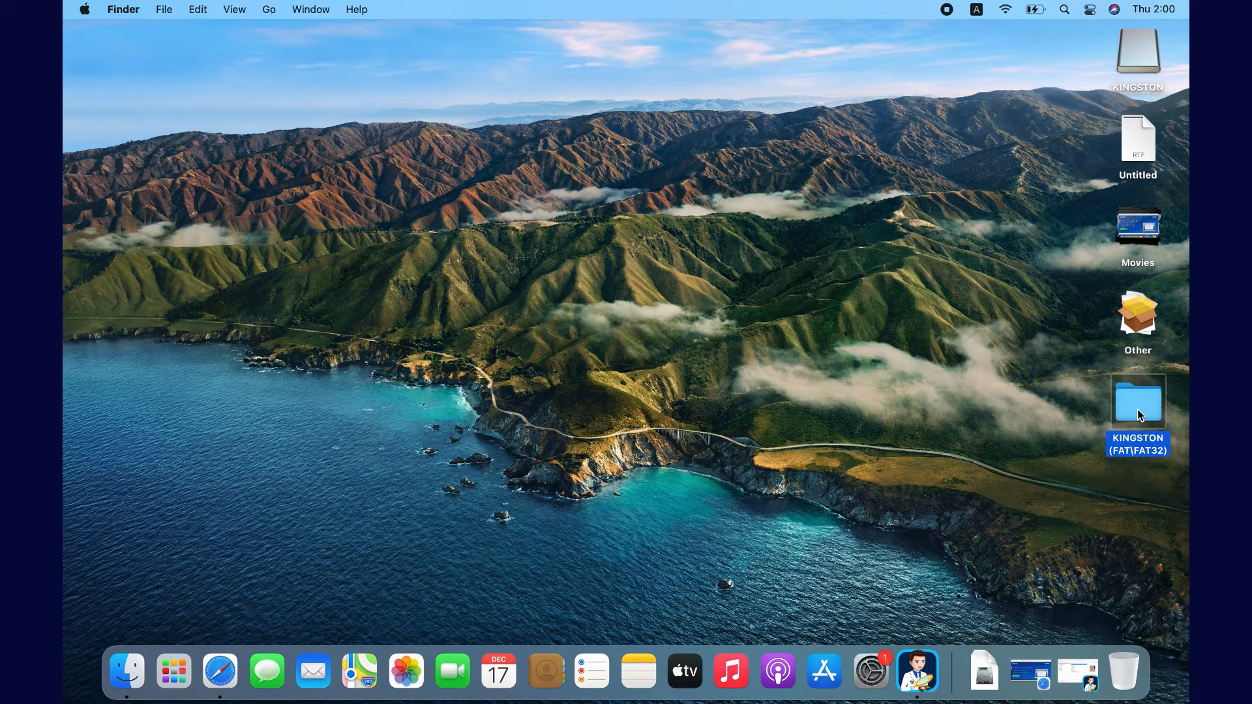
double_click(1138, 401)
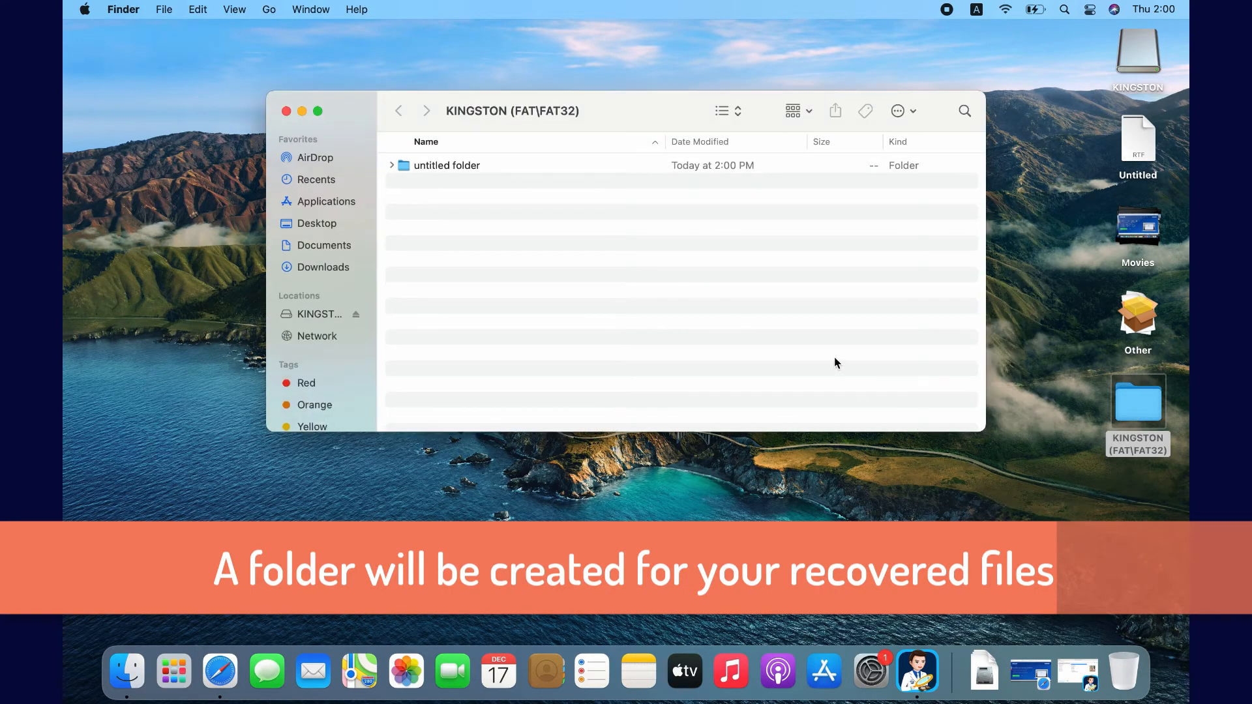
click(446, 166)
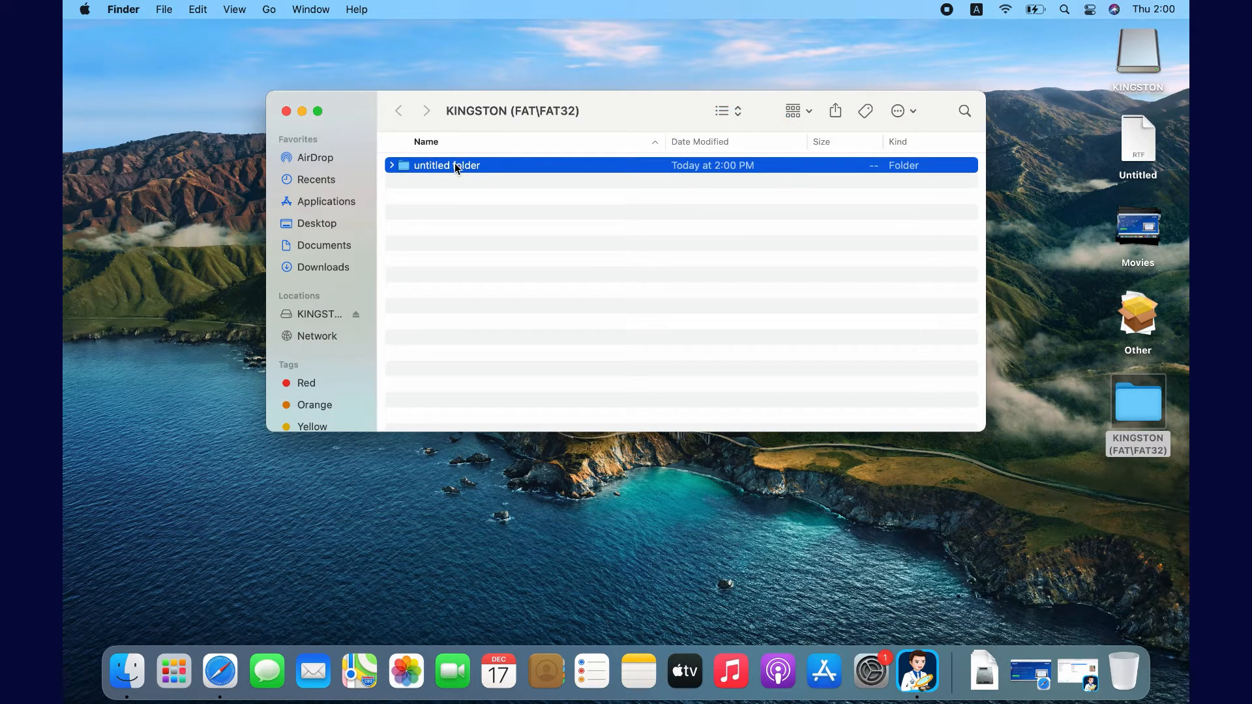
double_click(447, 165)
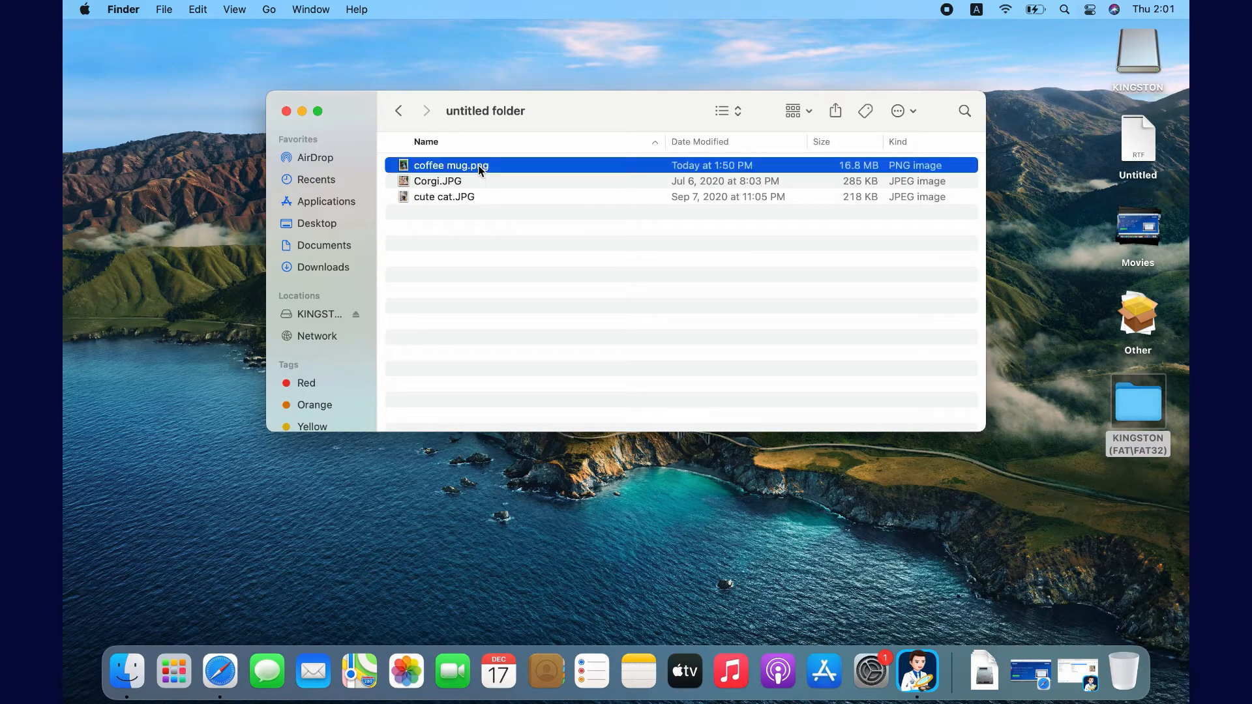
Step: View coffee mug.png and then Corgi.JPG in Preview to confirm the recovered photos open
double_click(451, 165)
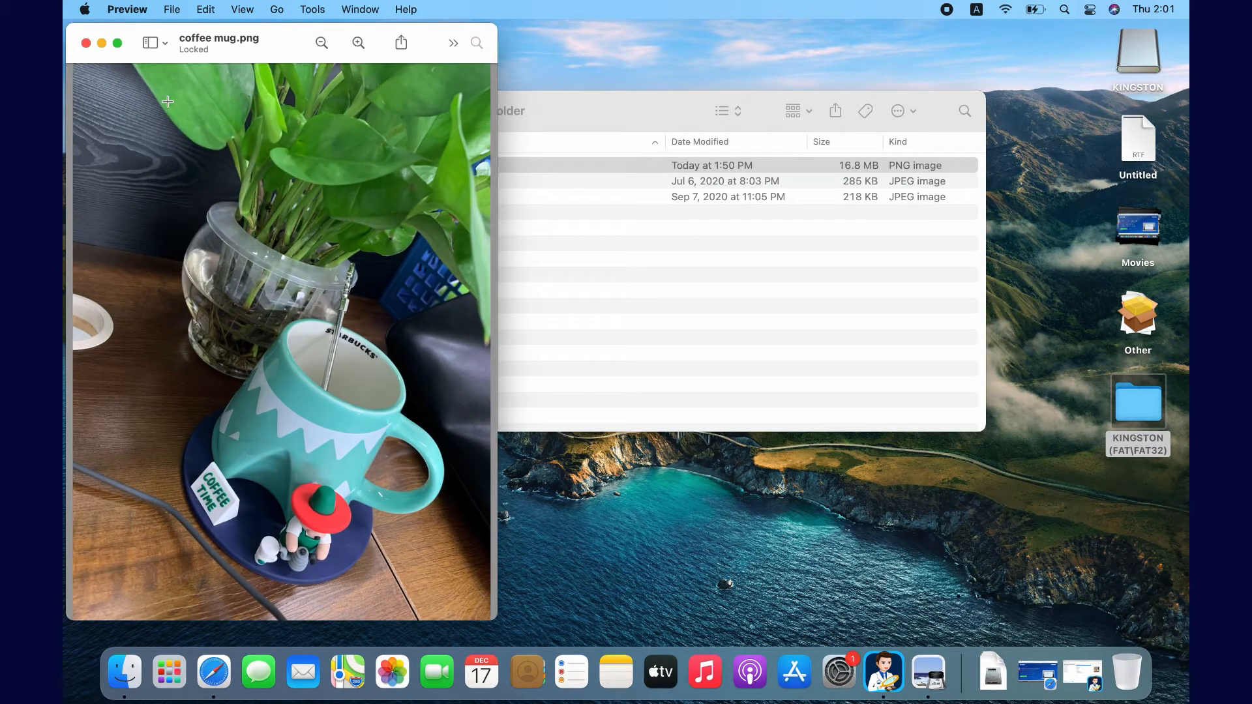
click(86, 43)
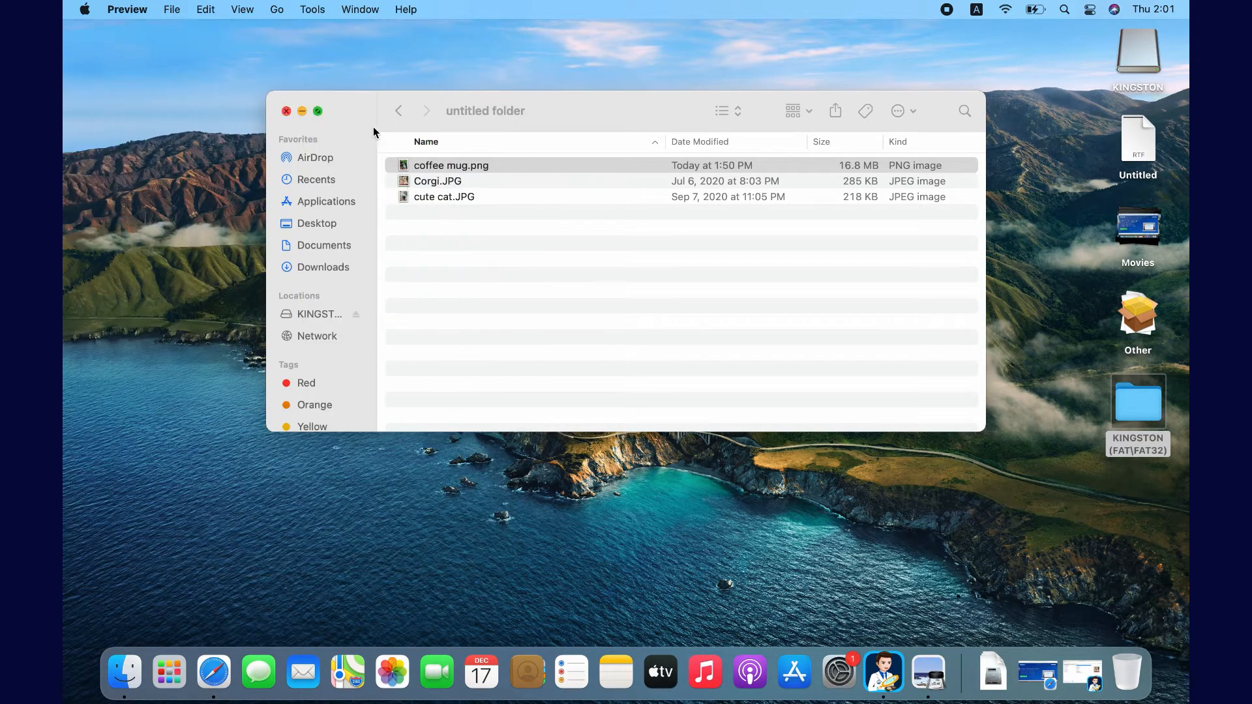
click(438, 180)
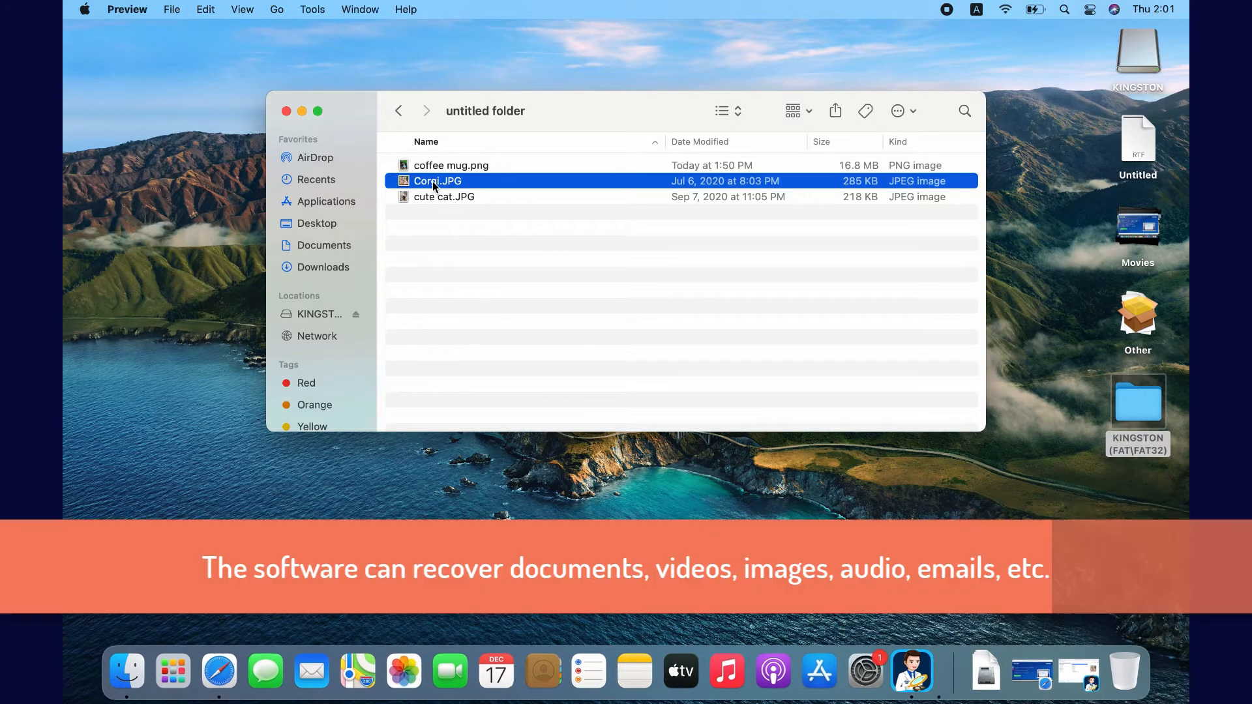
double_click(438, 180)
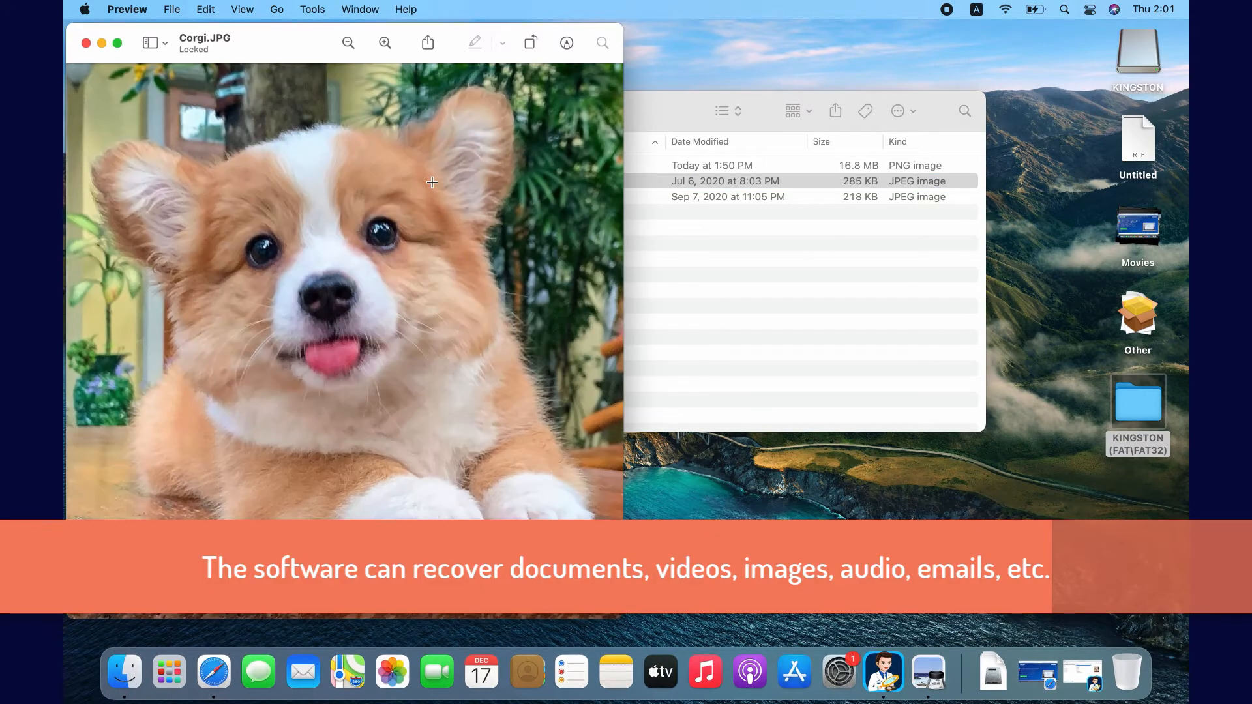
mouse_move(205, 175)
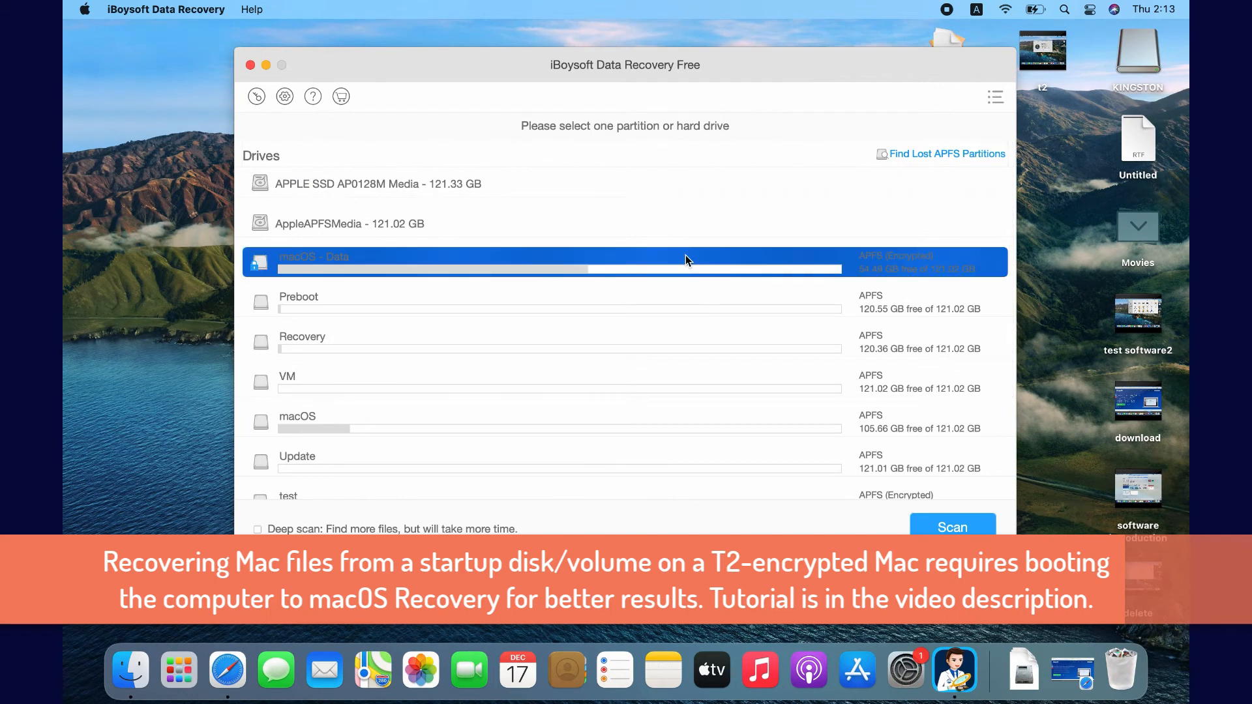
mouse_move(801, 291)
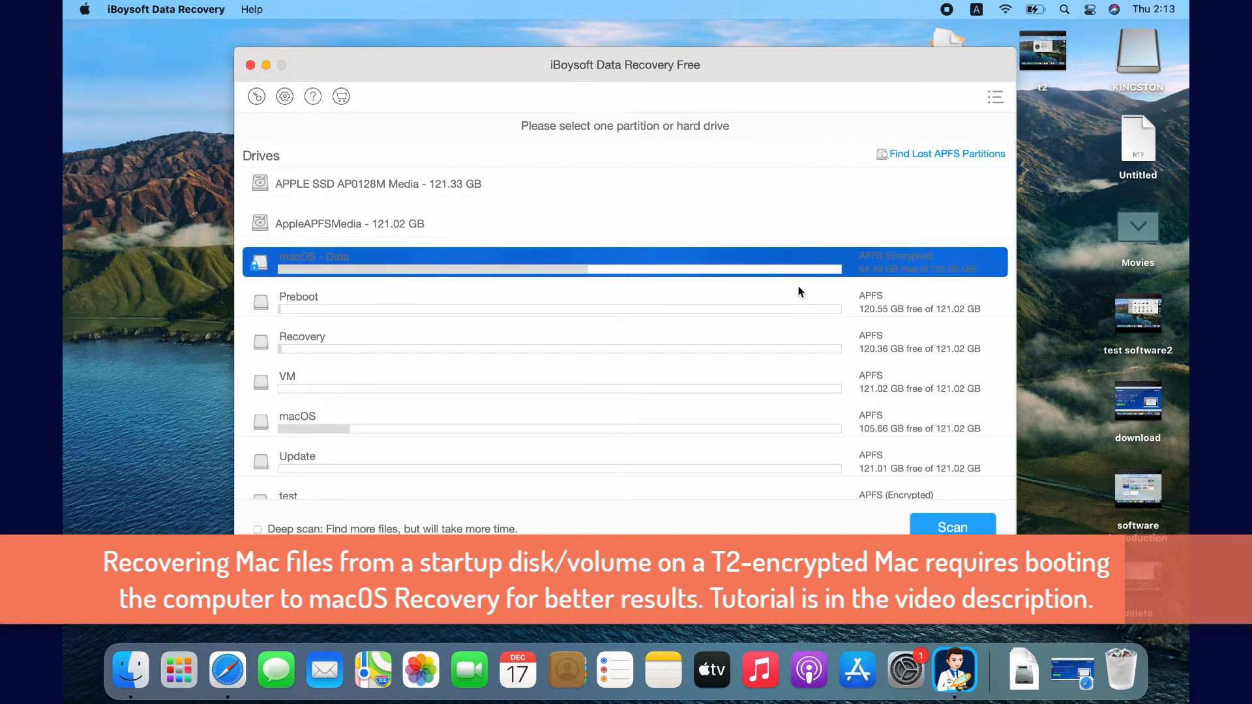
mouse_move(849, 296)
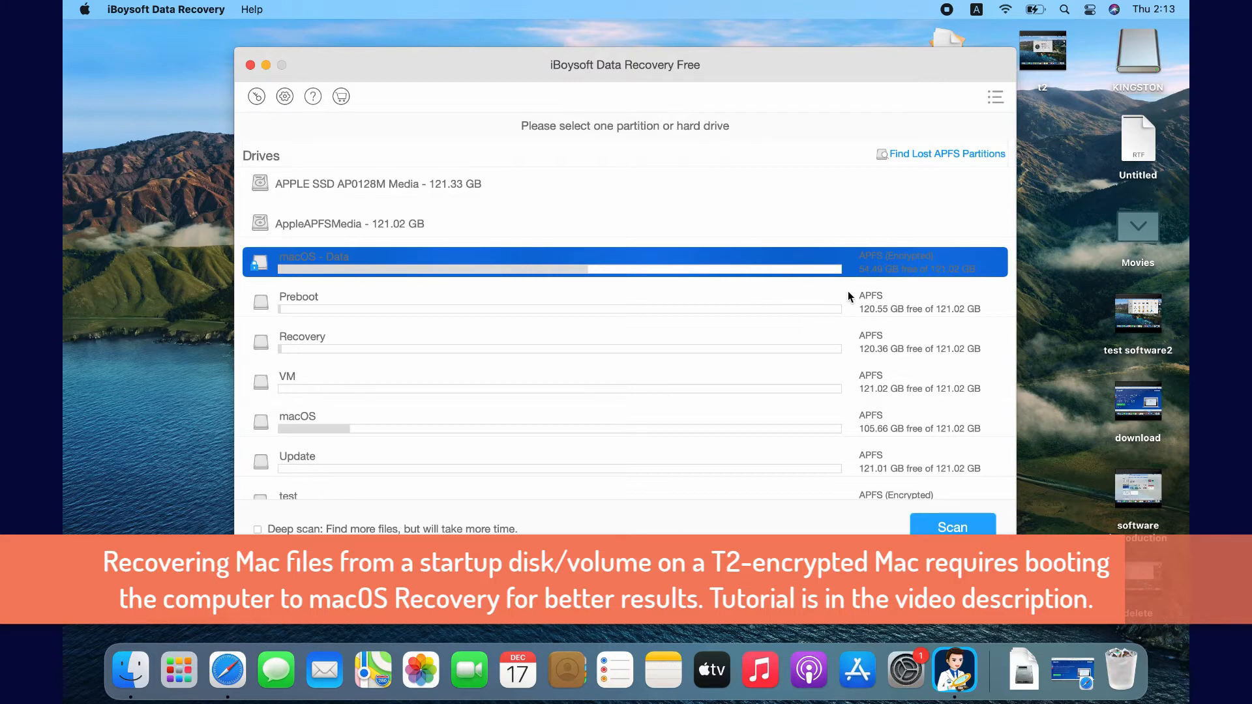
Step: Scan the encrypted macOS - Data volume, submit its password, and cancel after it is rejected
click(953, 527)
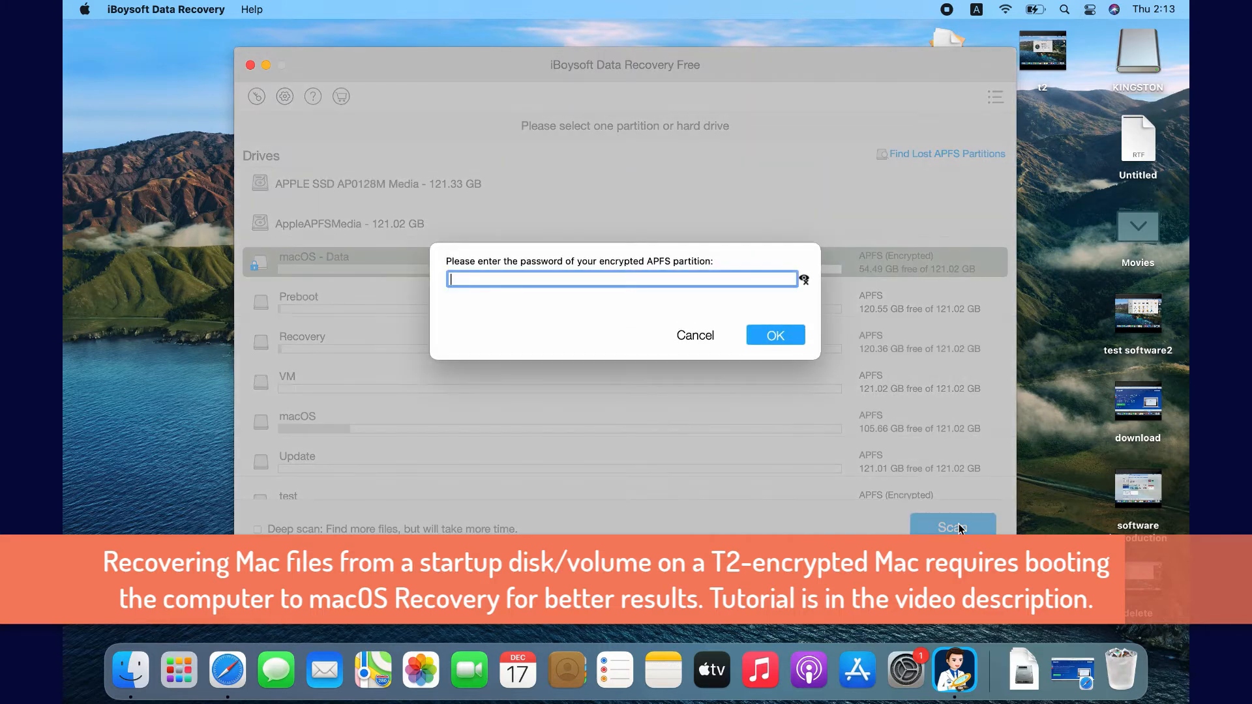
text(••••)
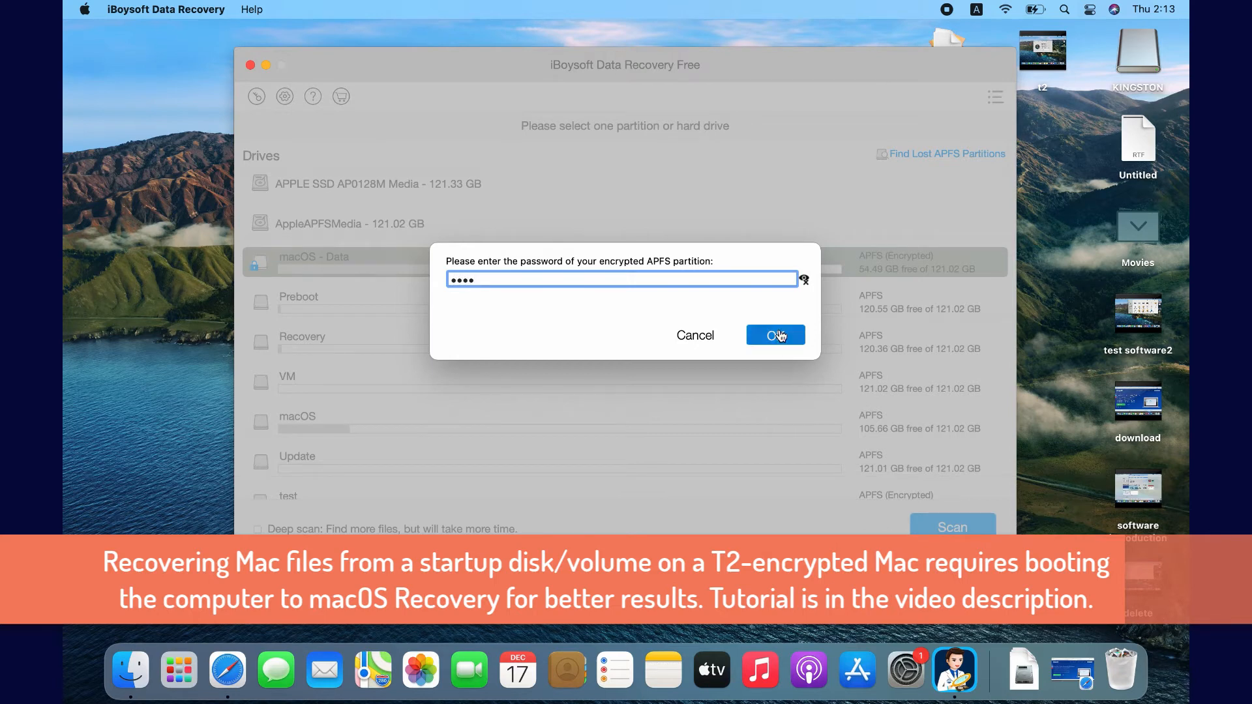
click(775, 336)
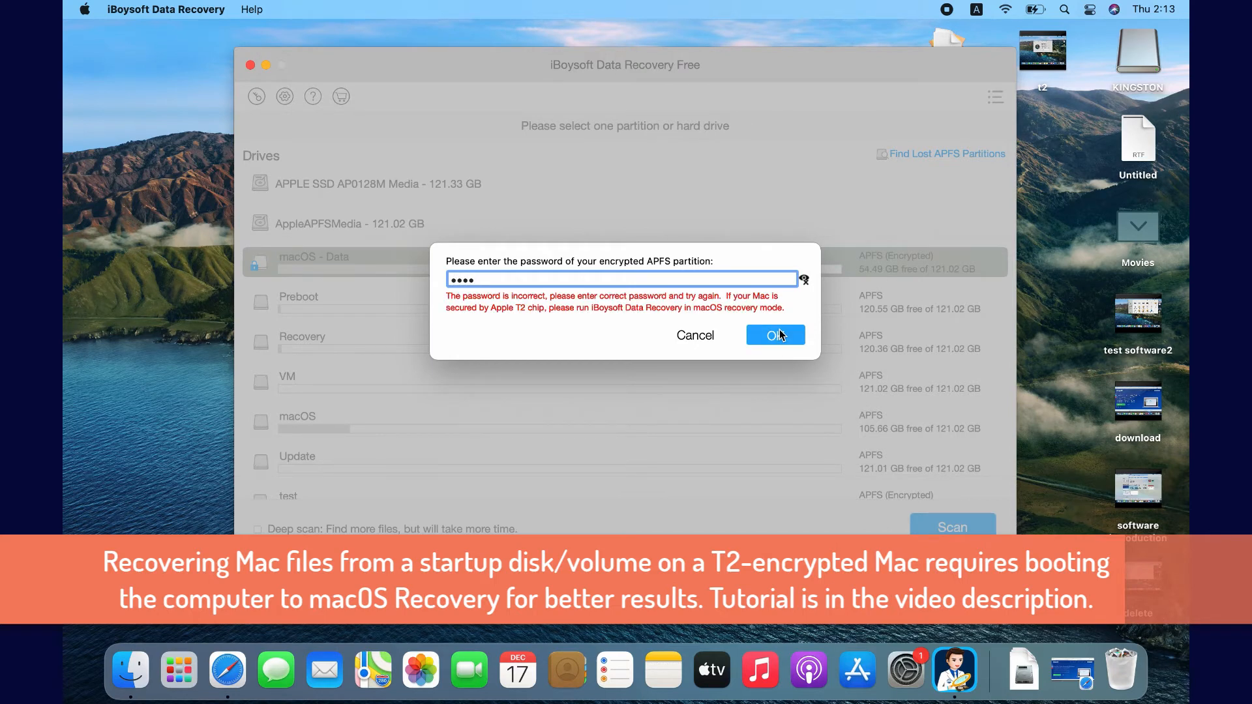
mouse_move(727, 330)
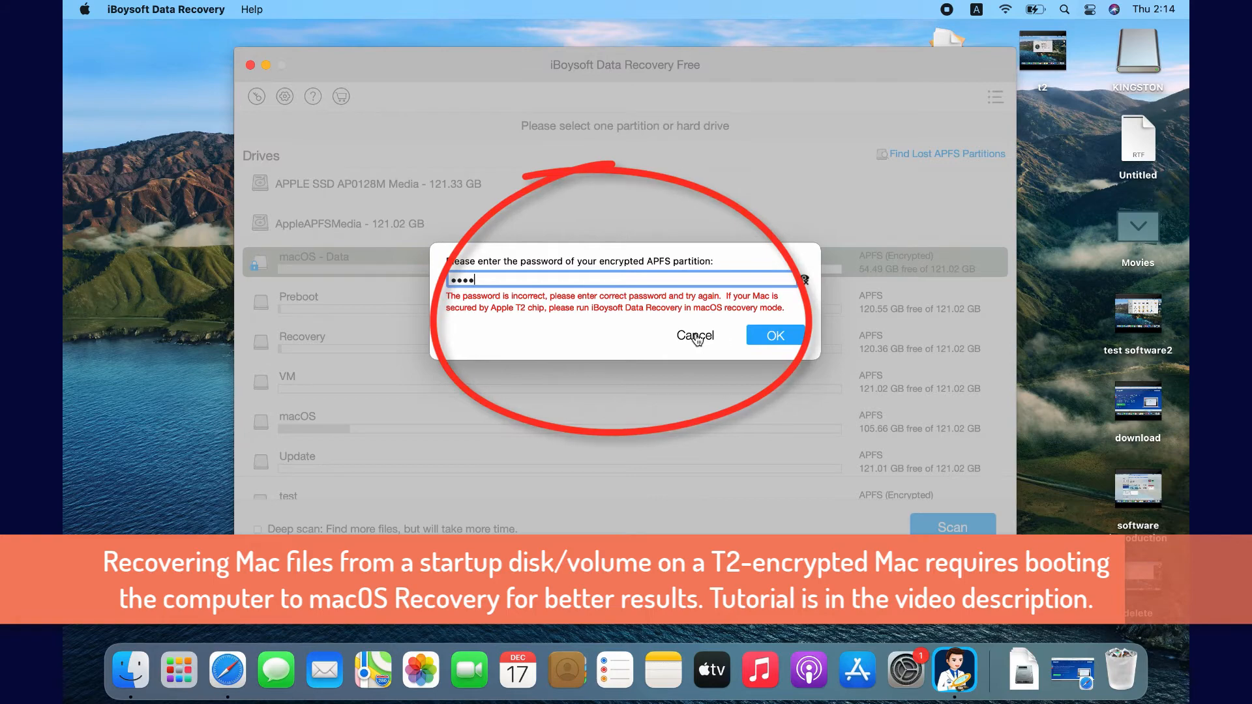
click(694, 335)
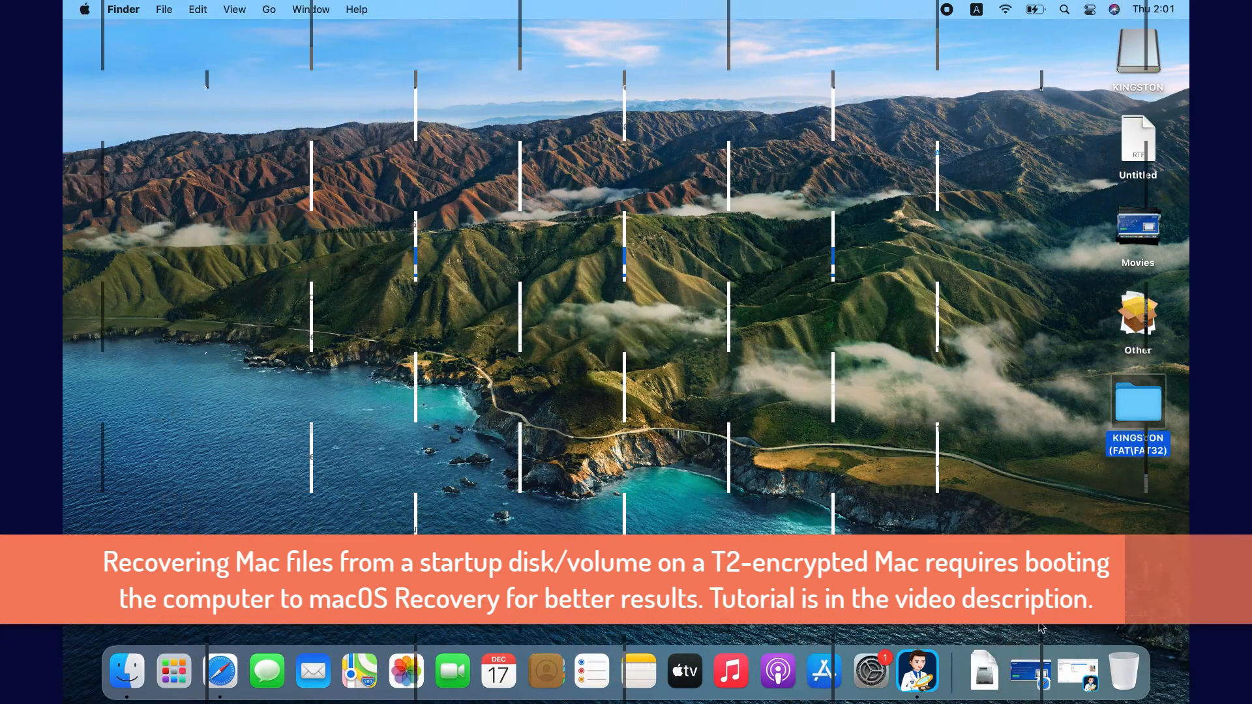
Step: Leave the results via Home and save the scan as a session file on the Desktop
click(917, 670)
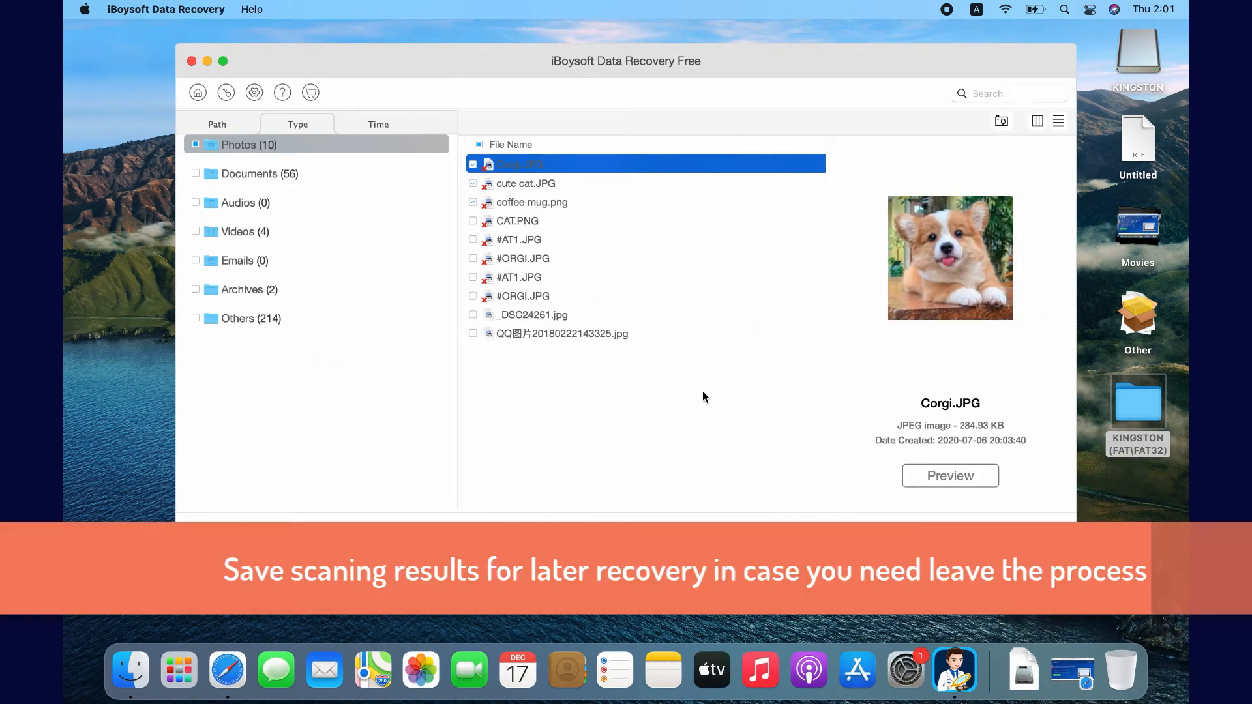
mouse_move(471, 247)
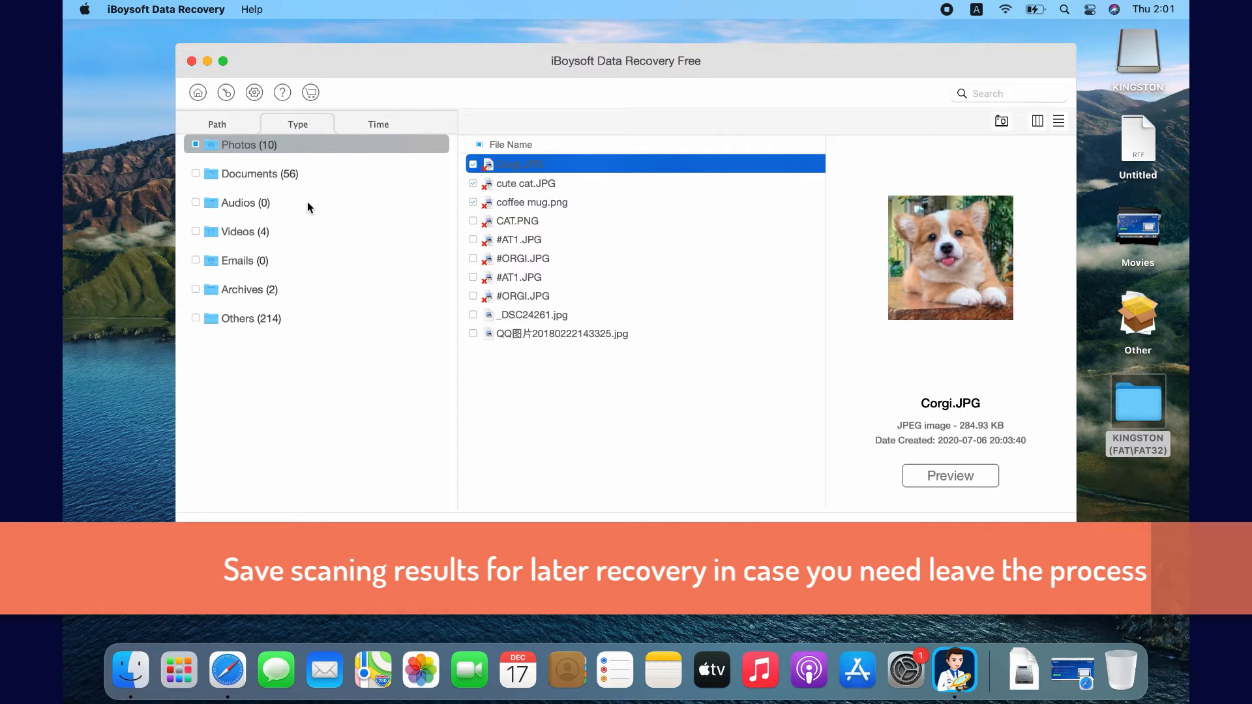
click(197, 92)
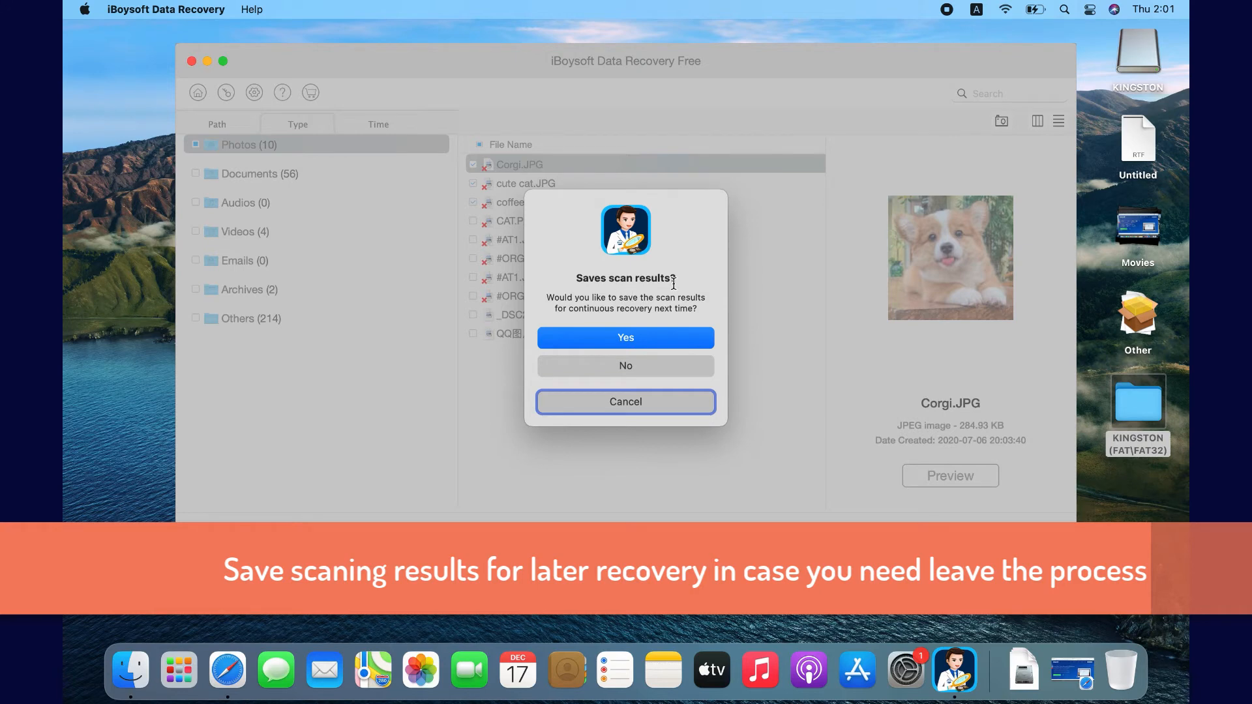
mouse_move(657, 330)
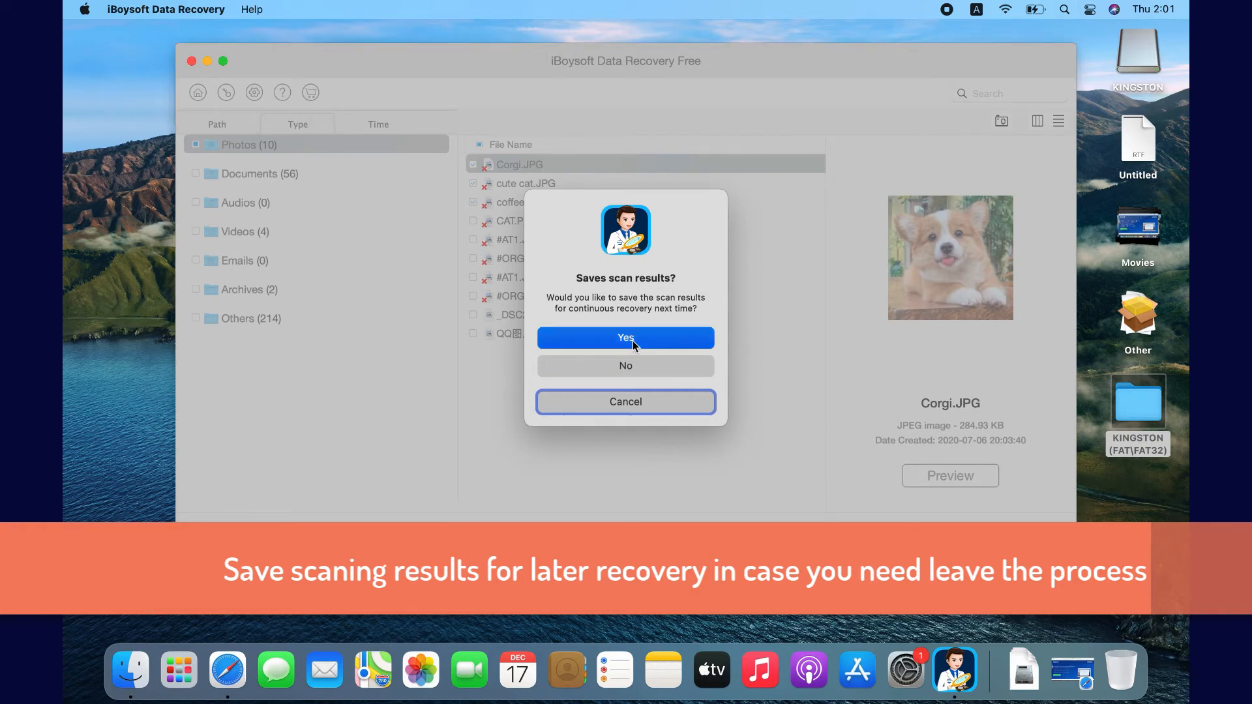
click(625, 336)
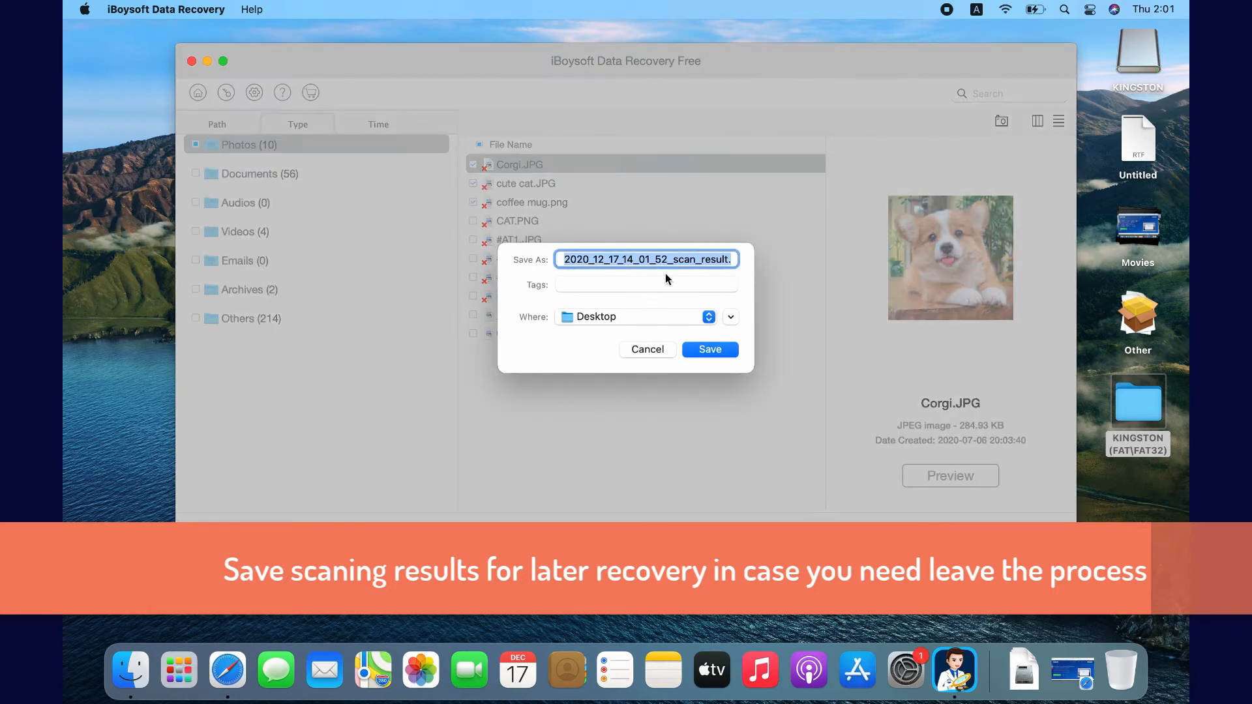
click(709, 349)
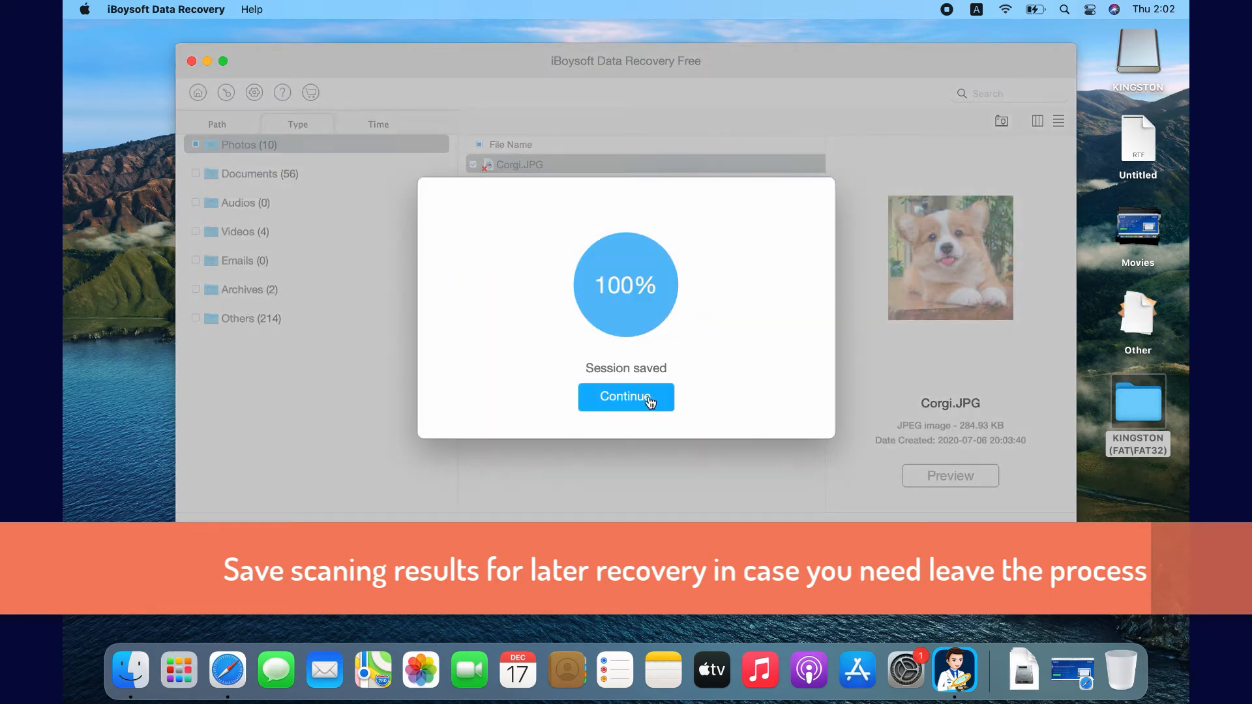
click(625, 396)
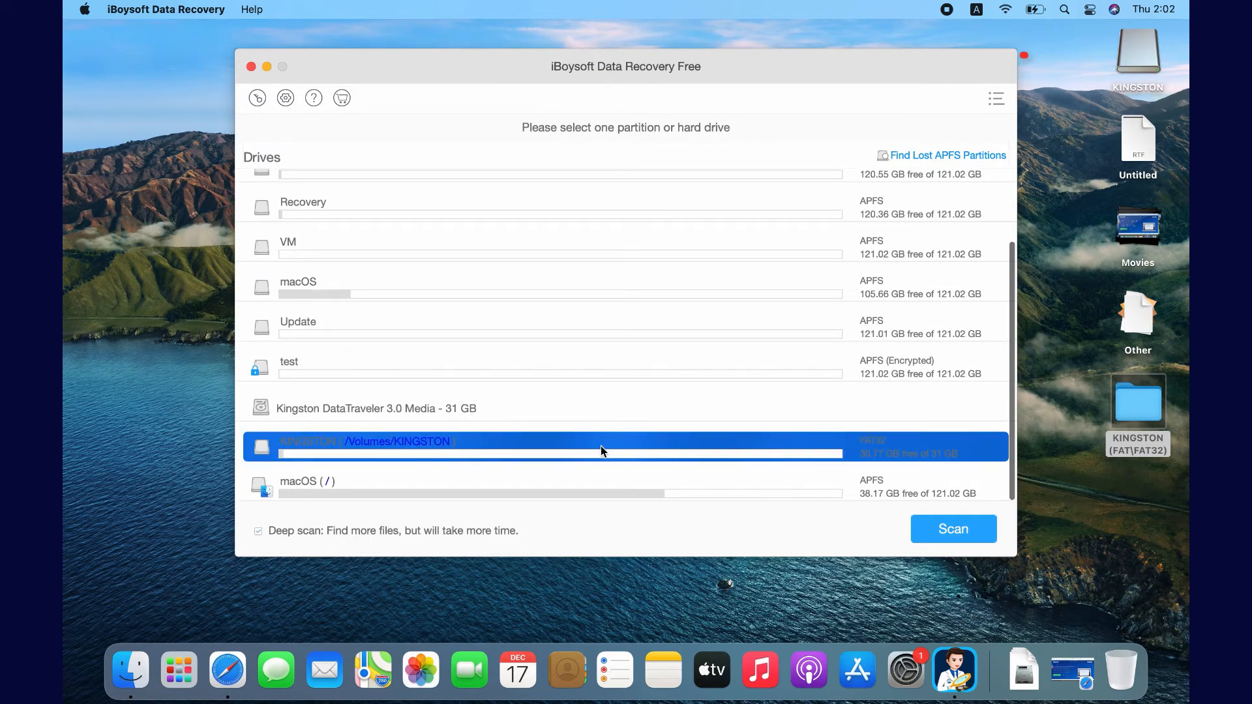
Step: Load the saved .sr session from the Desktop to restore the KINGSTON scan results
click(995, 98)
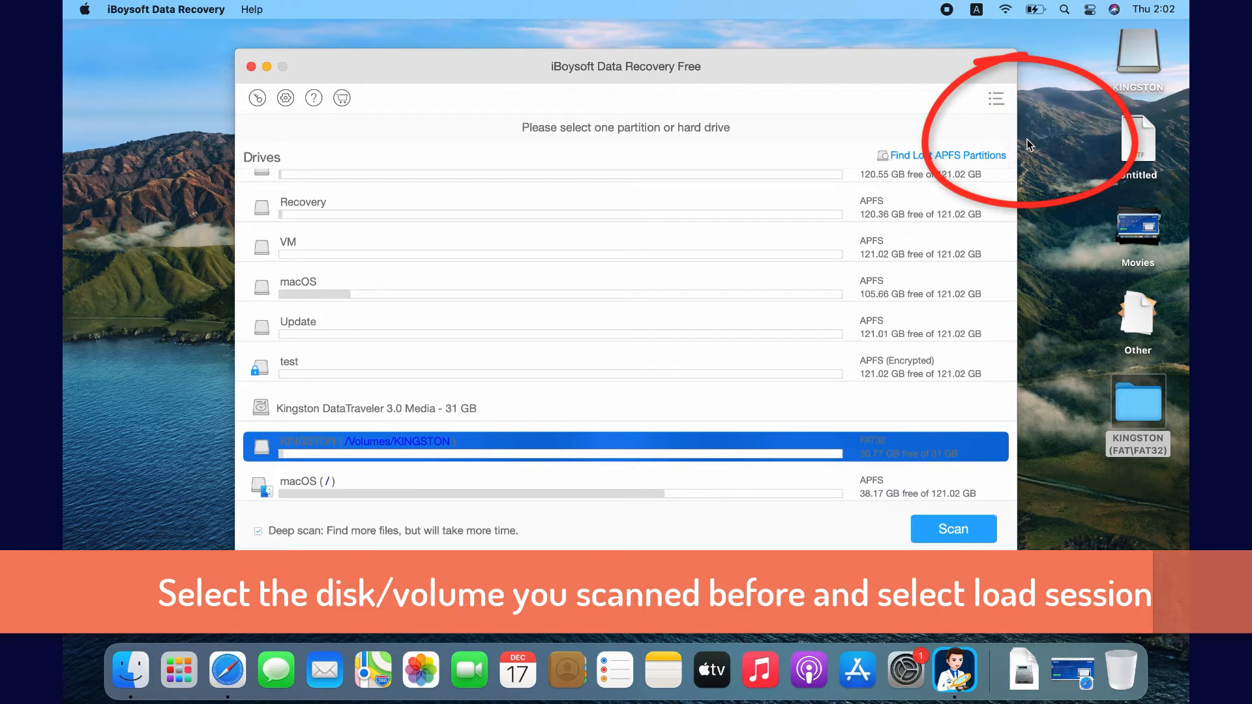
click(996, 98)
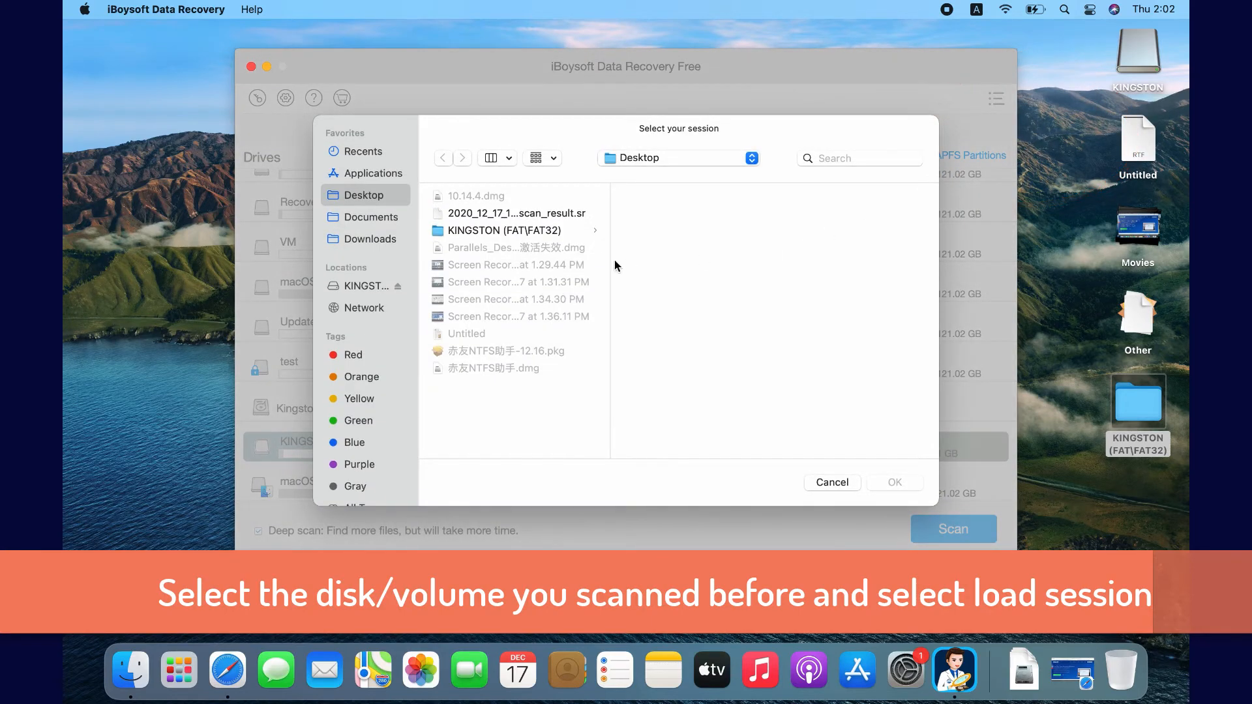
click(517, 213)
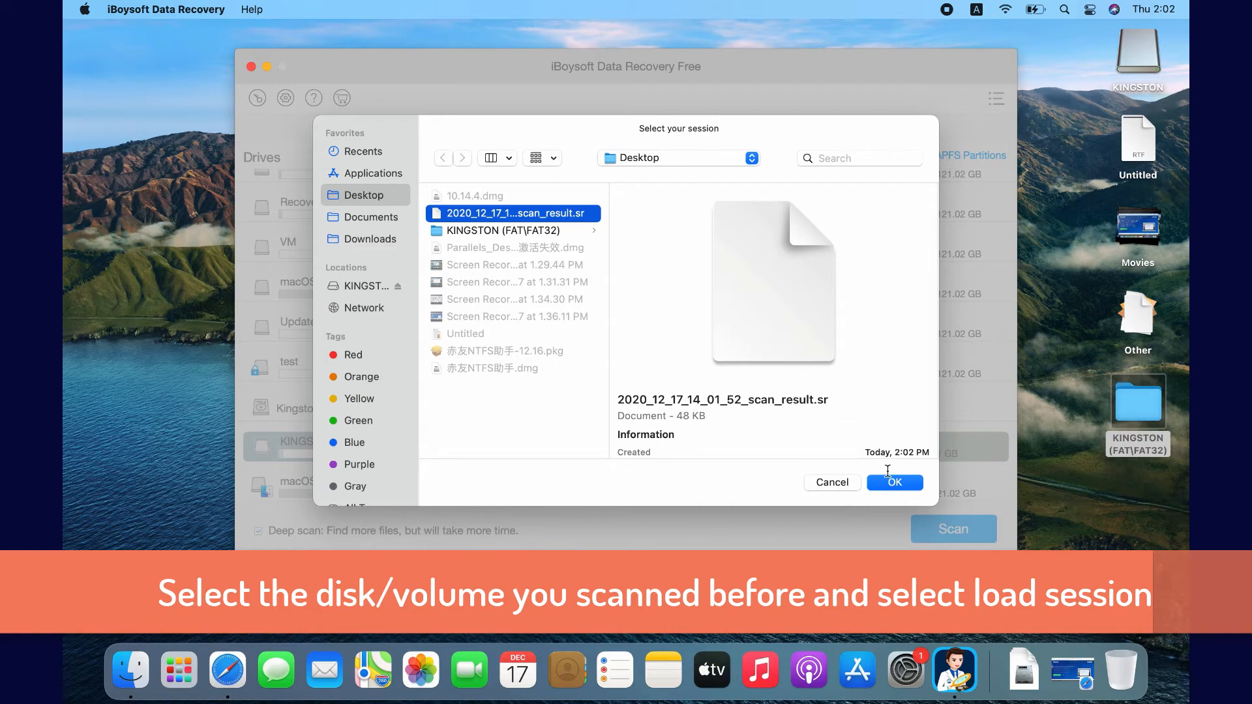
click(895, 483)
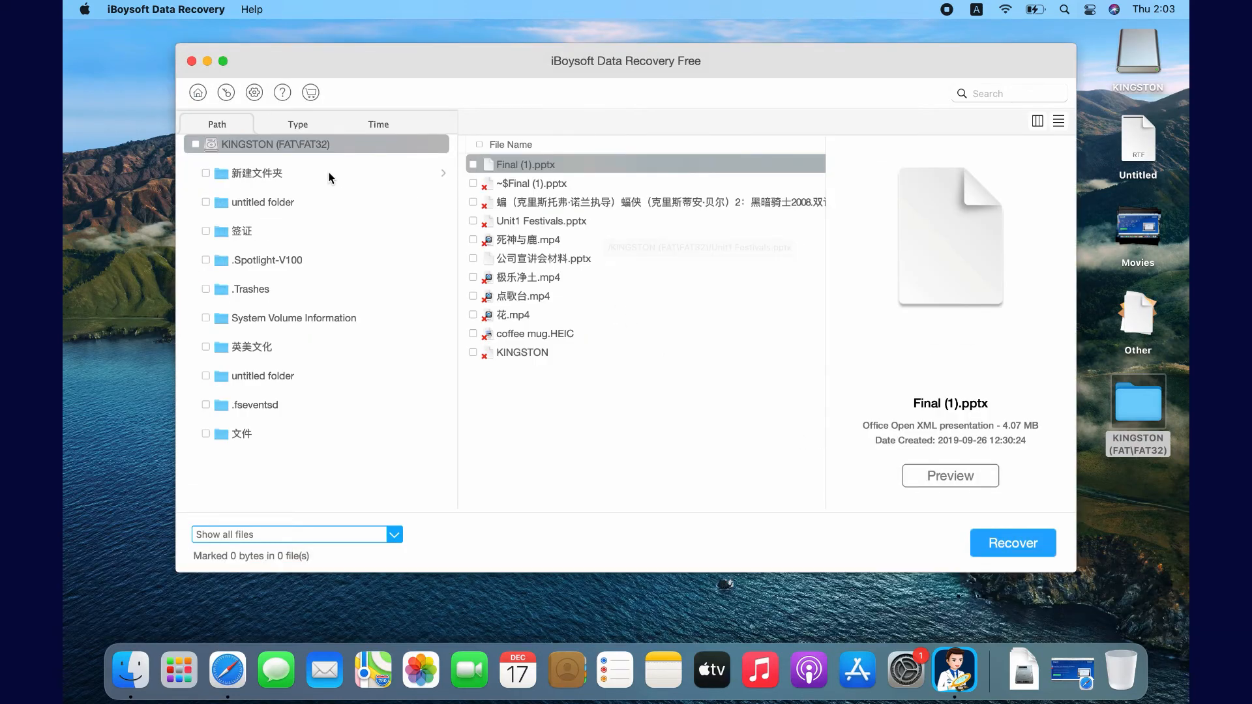
click(298, 123)
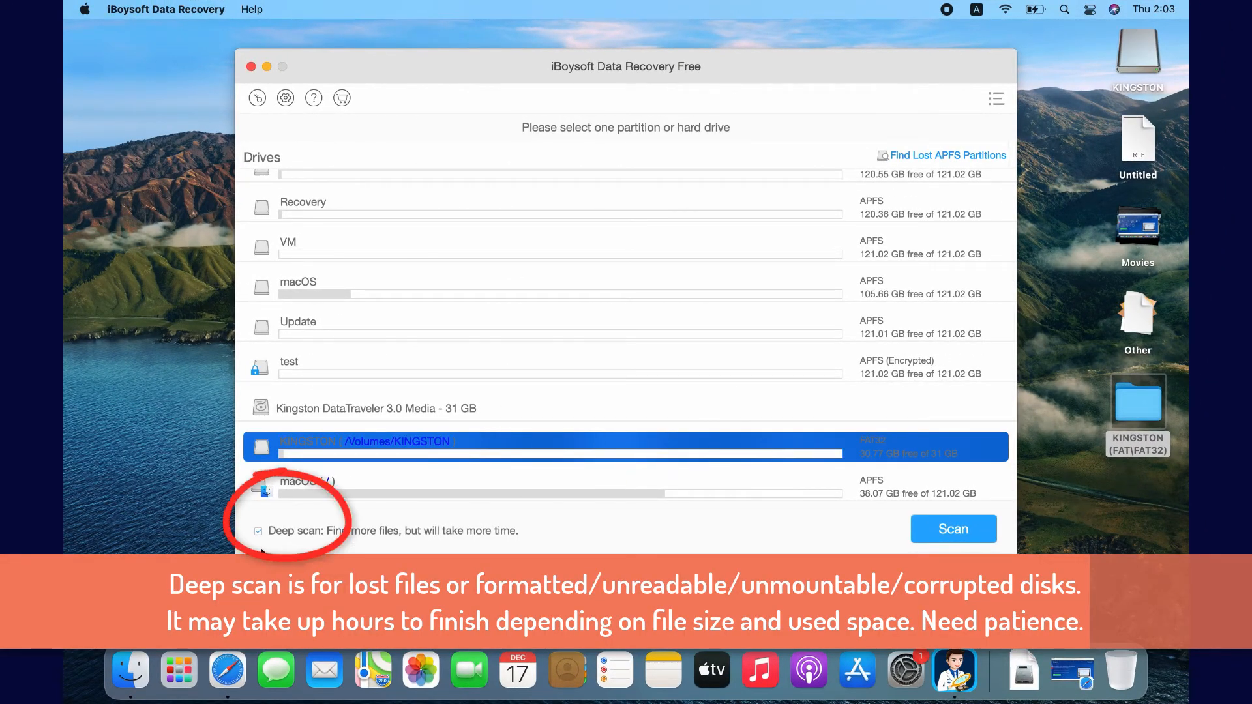
mouse_move(952, 530)
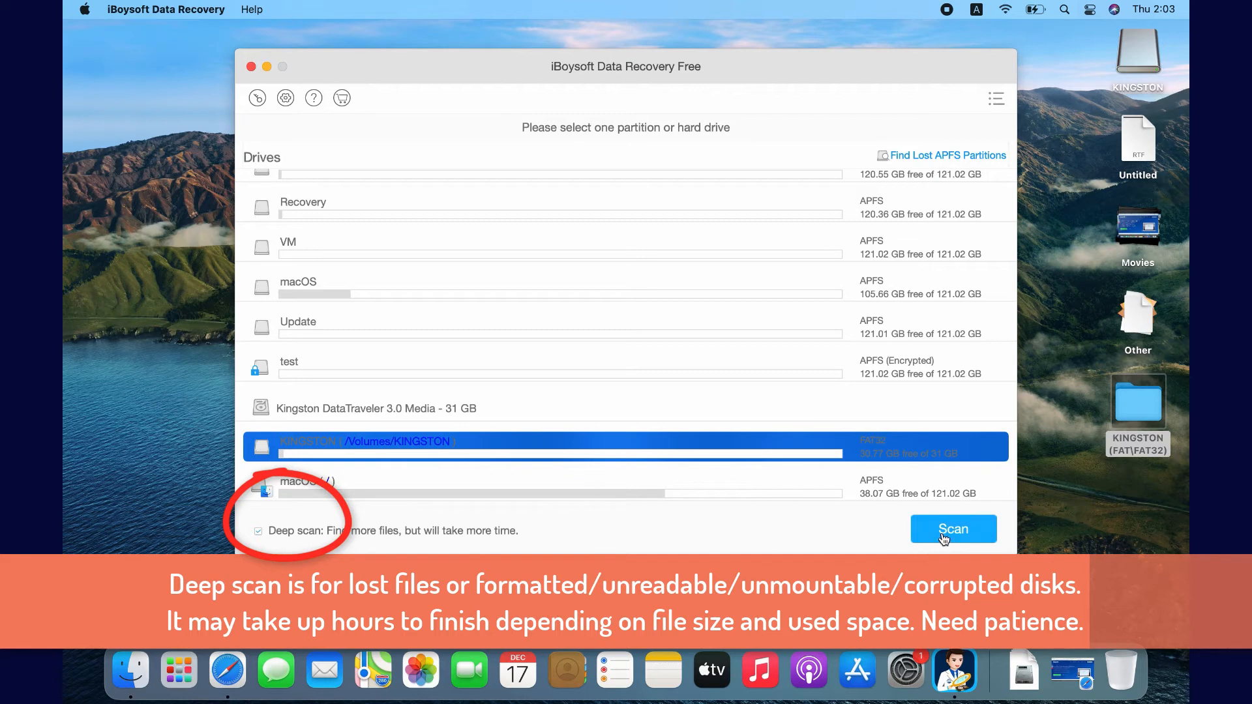
Step: Start a deep scan of KINGSTON, pause it, then stop and confirm aborting it
click(952, 528)
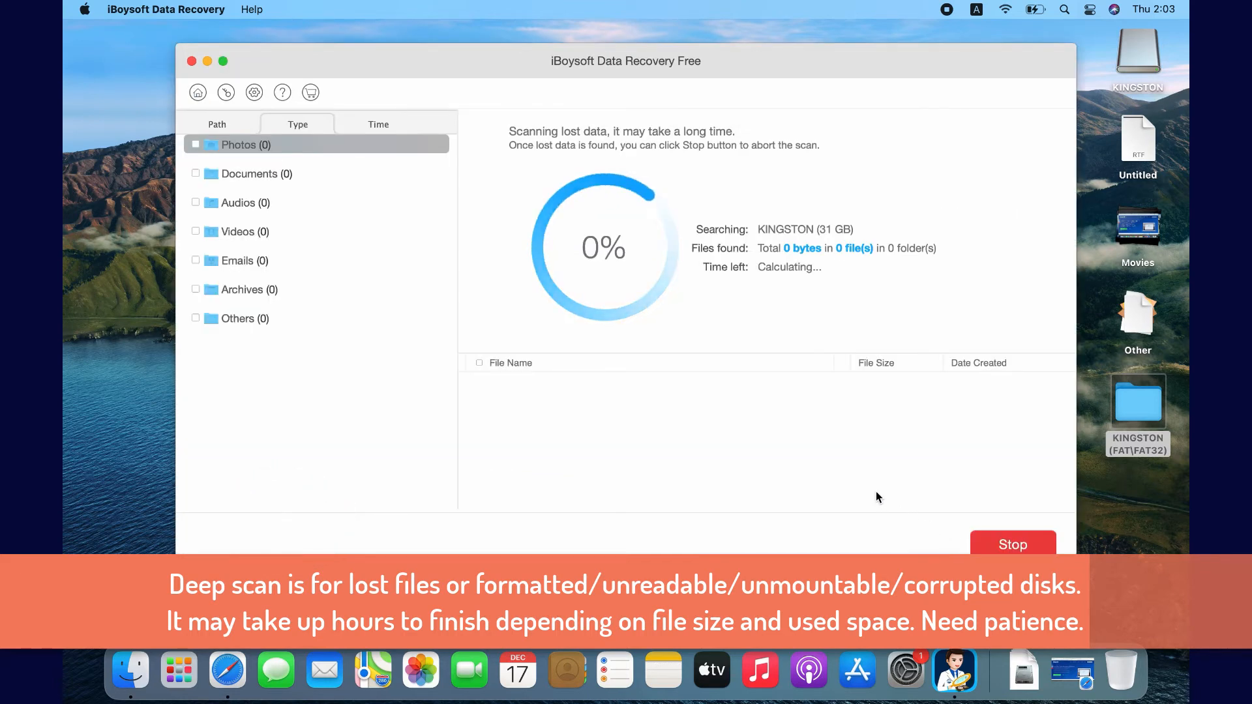
mouse_move(767, 435)
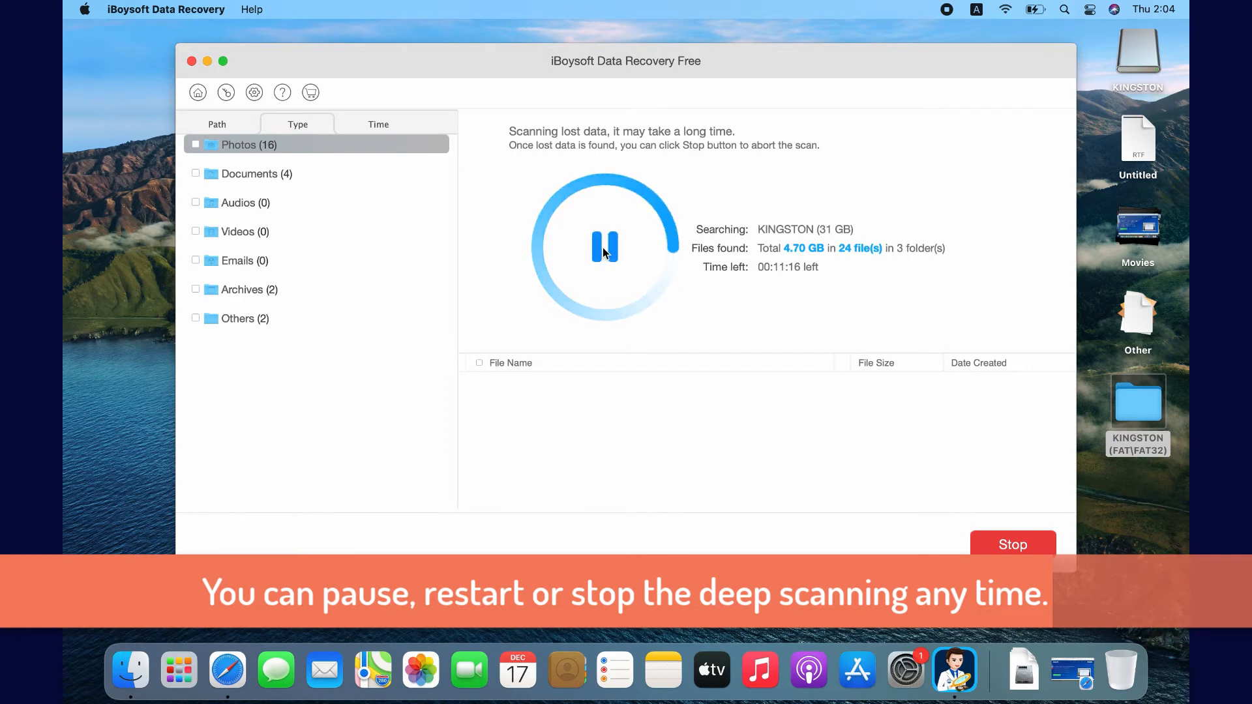
click(604, 246)
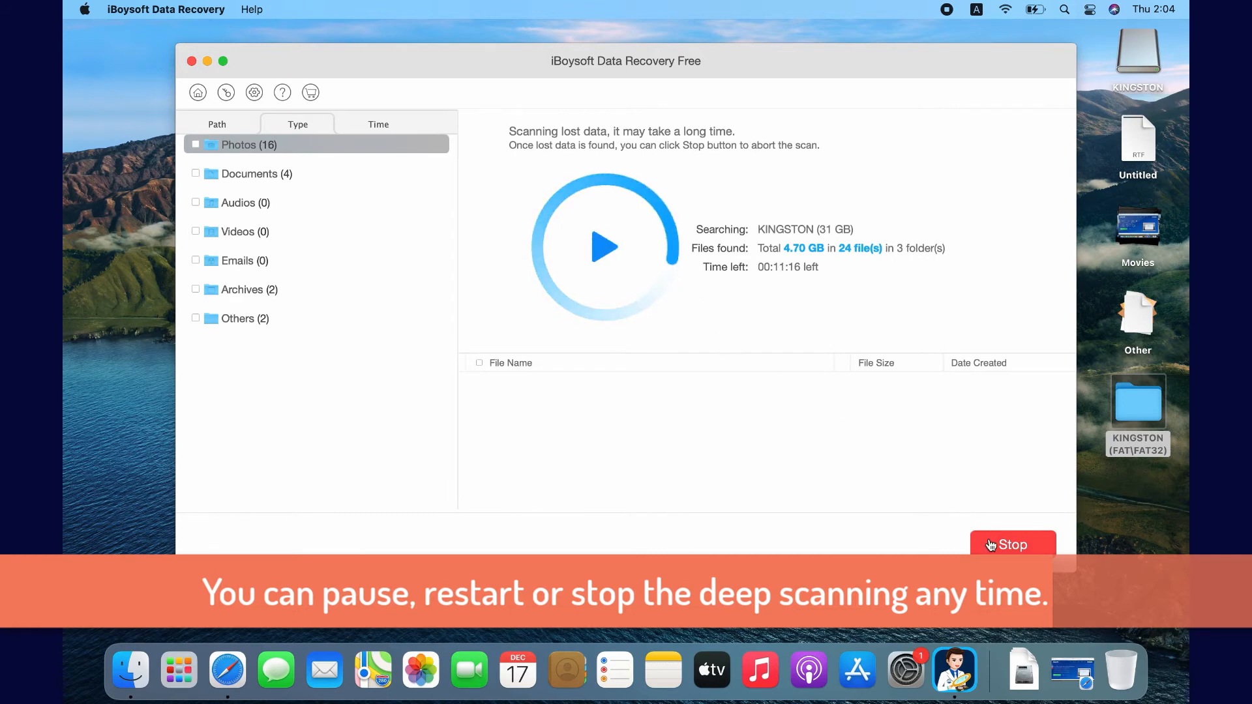
click(1012, 545)
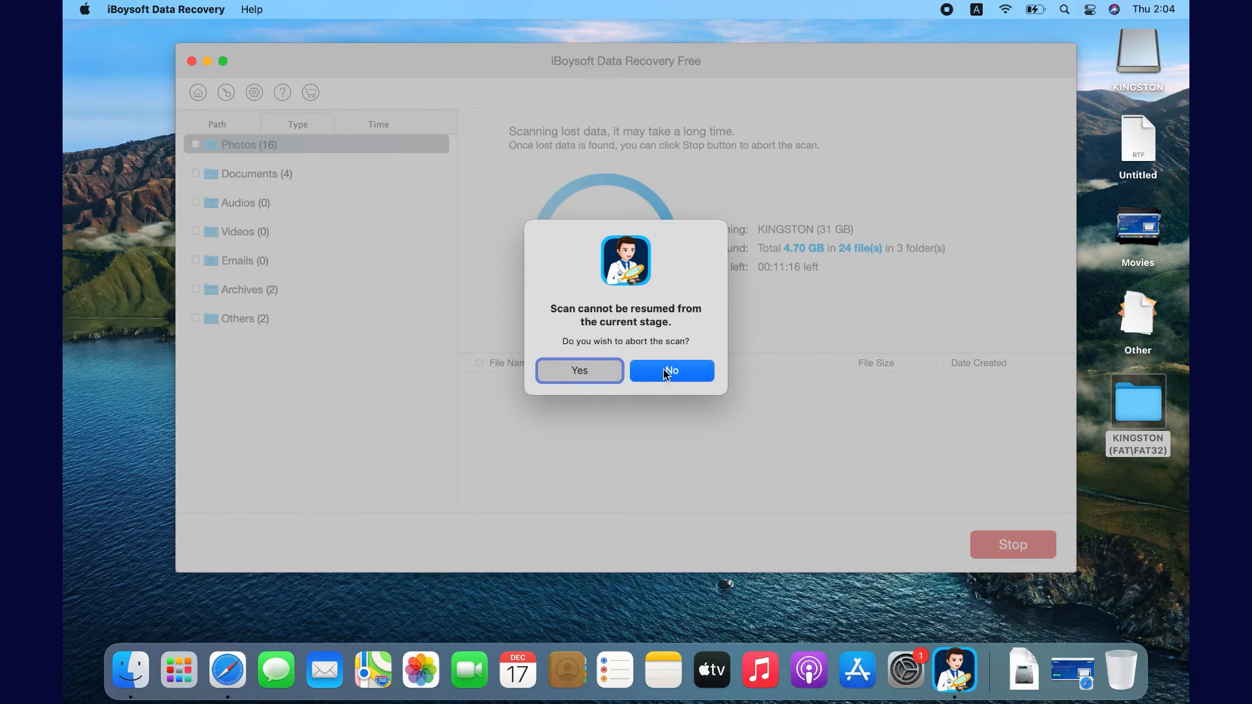
click(579, 371)
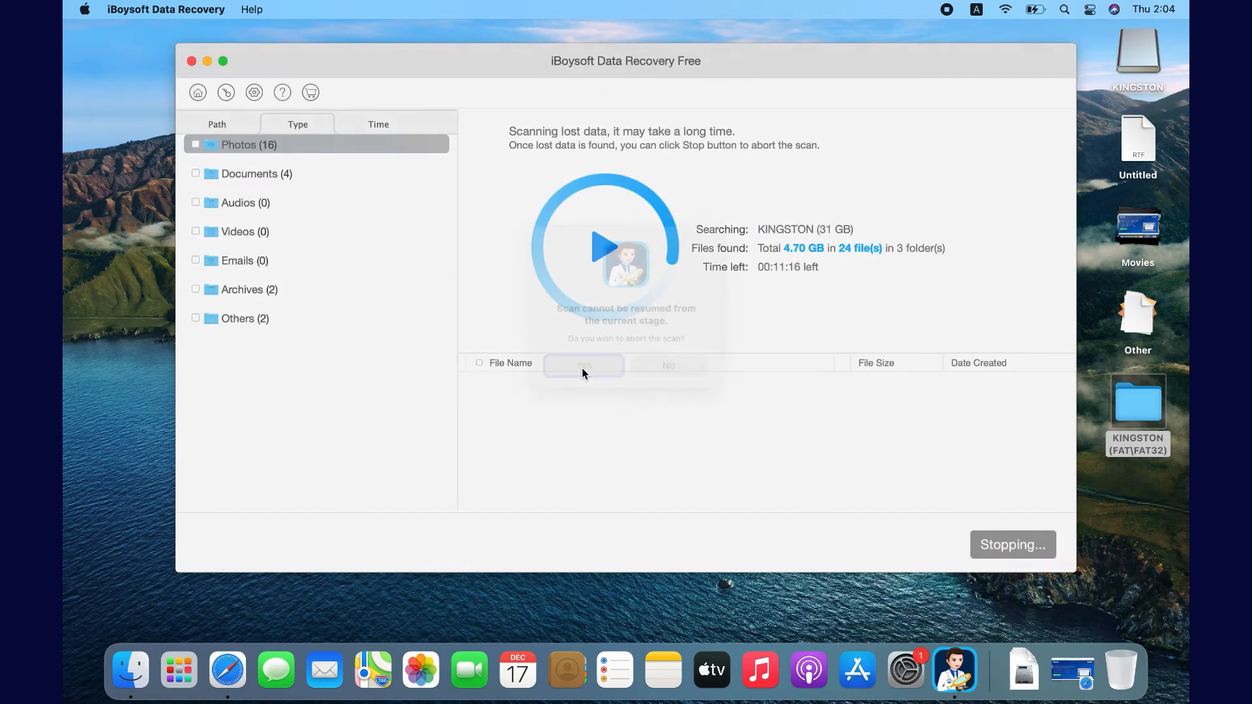
click(584, 365)
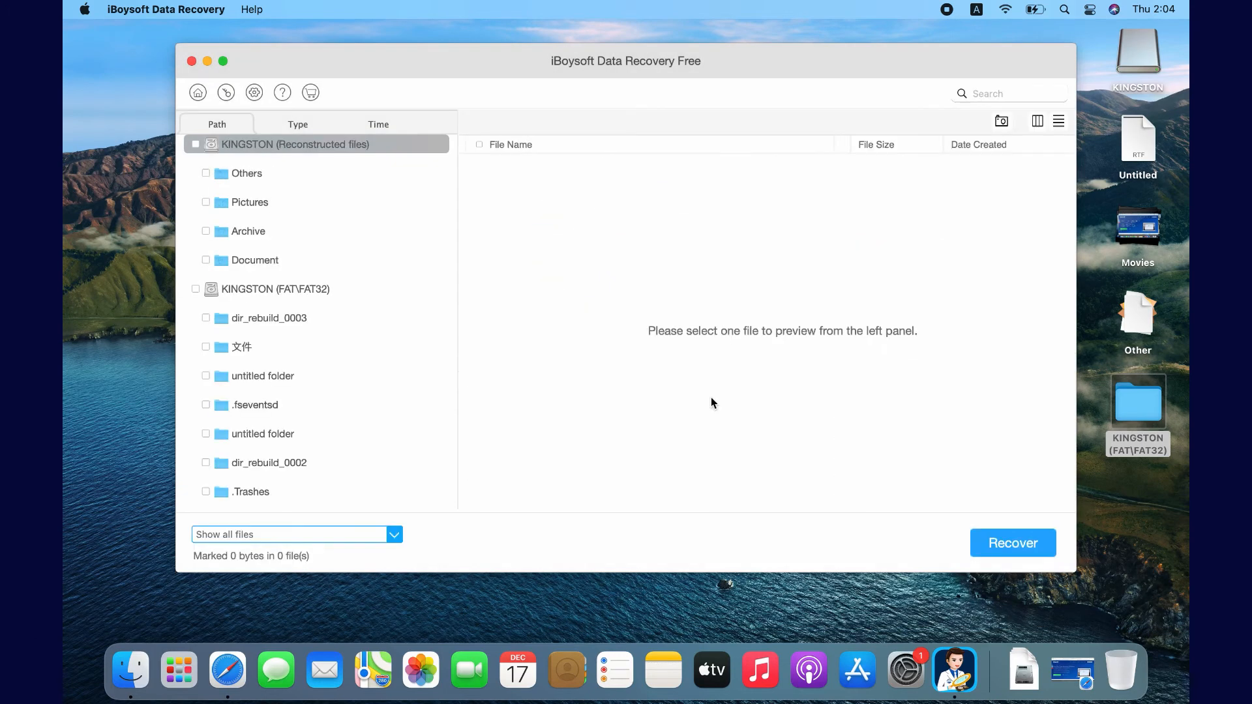
mouse_move(311, 189)
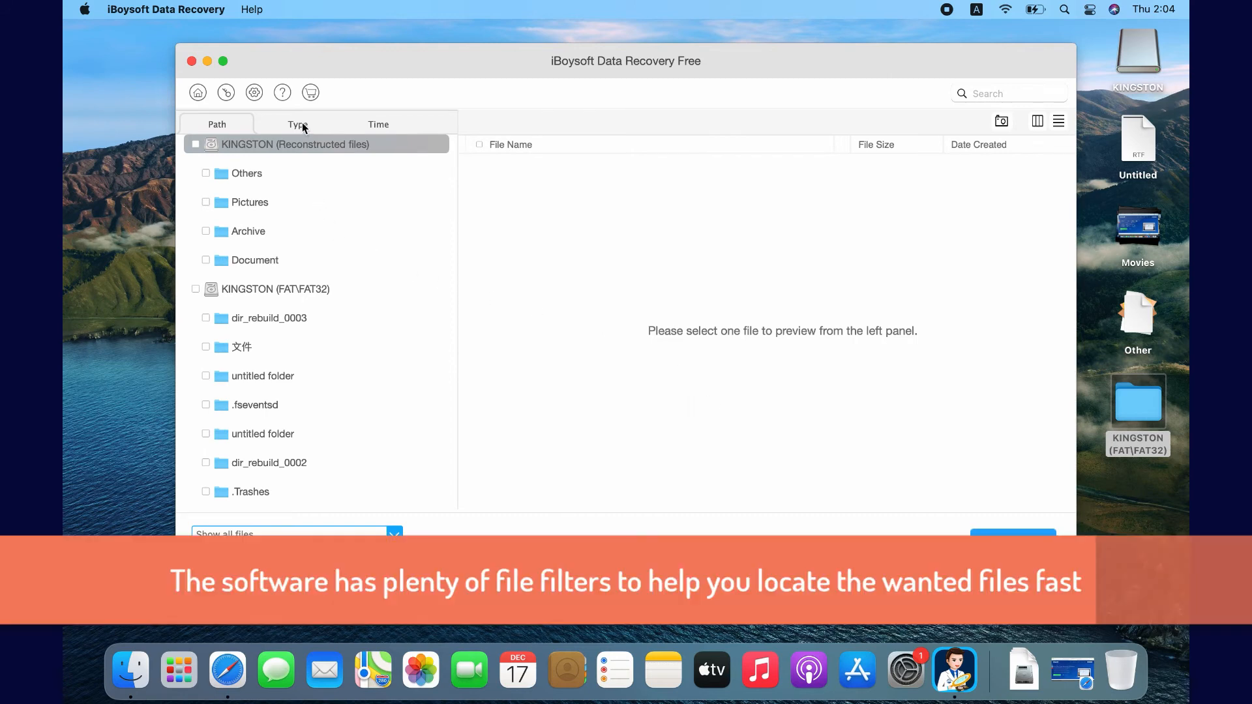
Step: View results by Type, filter to deleted files only, then to existing files only
click(298, 124)
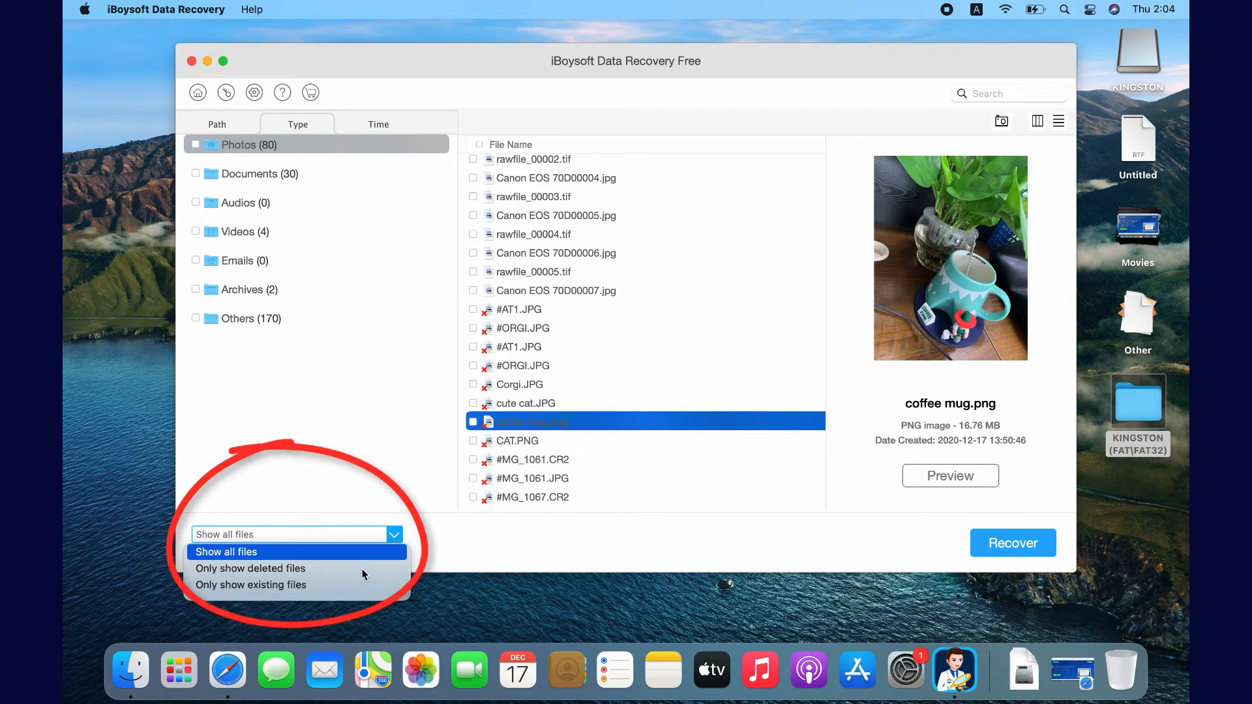
click(250, 567)
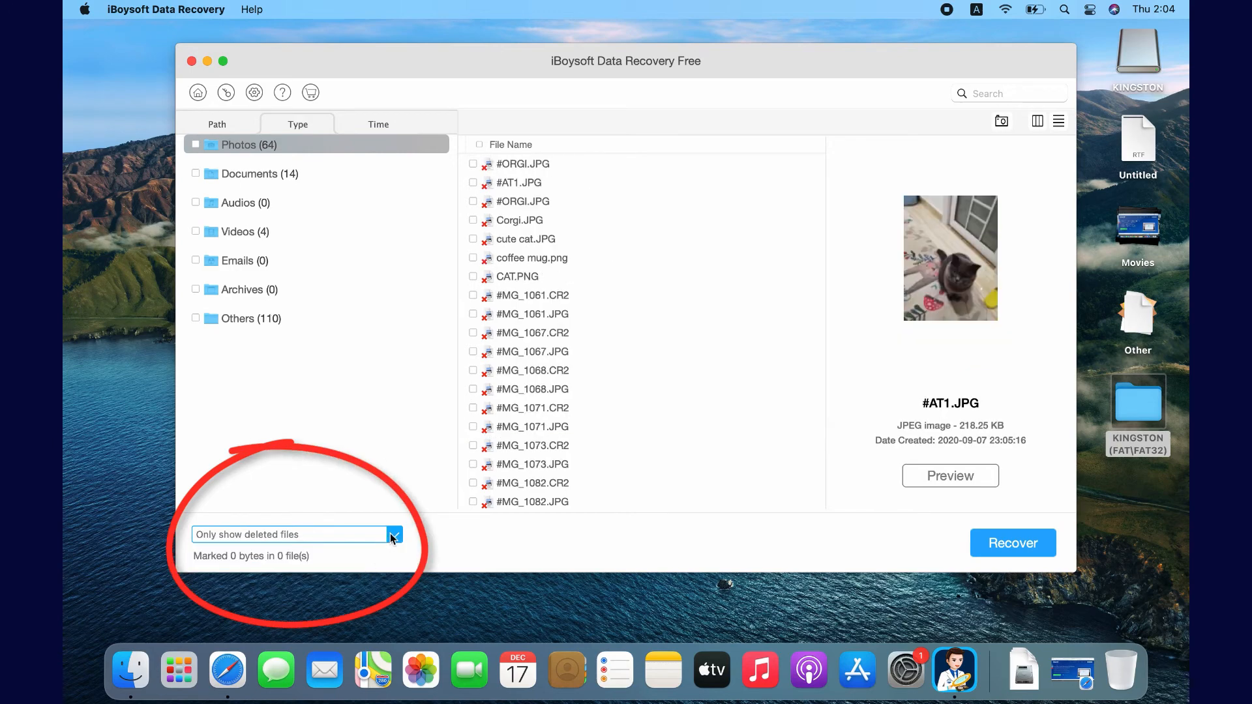
click(392, 535)
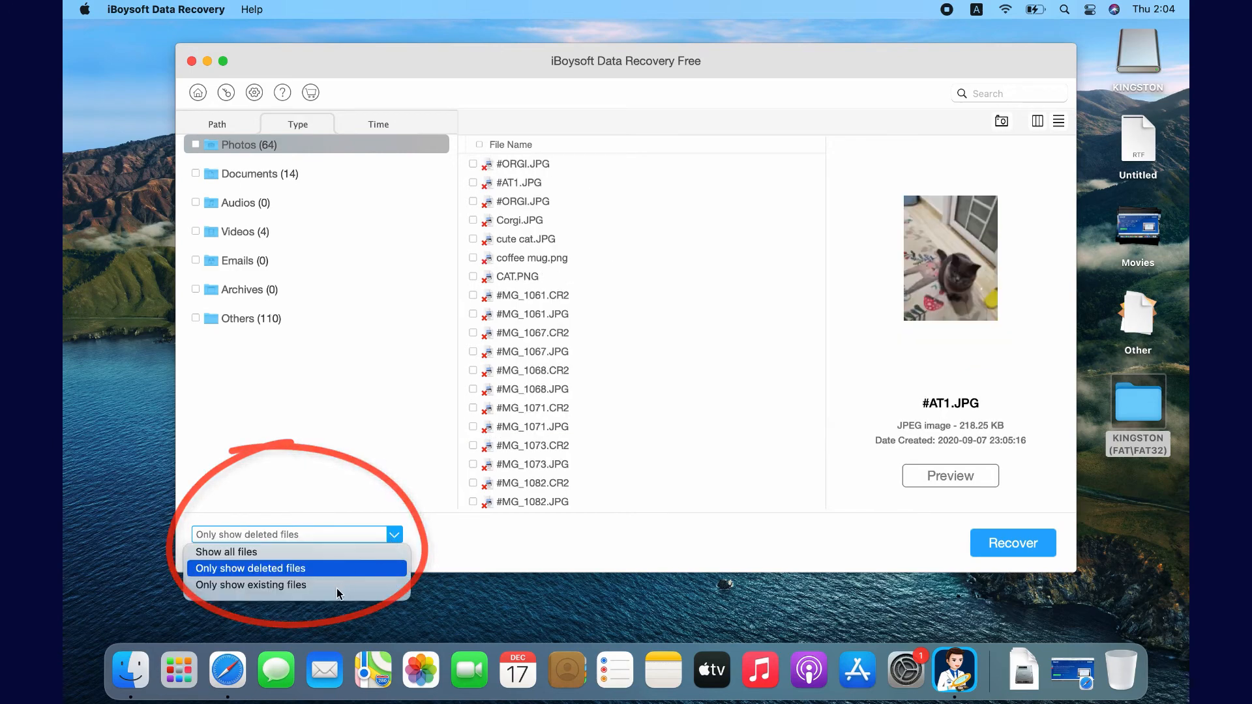
click(251, 584)
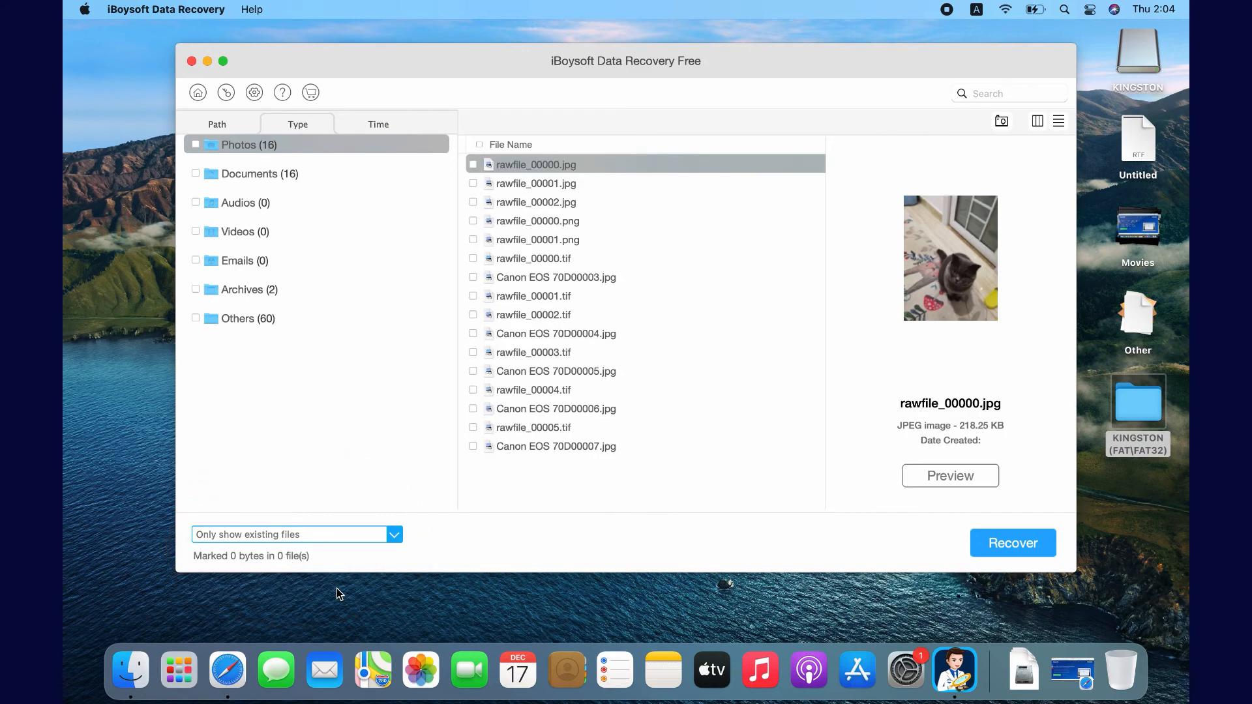
click(378, 124)
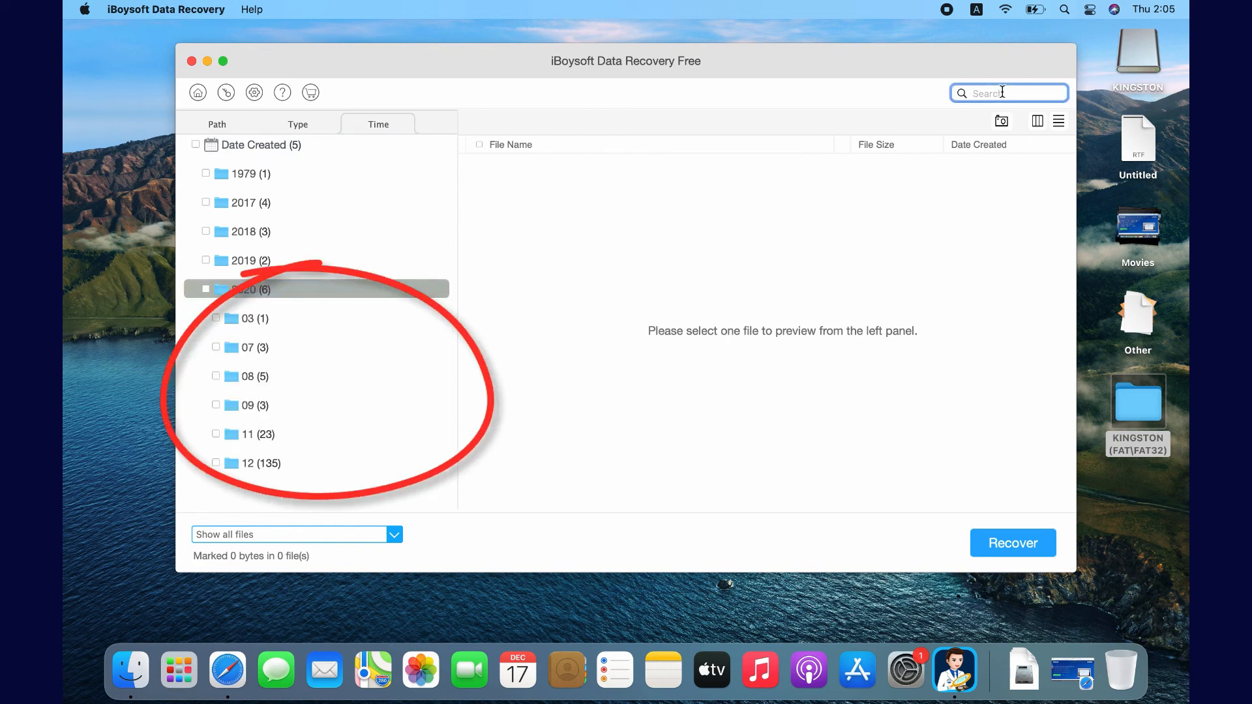
Step: Search the date-grouped results for 'cat', clear it, then search '.png'
text(cat)
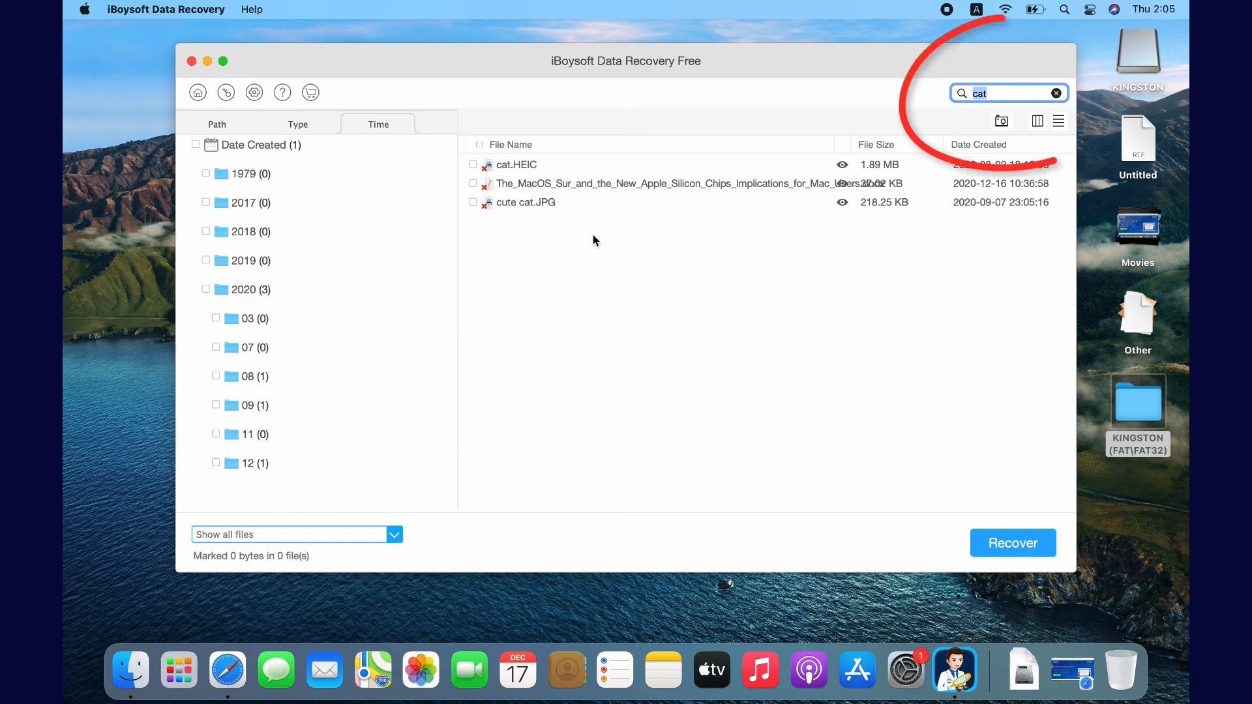
click(1055, 93)
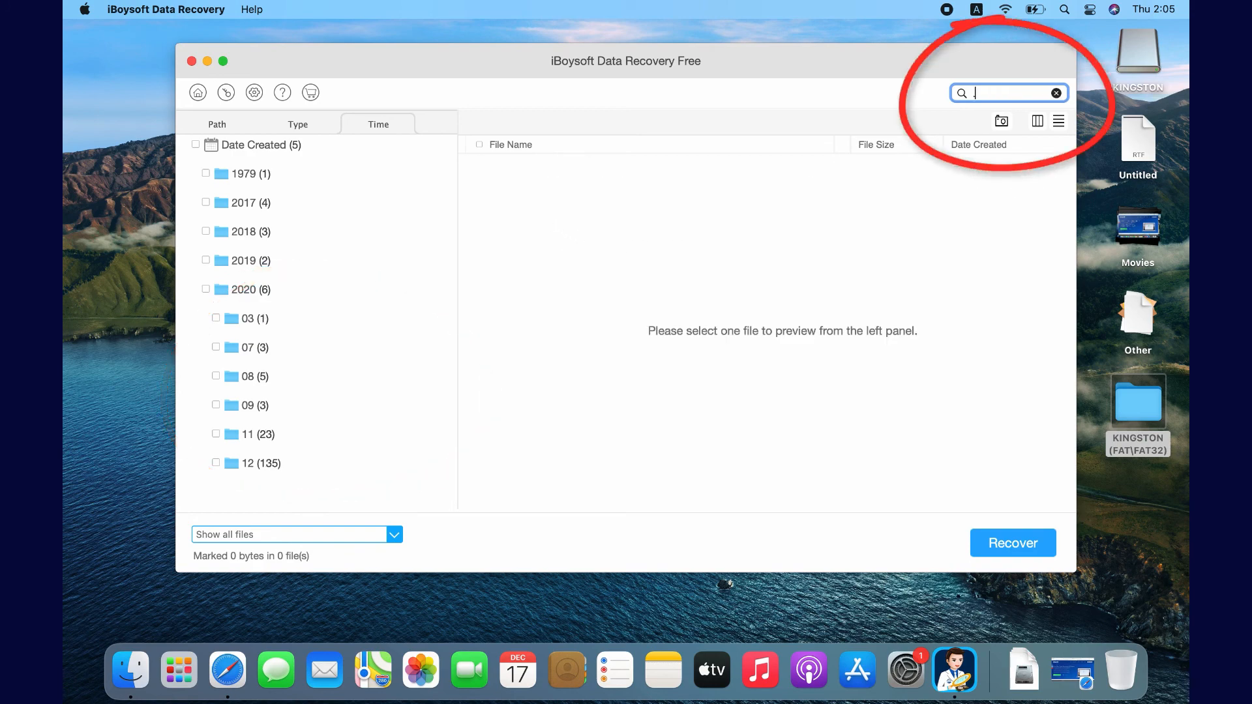
text(.pn)
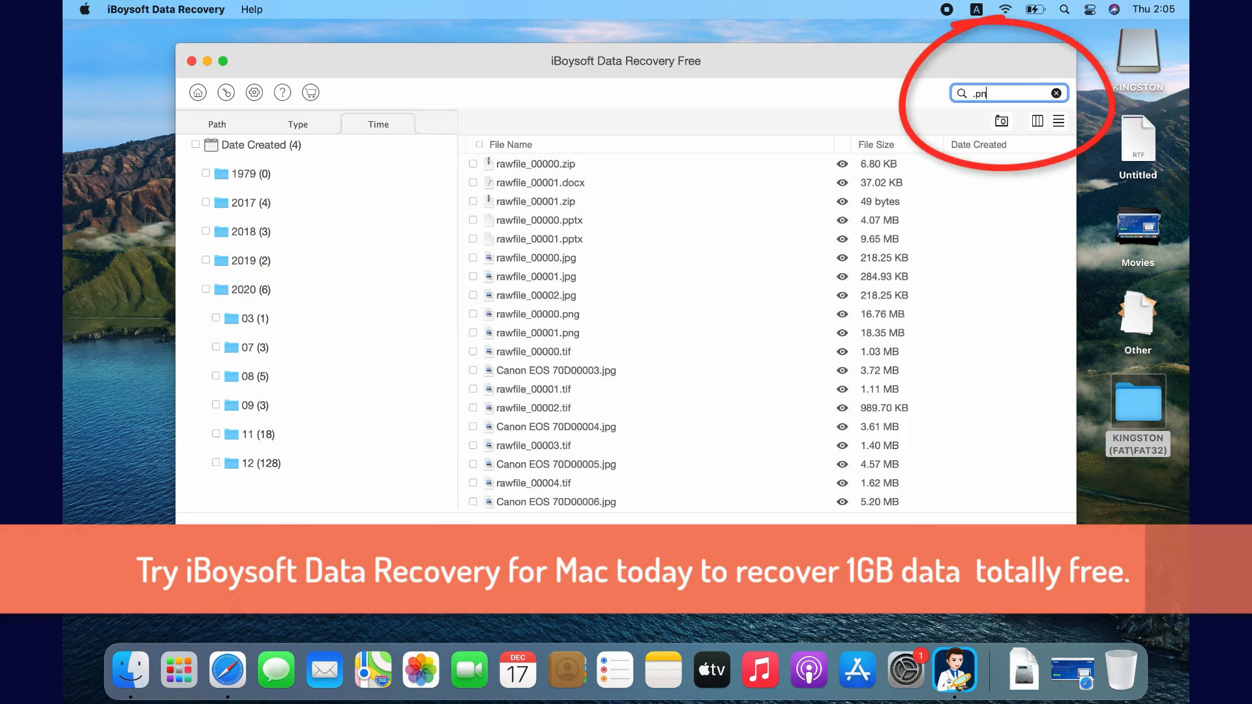